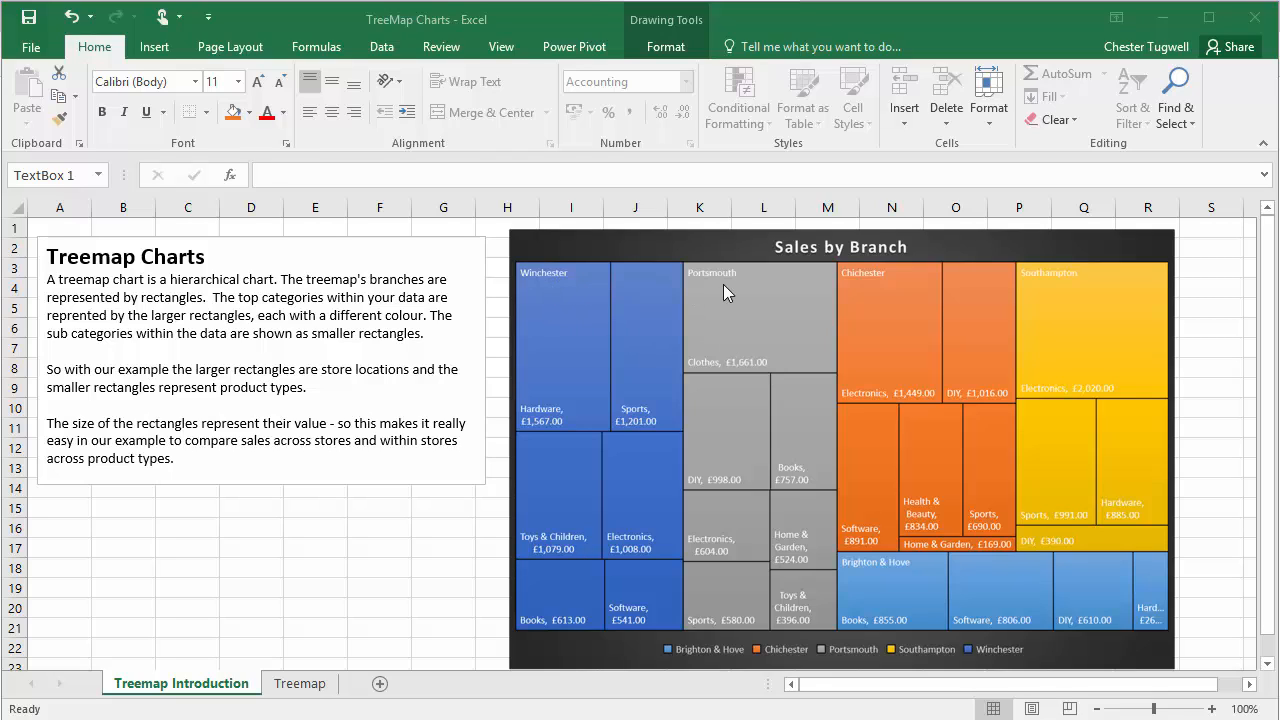
{"action": "mouse_move", "coordinate": [1081, 301]}
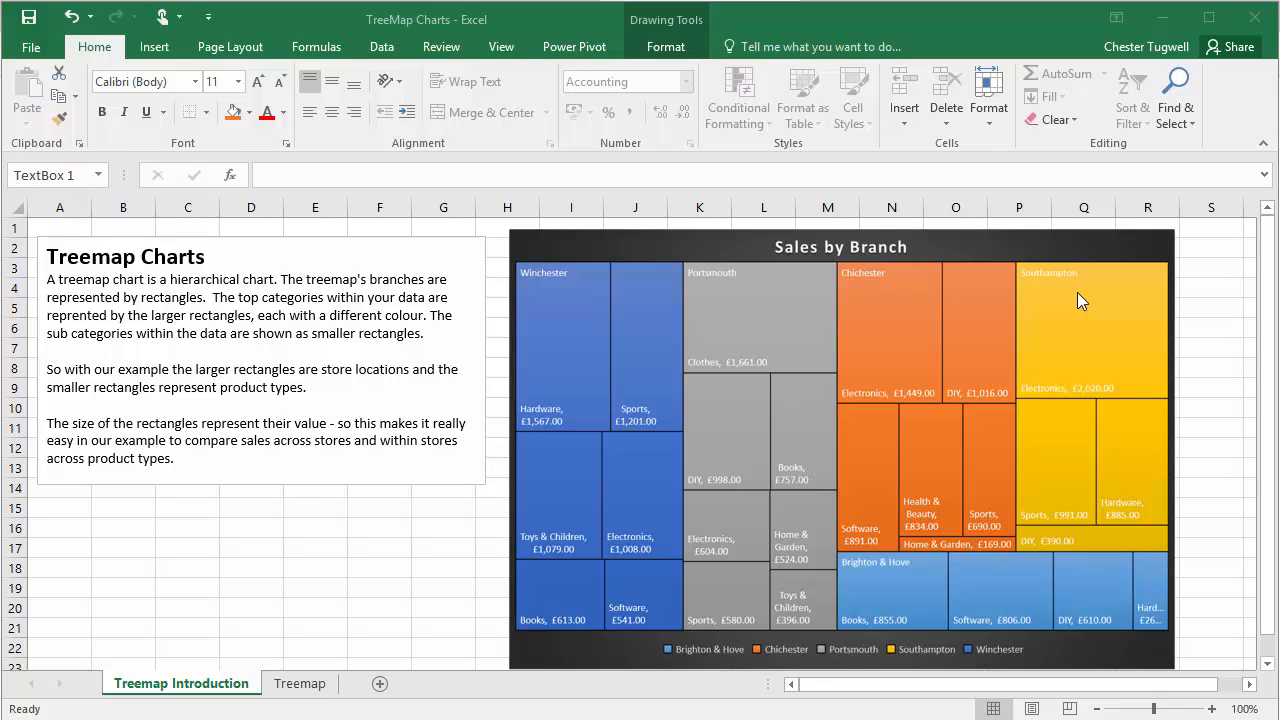
{"action": "mouse_move", "coordinate": [538, 413]}
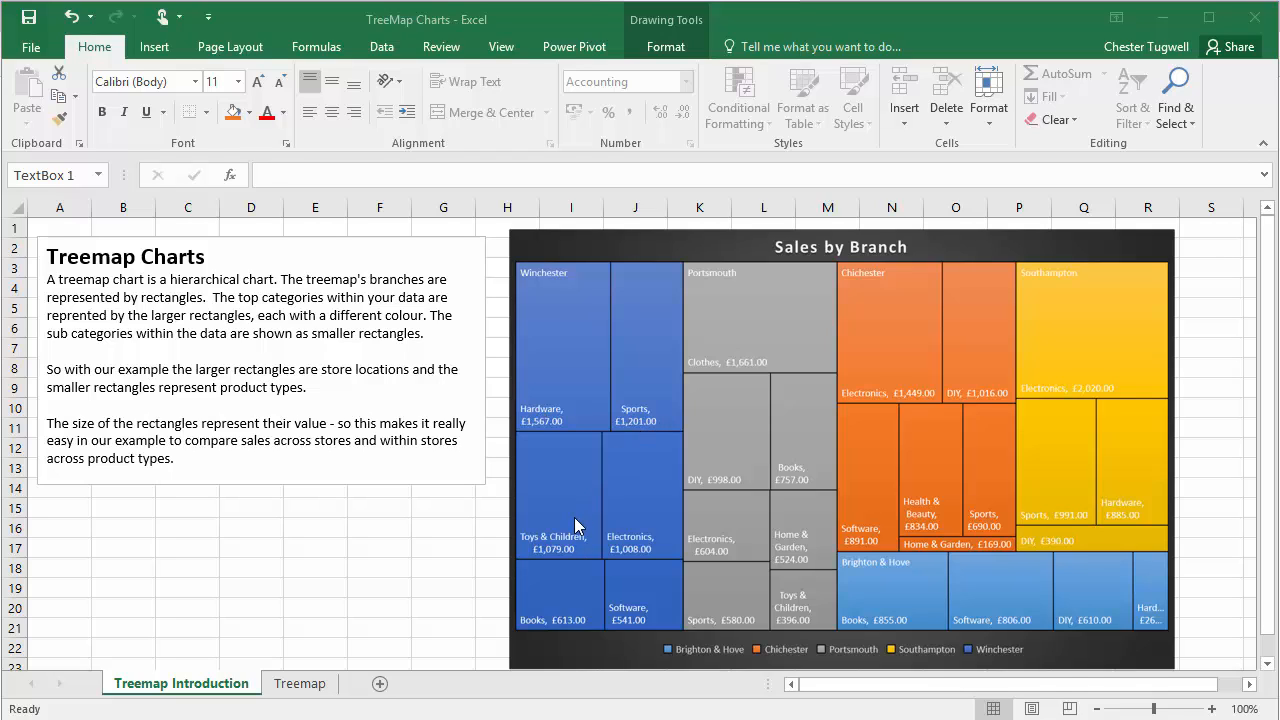
{"action": "mouse_move", "coordinate": [385, 338]}
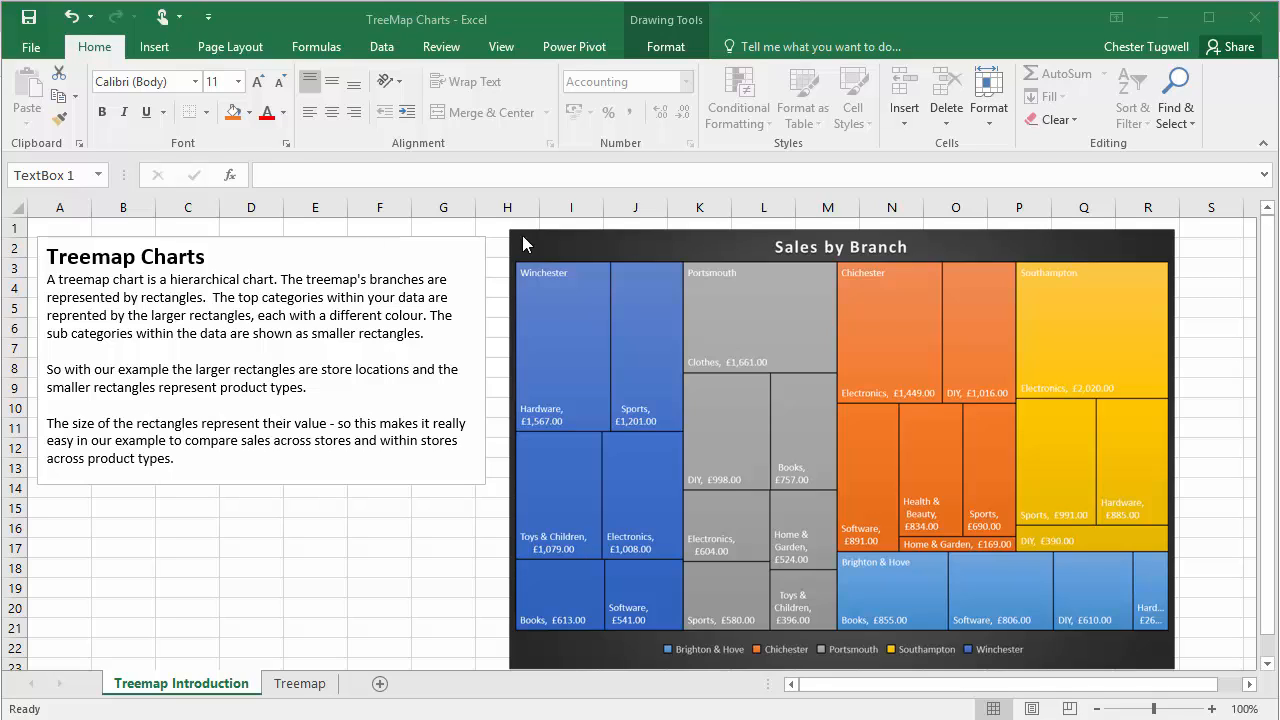
{"action": "mouse_move", "coordinate": [637, 611]}
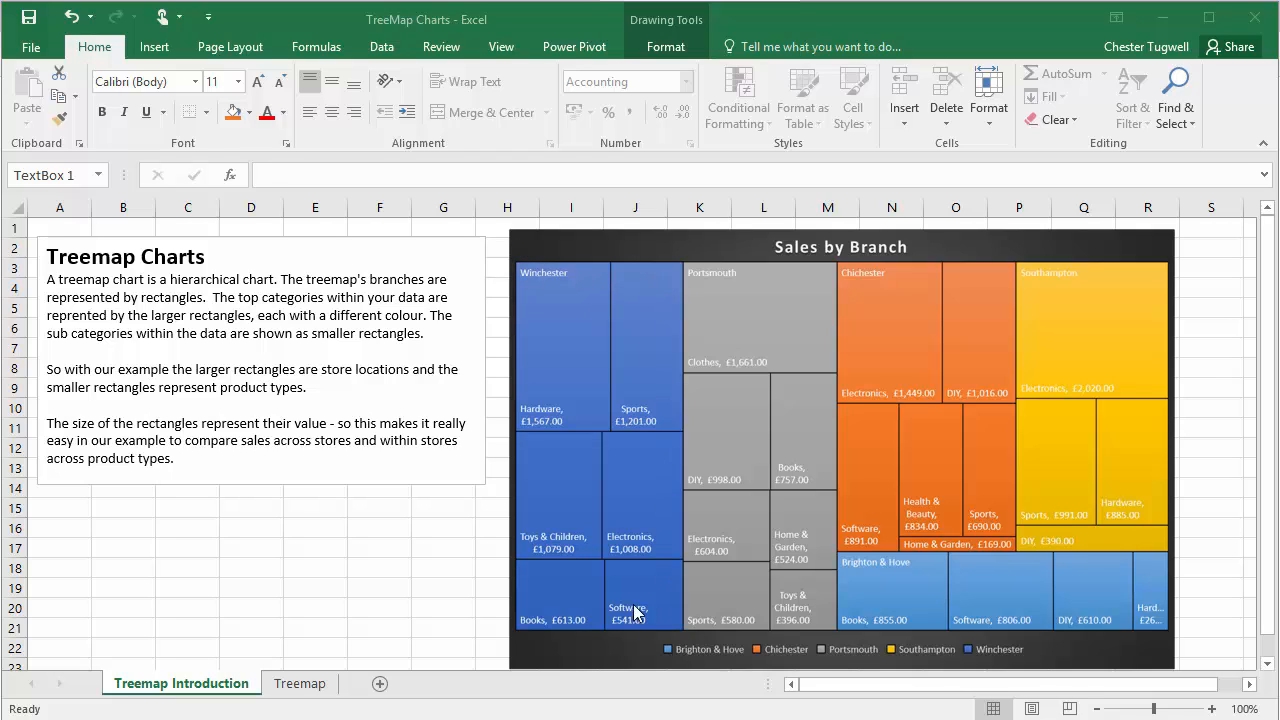
{"action": "mouse_move", "coordinate": [549, 301]}
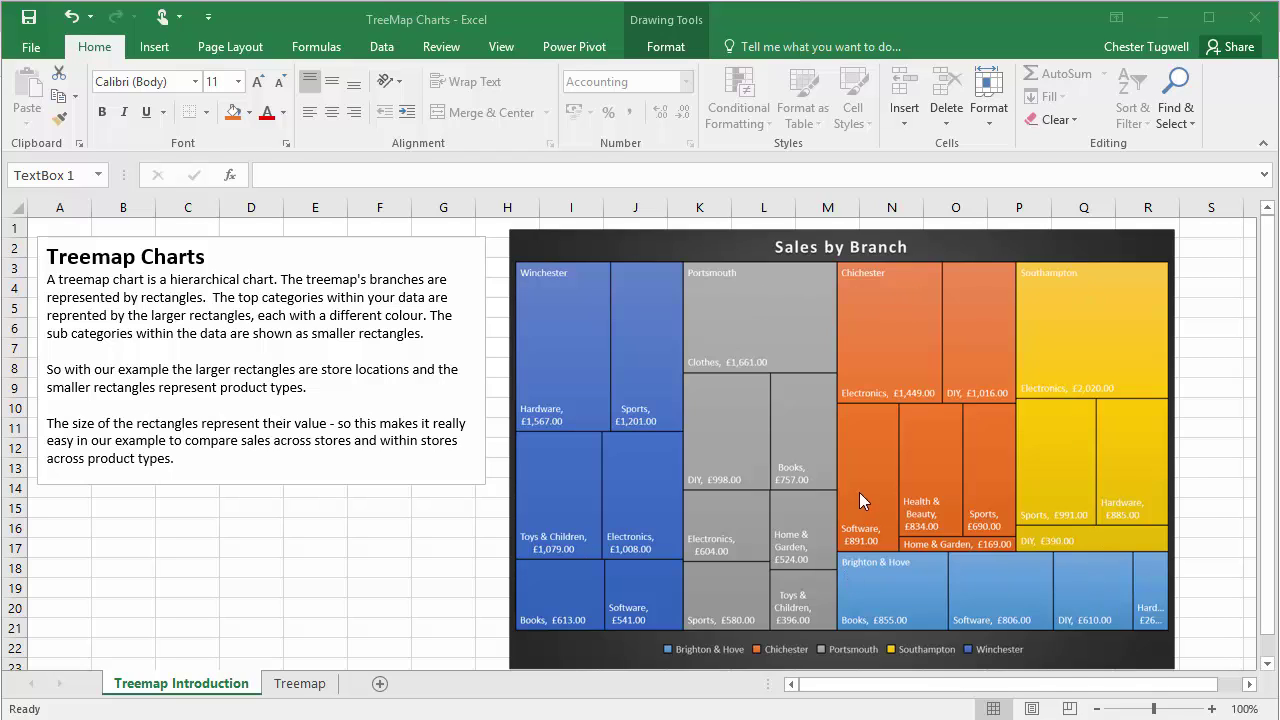
{"action": "mouse_move", "coordinate": [575, 444]}
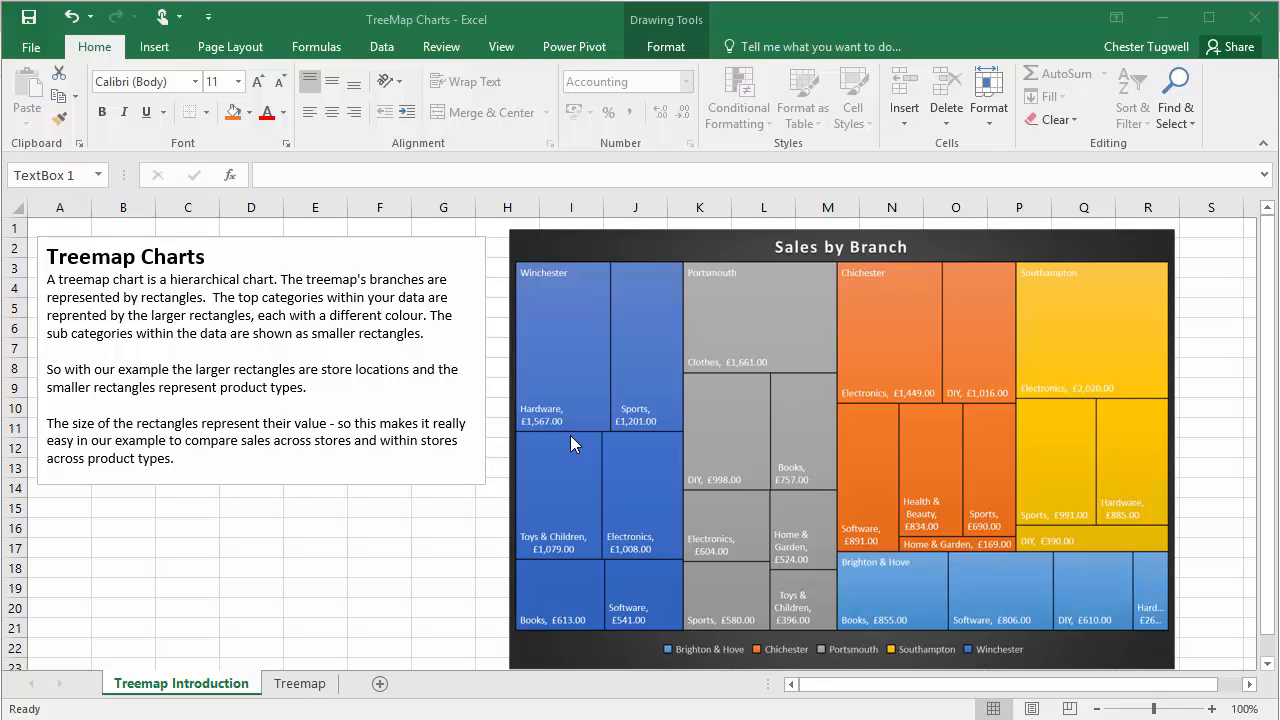
{"action": "mouse_move", "coordinate": [632, 428]}
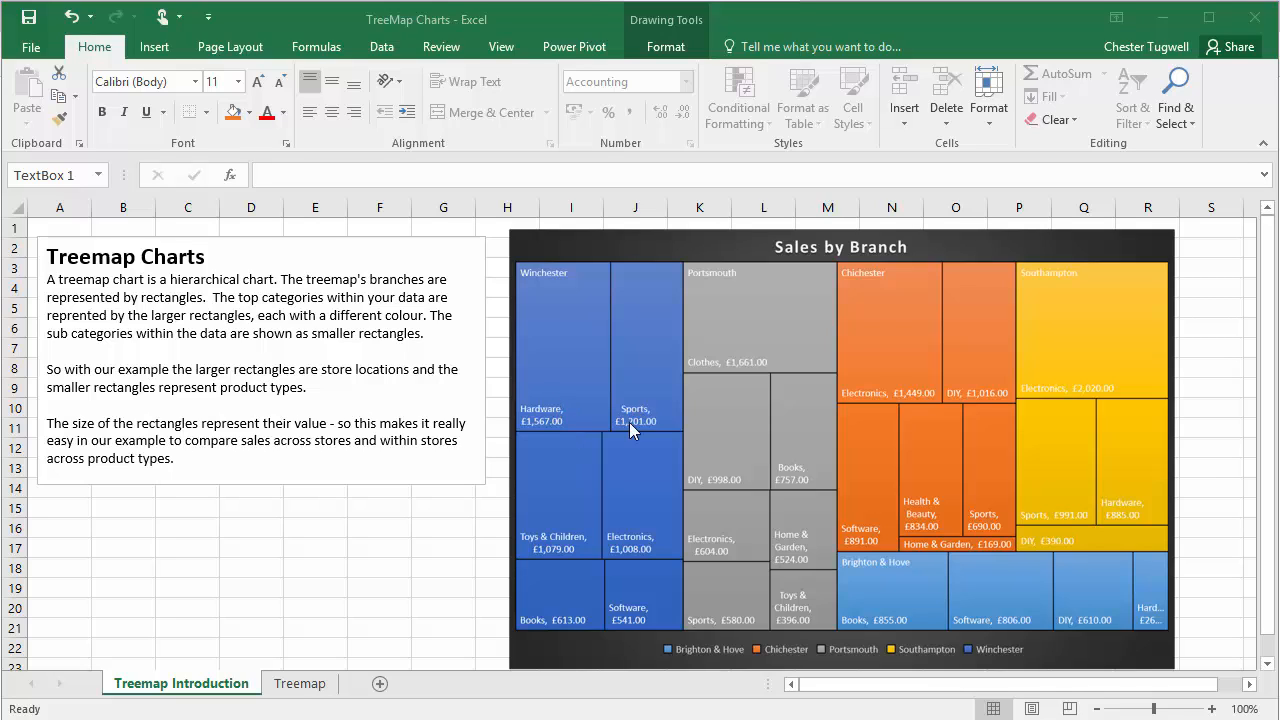
{"action": "mouse_move", "coordinate": [575, 516]}
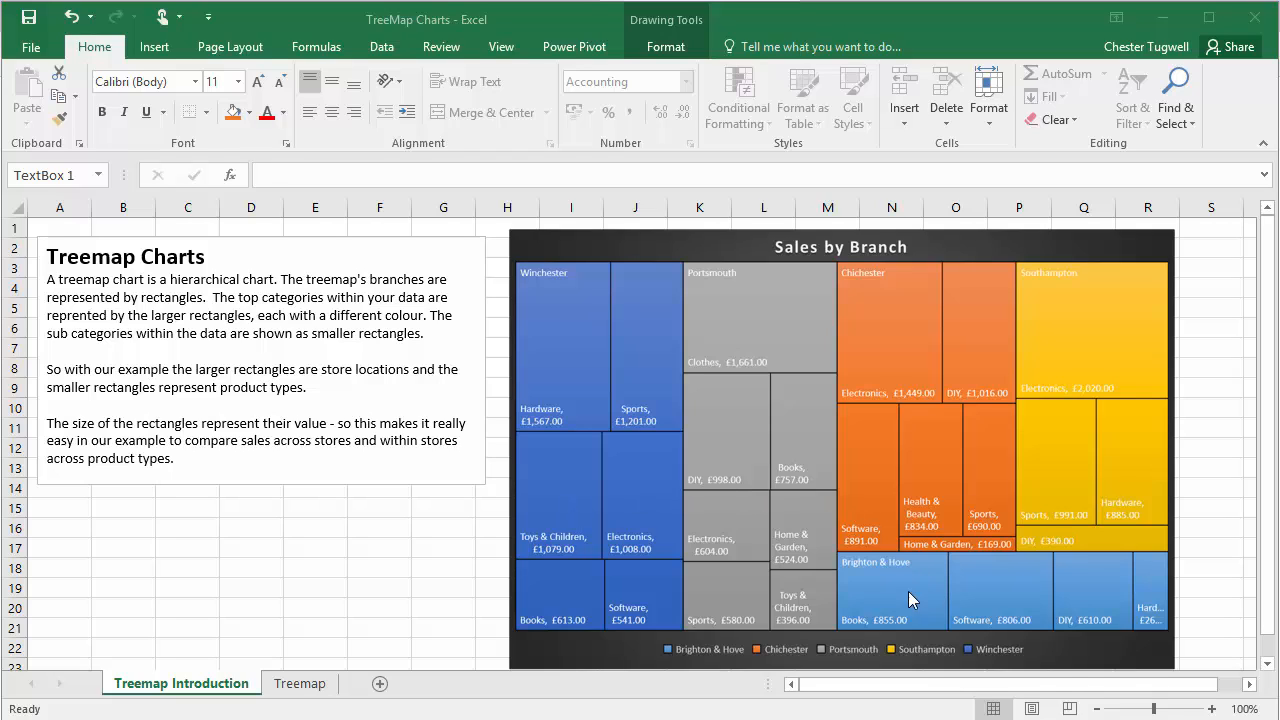
{"action": "mouse_move", "coordinate": [1070, 632]}
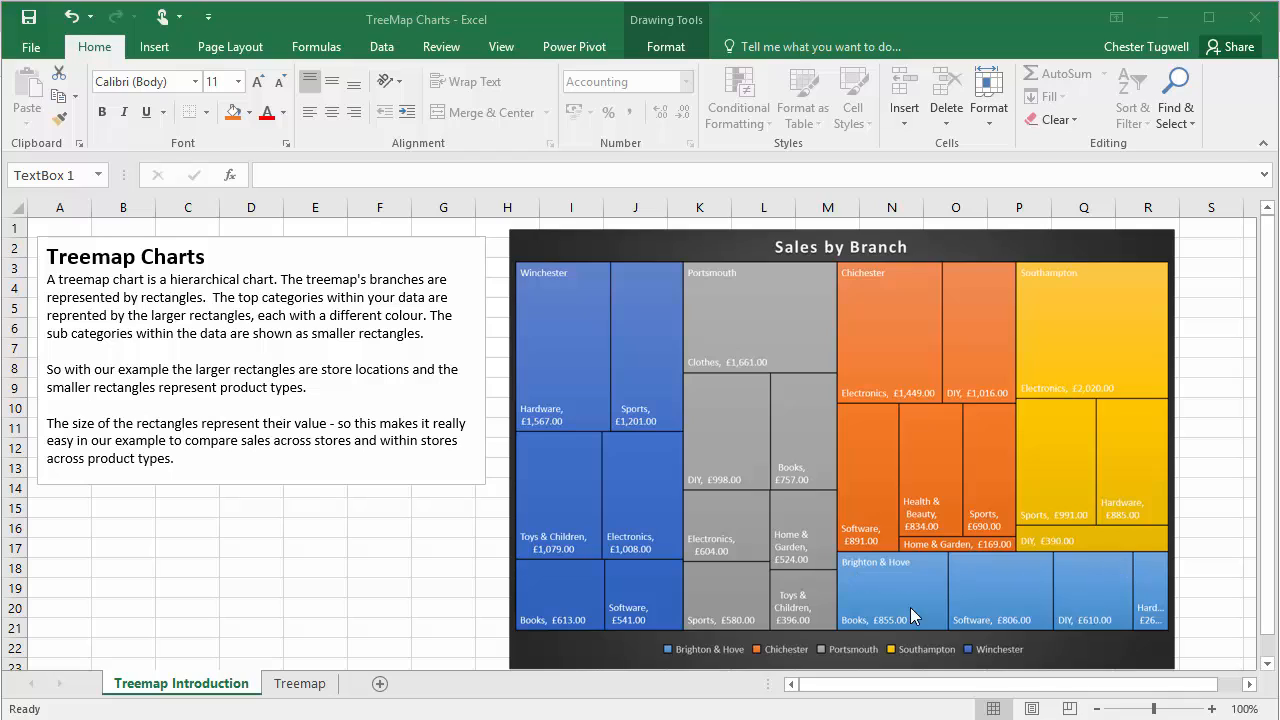
{"action": "mouse_move", "coordinate": [678, 600]}
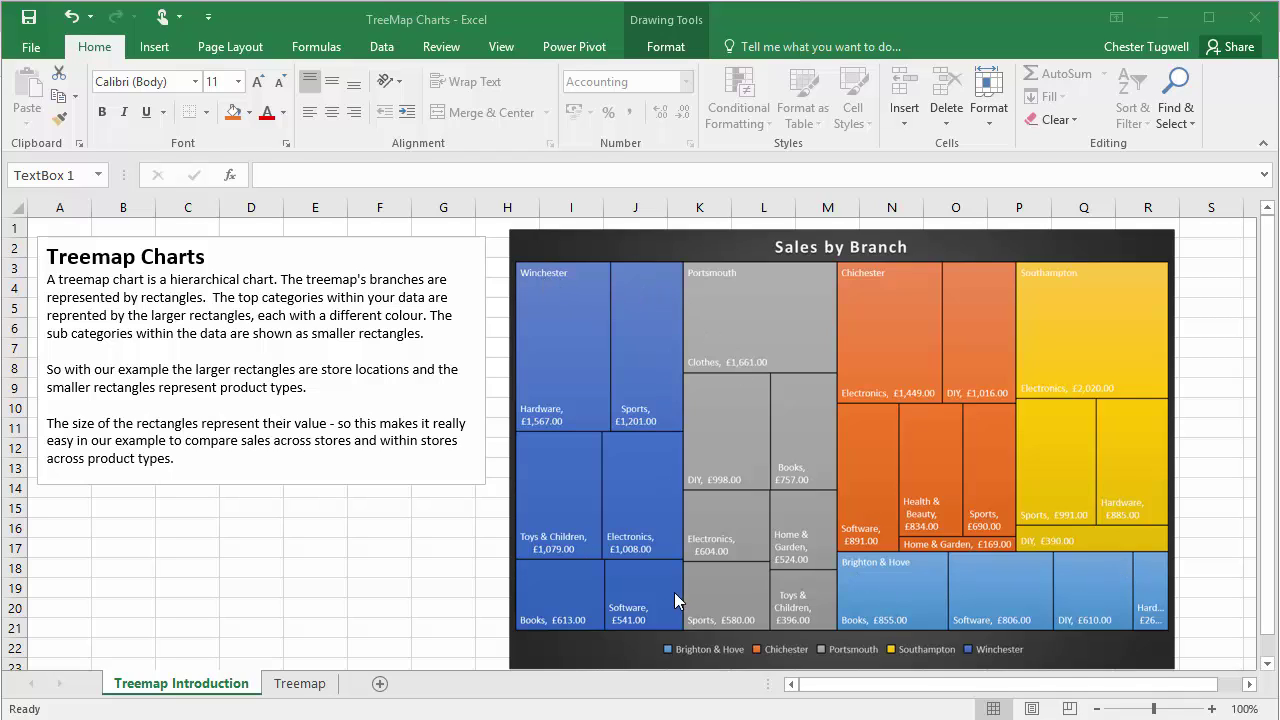
{"action": "mouse_move", "coordinate": [895, 612]}
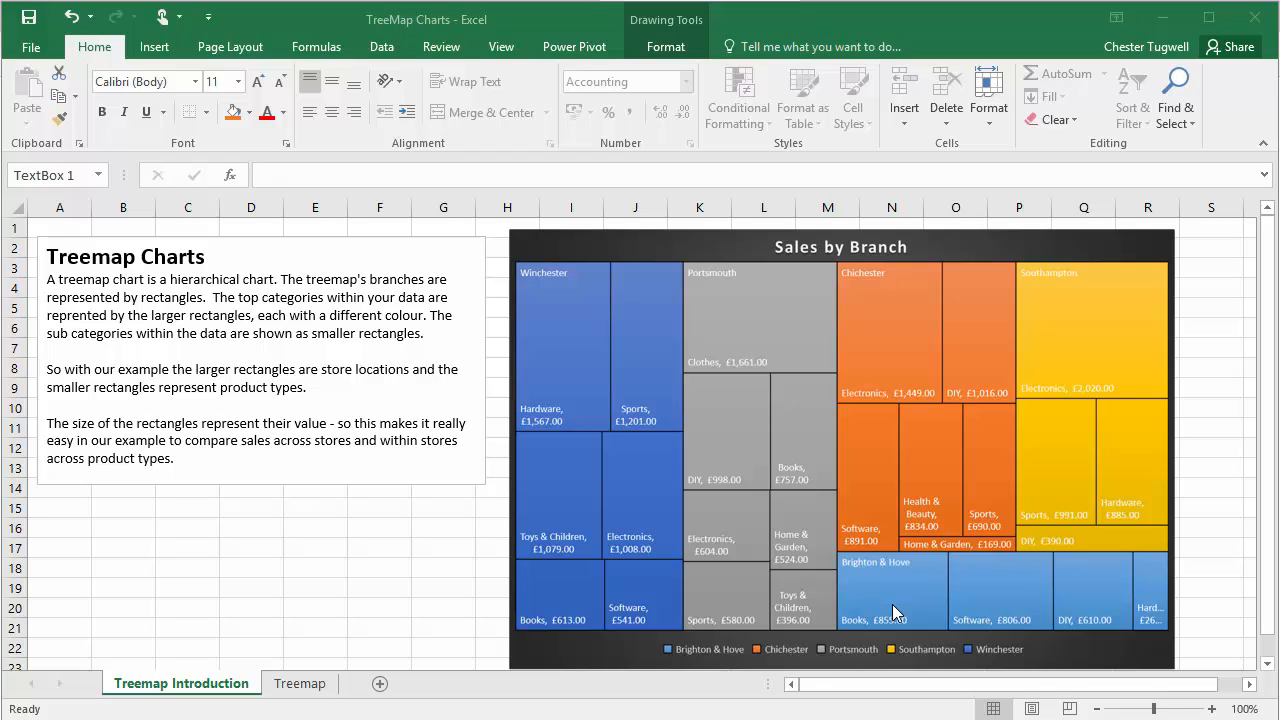
{"action": "mouse_move", "coordinate": [587, 504]}
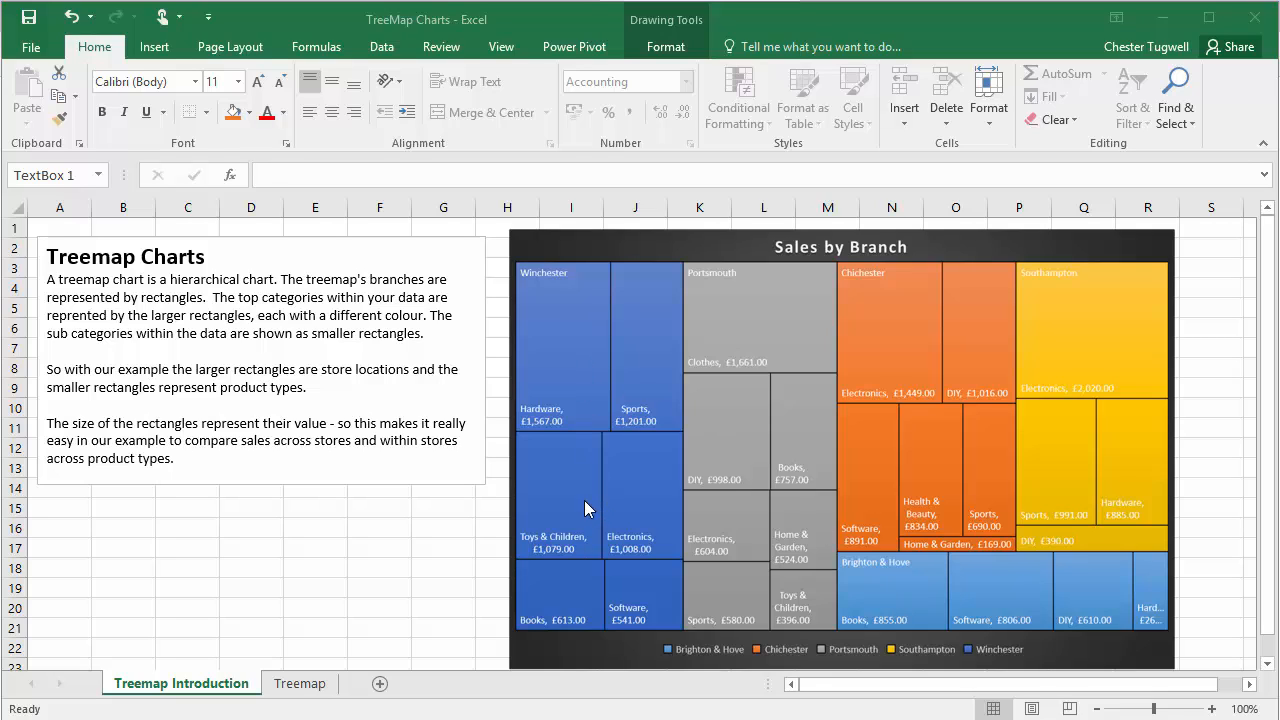
{"action": "mouse_move", "coordinate": [650, 598]}
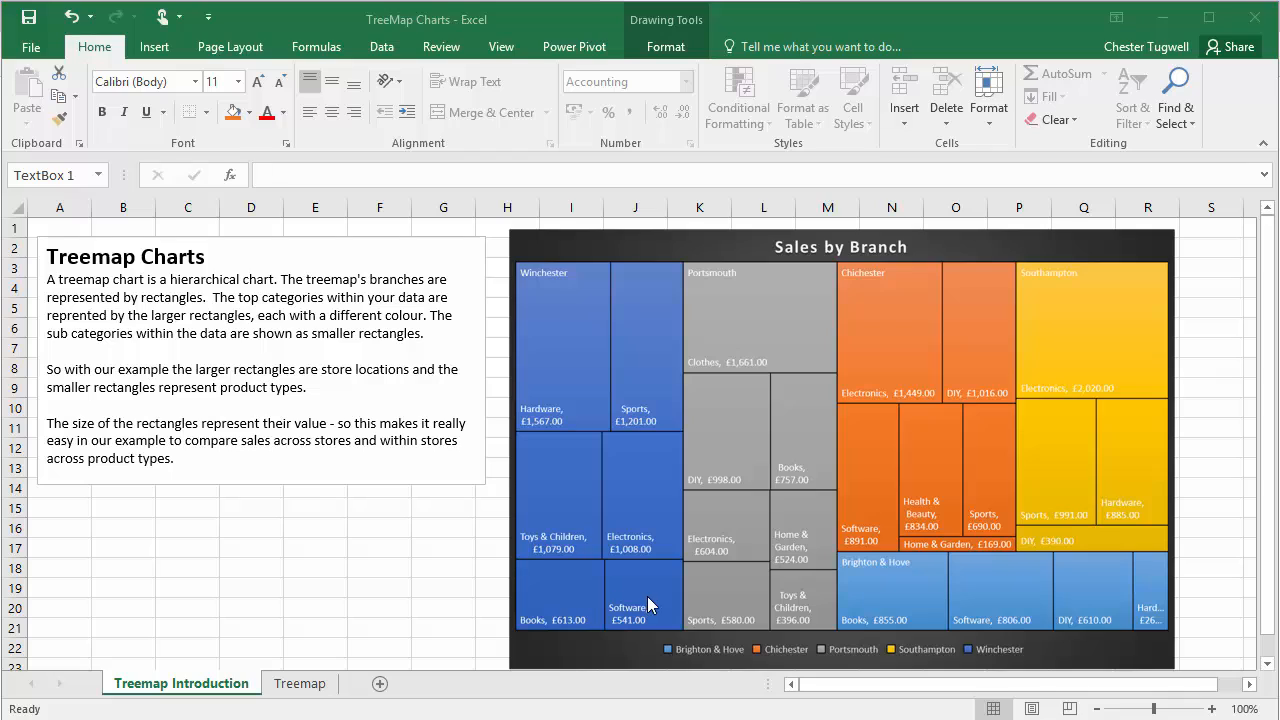
{"action": "mouse_move", "coordinate": [629, 581]}
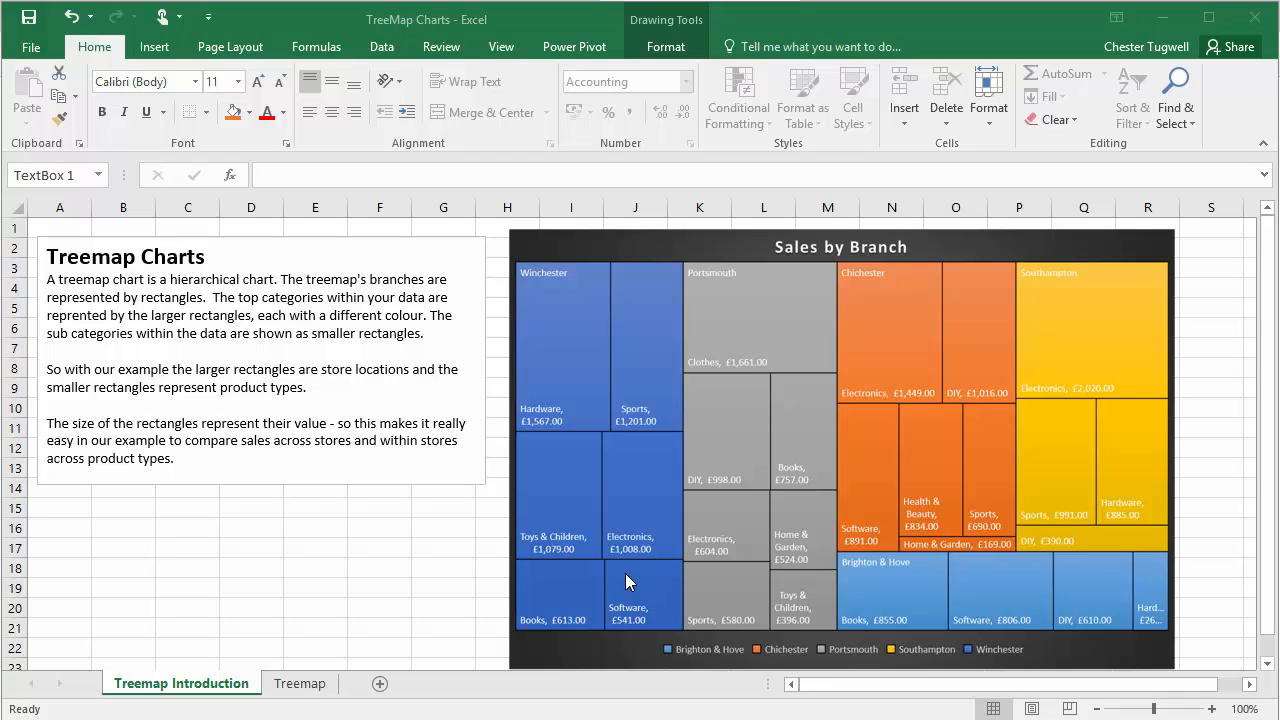
{"action": "mouse_move", "coordinate": [631, 616]}
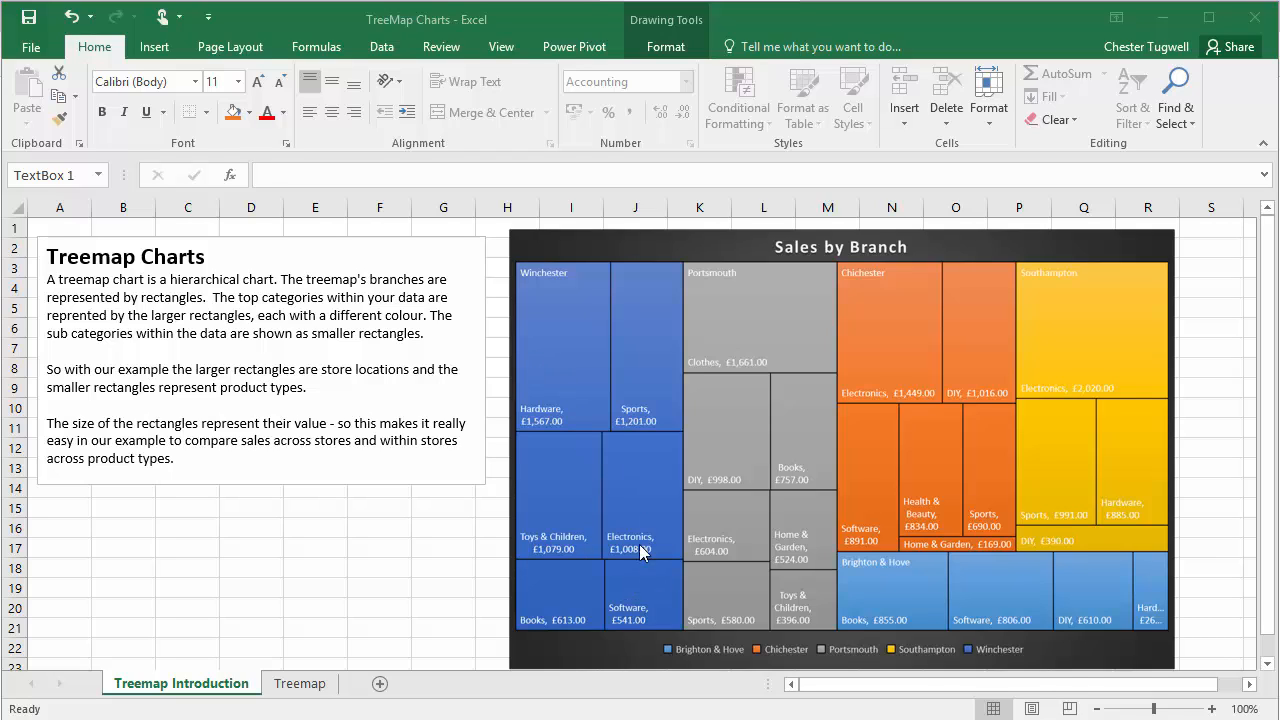
{"action": "mouse_move", "coordinate": [655, 625]}
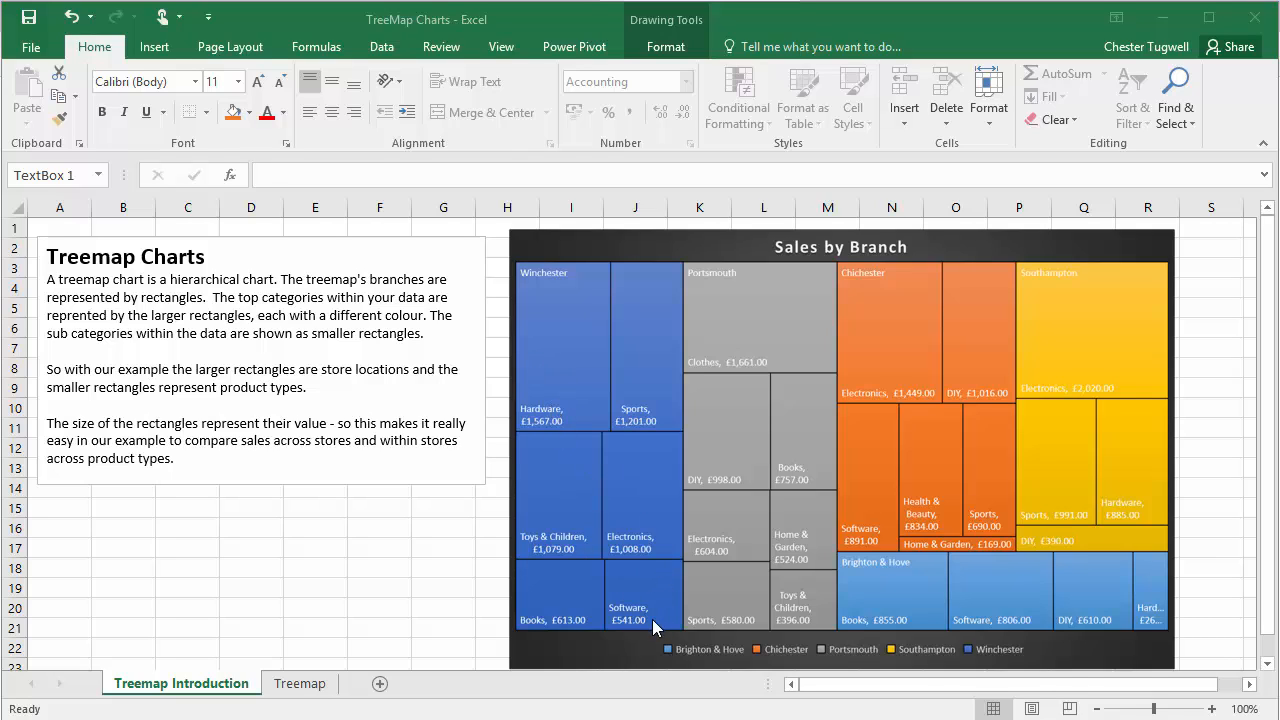
{"action": "mouse_move", "coordinate": [565, 402]}
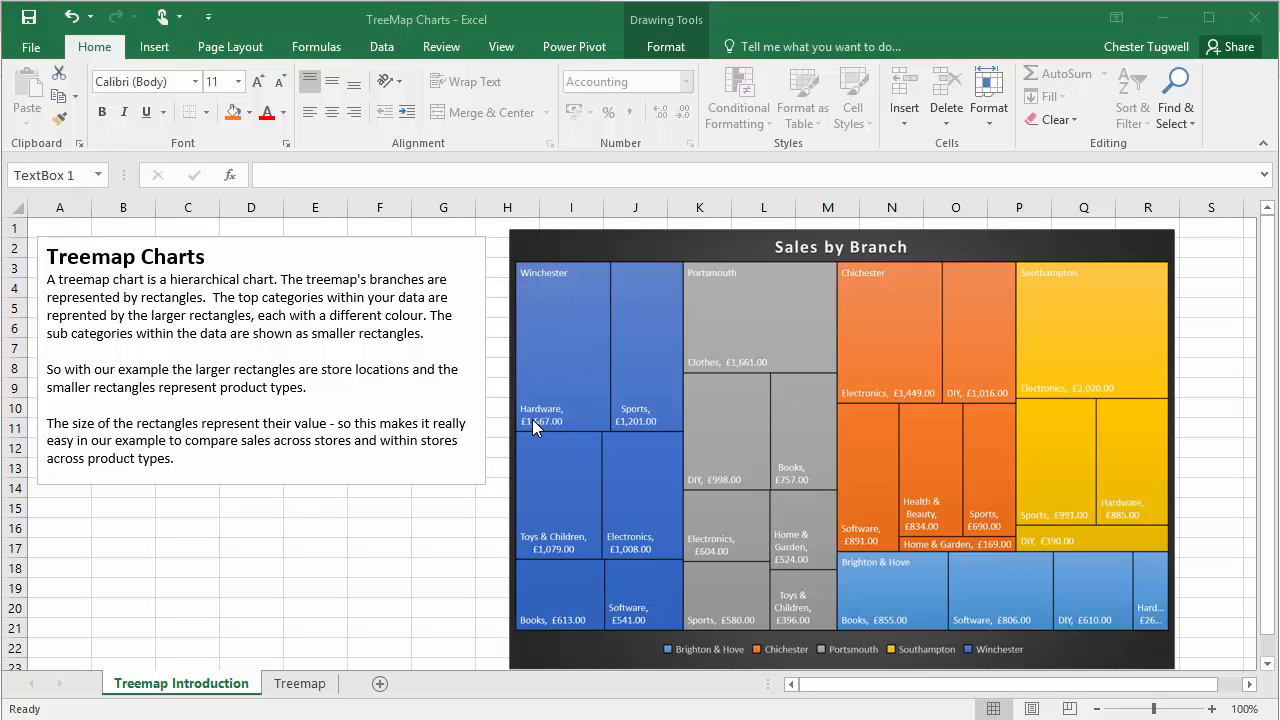
{"action": "mouse_move", "coordinate": [539, 311]}
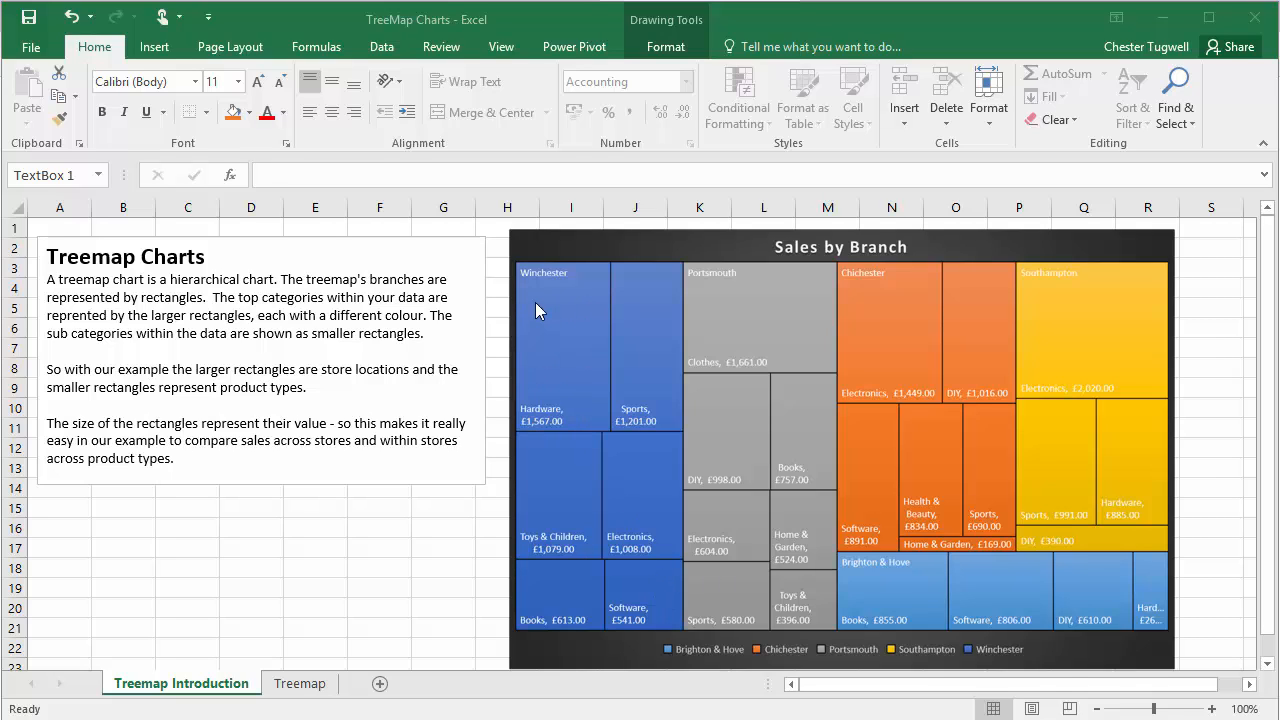
Switch to the Treemap sheet with the branch sales data.
{"action": "left_click", "coordinate": [299, 683]}
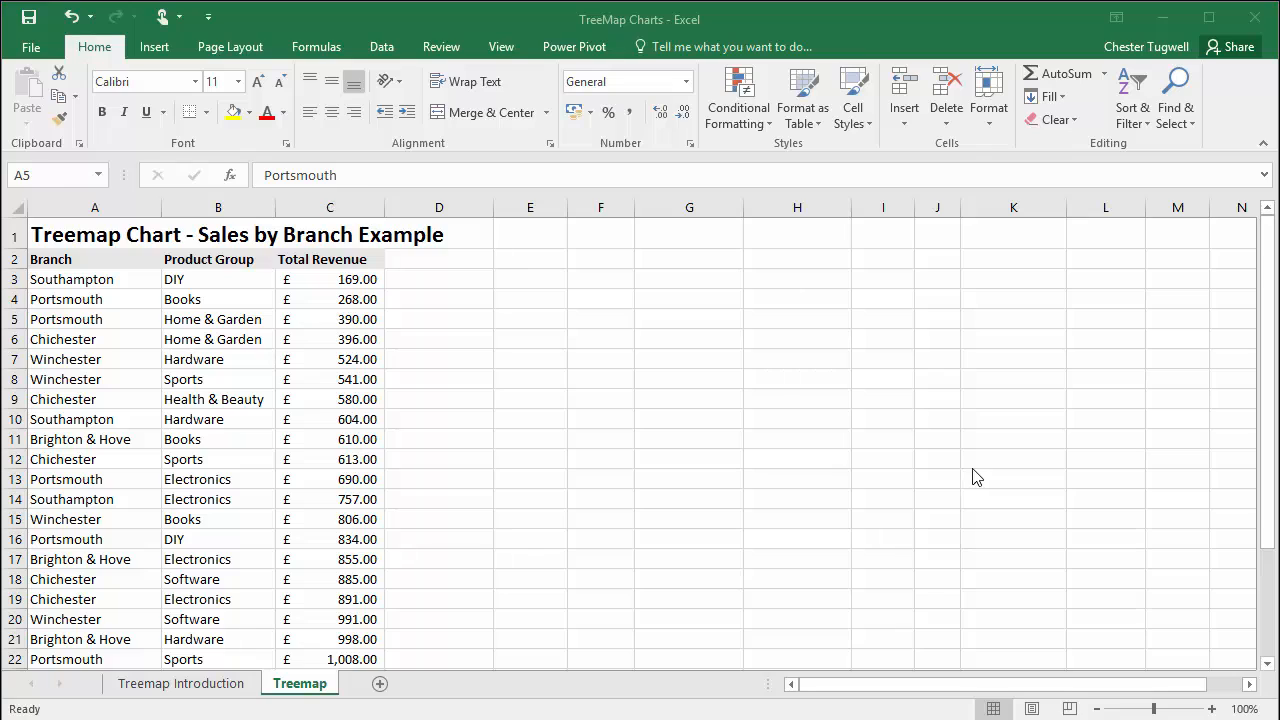
{"action": "mouse_move", "coordinate": [170, 380]}
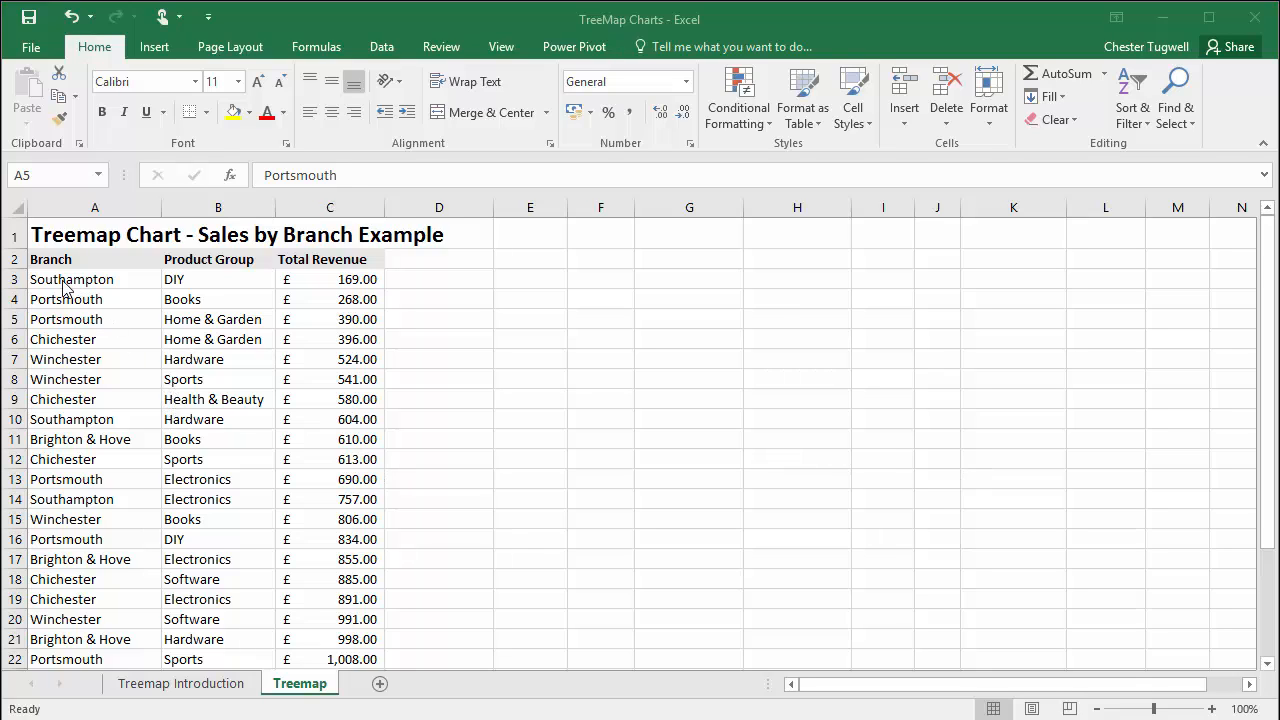
{"action": "mouse_move", "coordinate": [357, 285]}
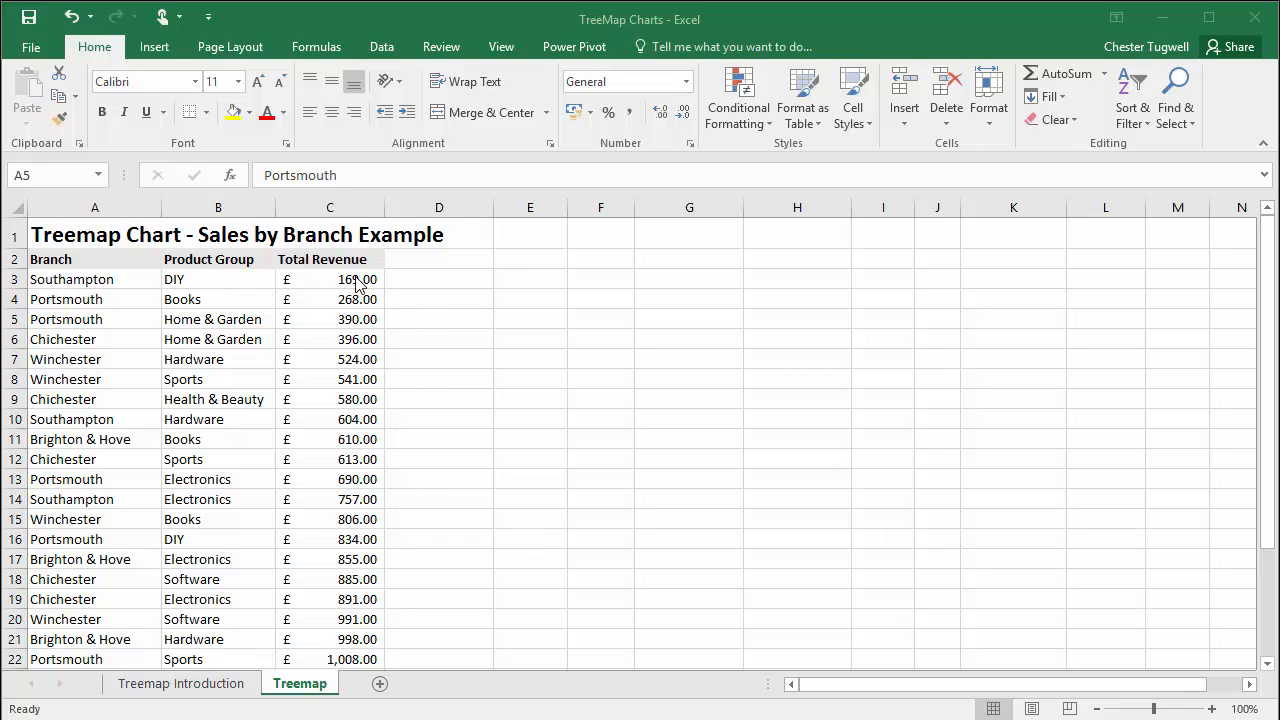
{"action": "mouse_move", "coordinate": [75, 298]}
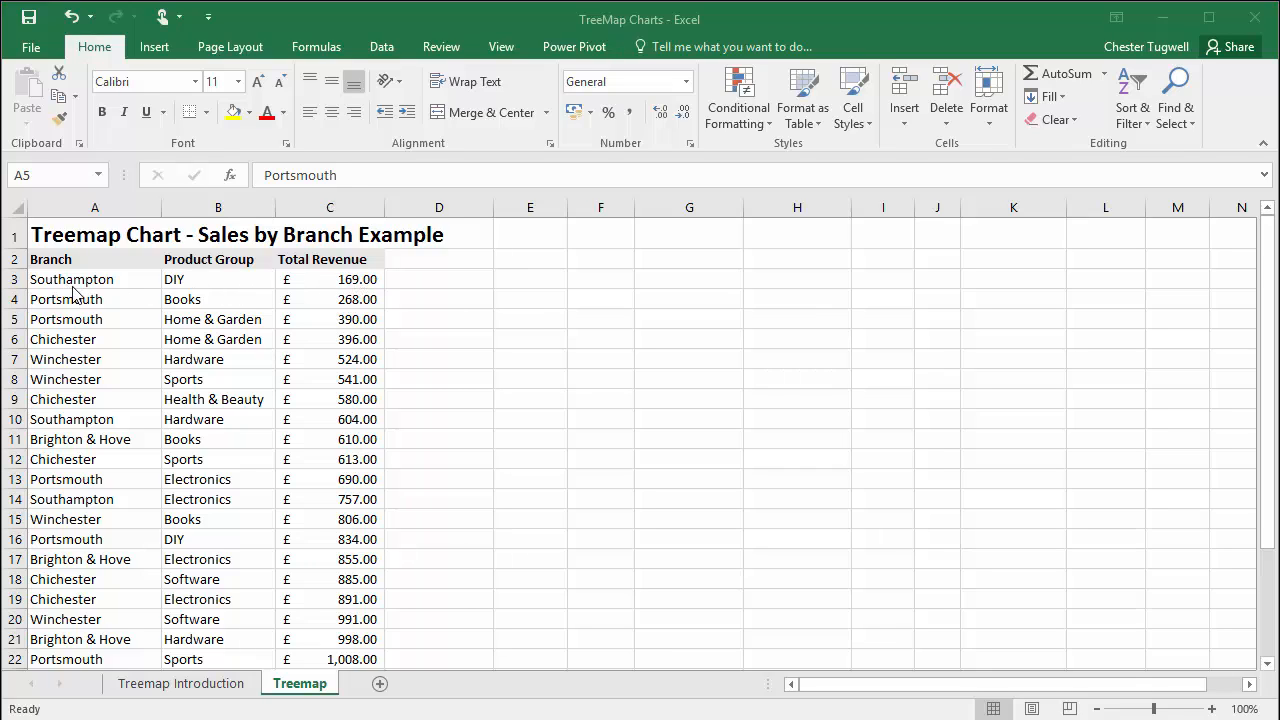
{"action": "mouse_move", "coordinate": [197, 290]}
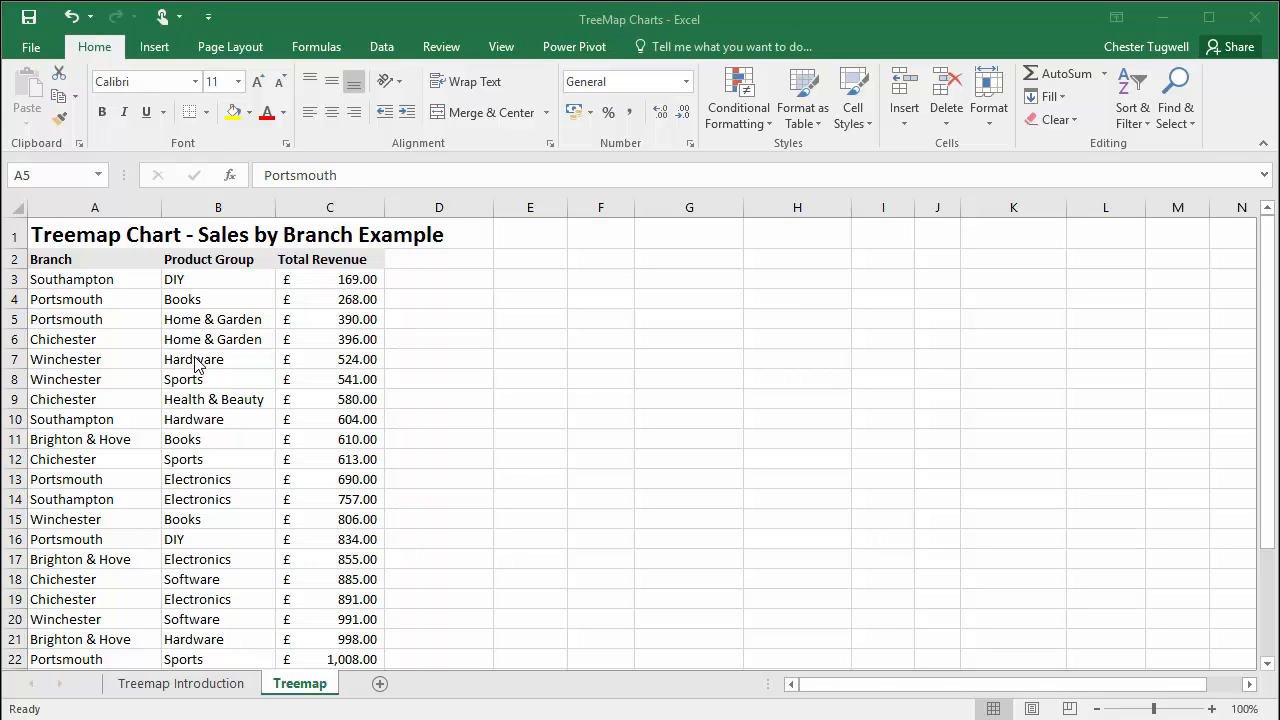
{"action": "left_click", "coordinate": [200, 359]}
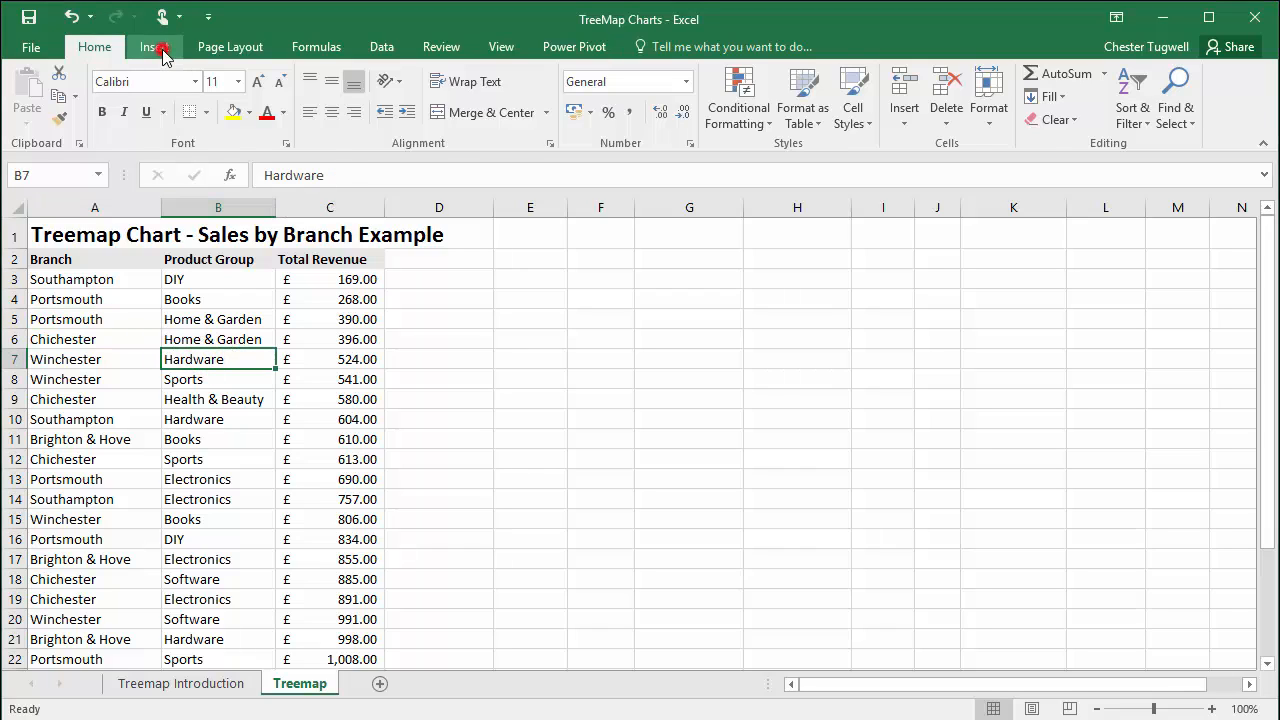
Insert a treemap chart from the branch, product group and revenue table.
{"action": "left_click", "coordinate": [162, 46]}
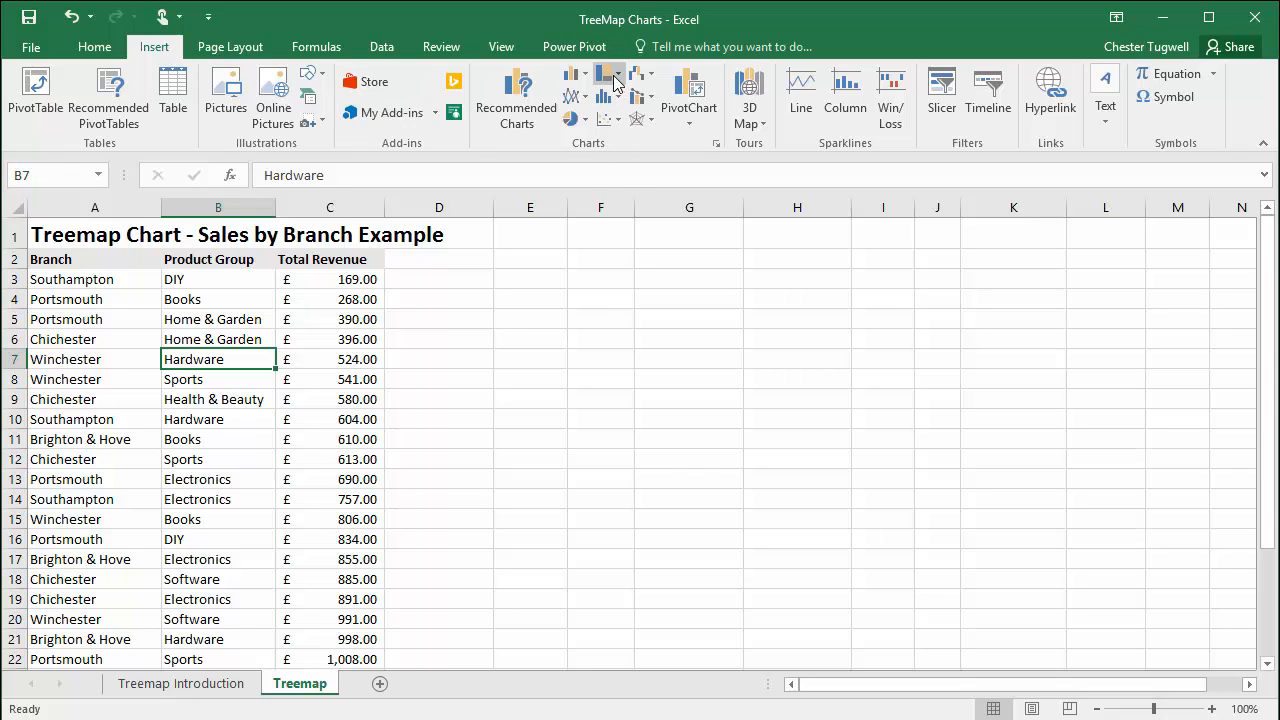
{"action": "mouse_move", "coordinate": [616, 85]}
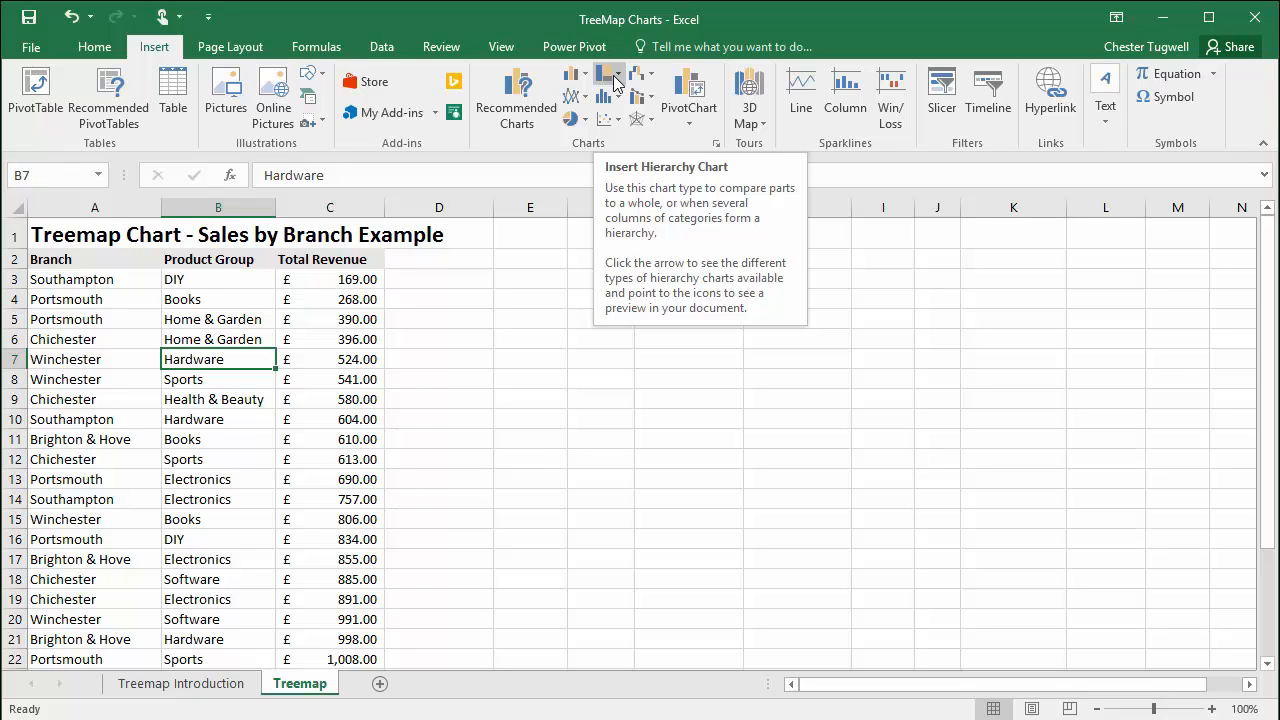
{"action": "left_click", "coordinate": [608, 75]}
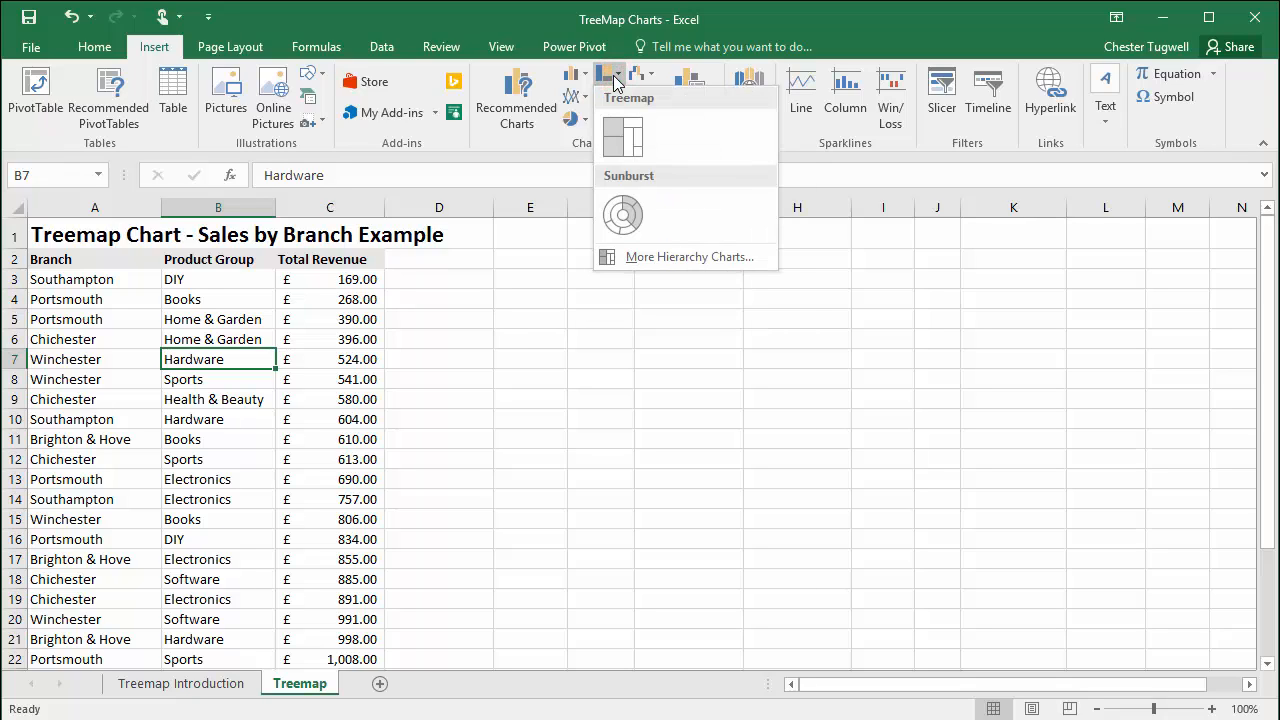
{"action": "left_click", "coordinate": [622, 137]}
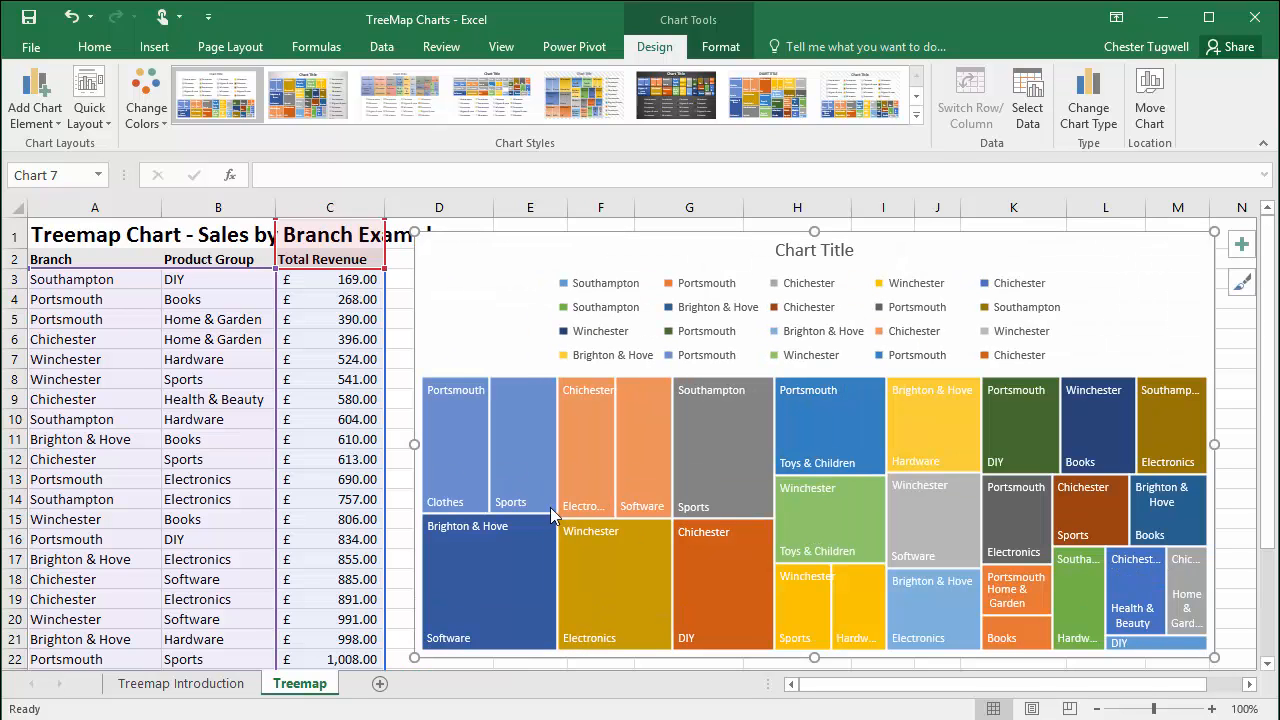
{"action": "mouse_move", "coordinate": [464, 451]}
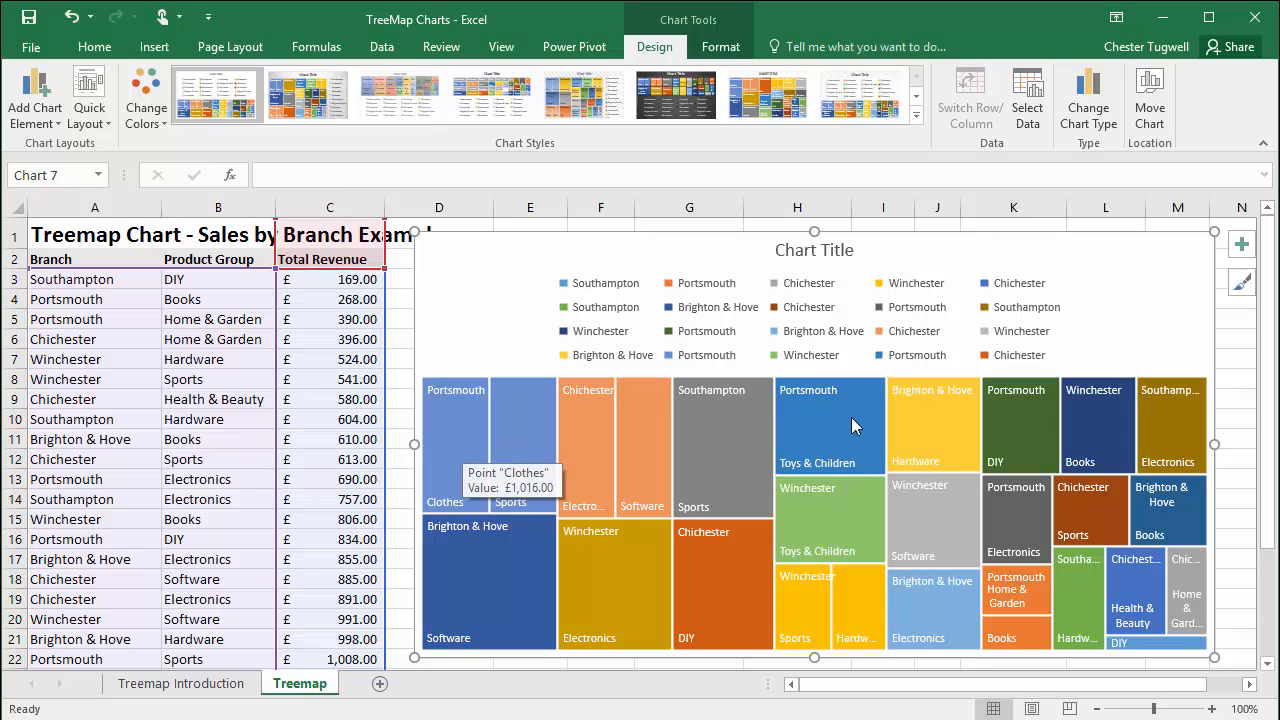
{"action": "mouse_move", "coordinate": [854, 425]}
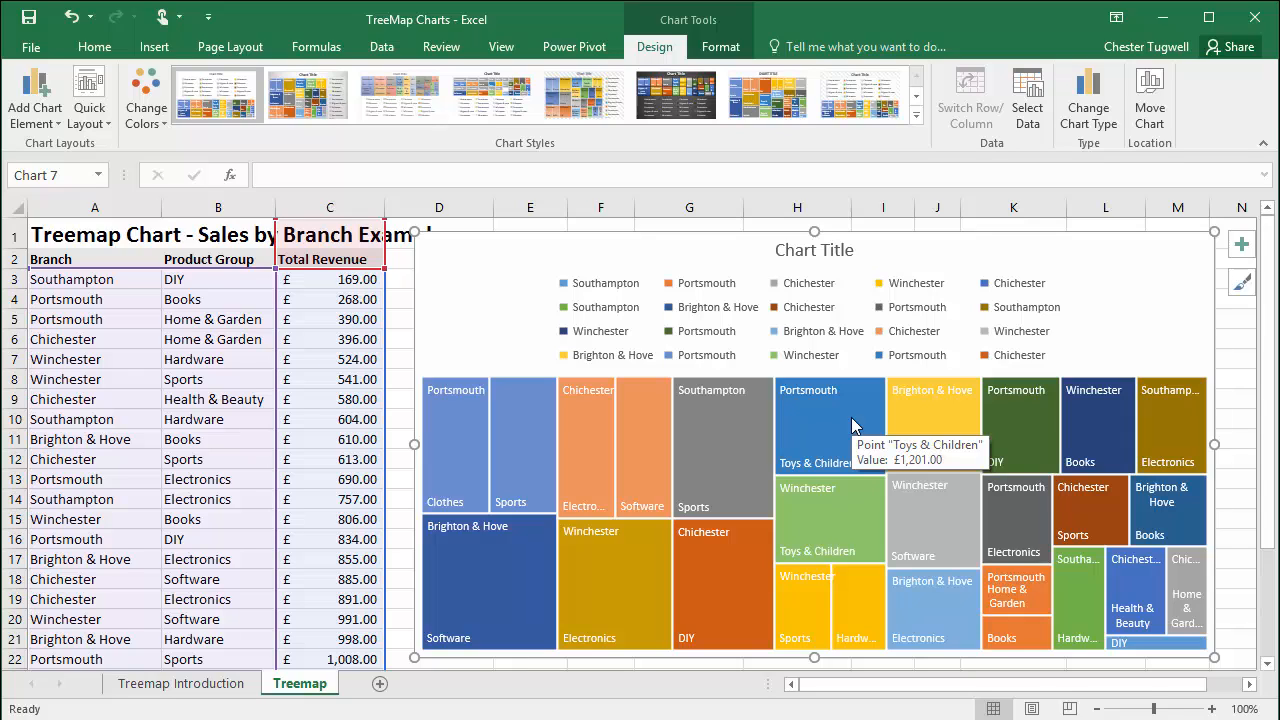
{"action": "mouse_move", "coordinate": [967, 414]}
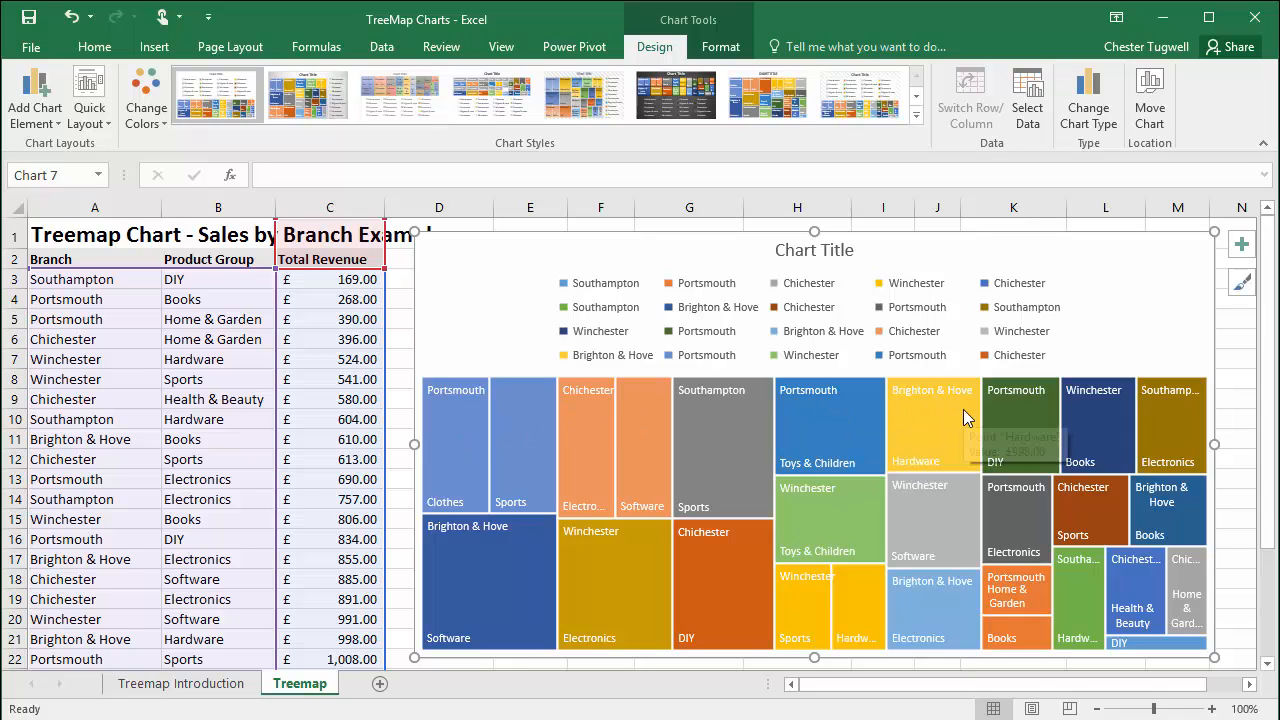
{"action": "mouse_move", "coordinate": [967, 416]}
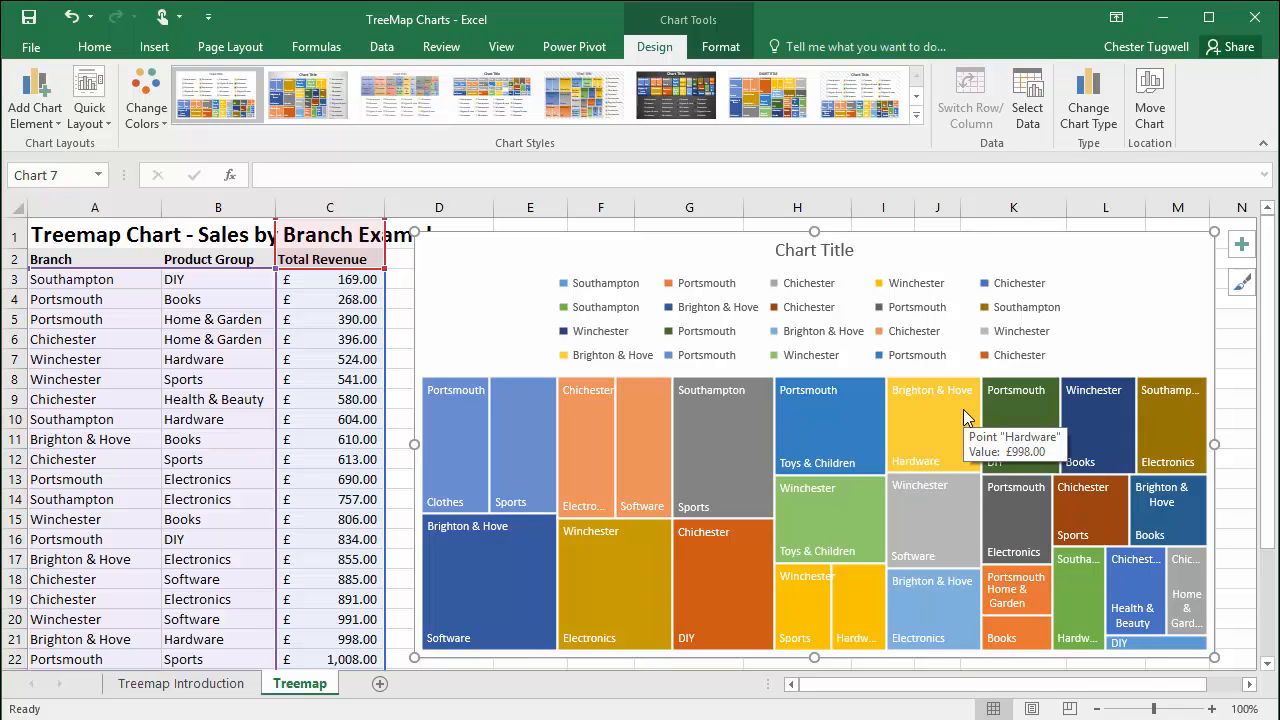
{"action": "mouse_move", "coordinate": [745, 307]}
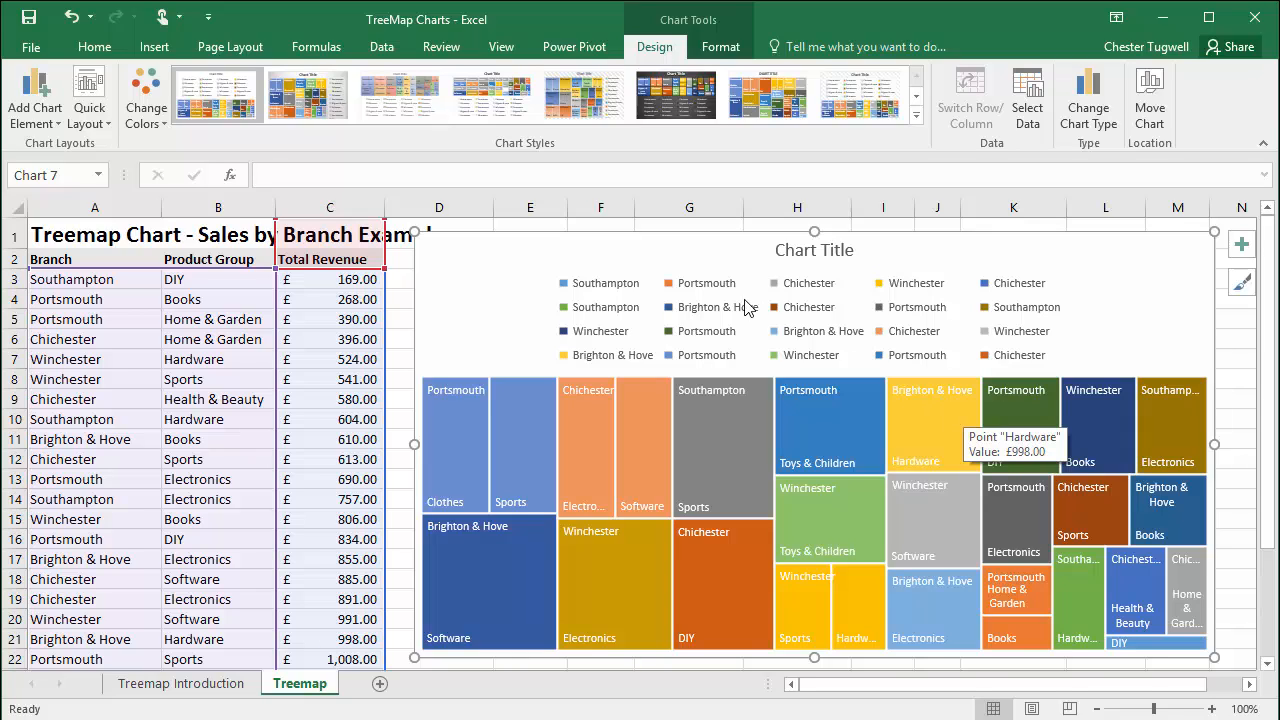
{"action": "mouse_move", "coordinate": [468, 295]}
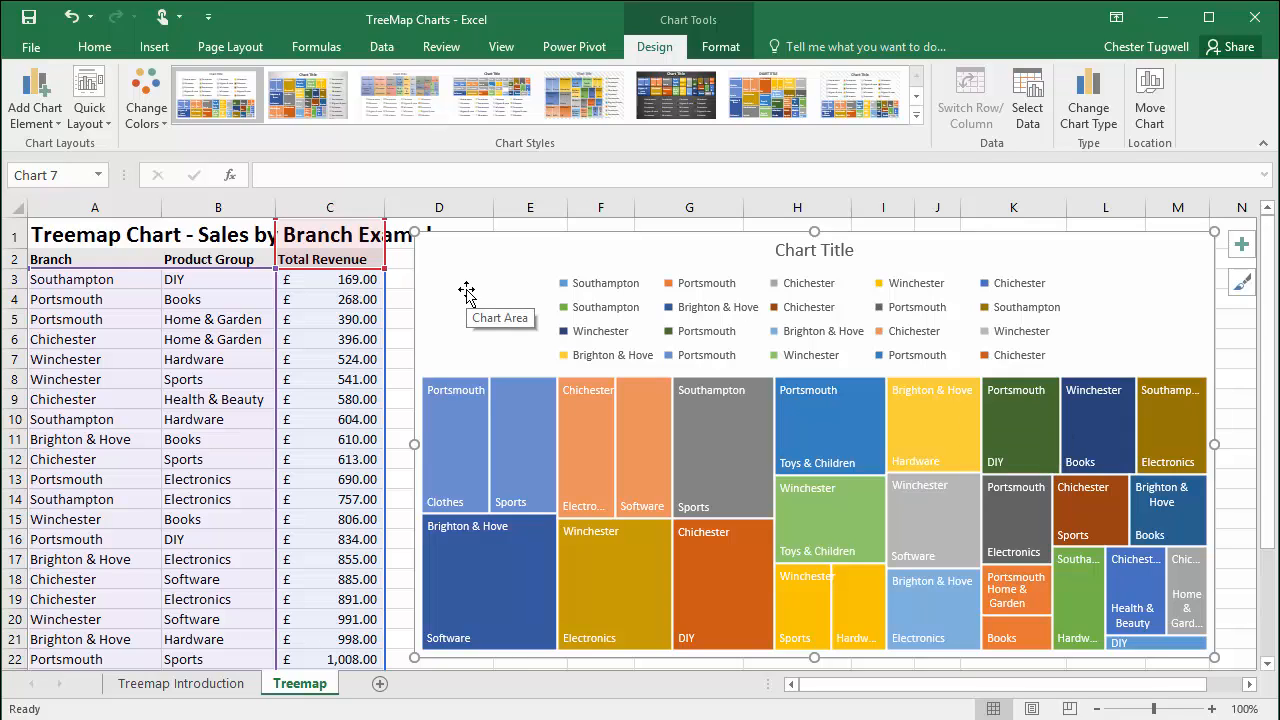
{"action": "mouse_move", "coordinate": [659, 397]}
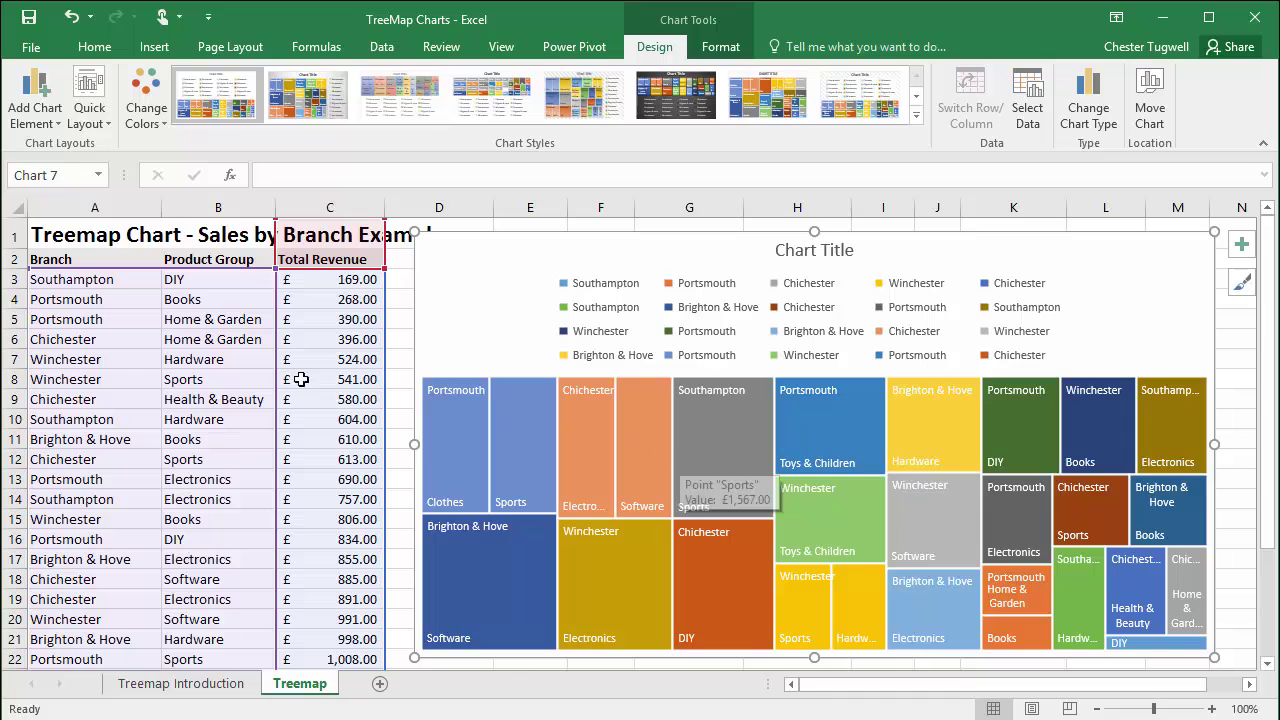
{"action": "mouse_move", "coordinate": [103, 410]}
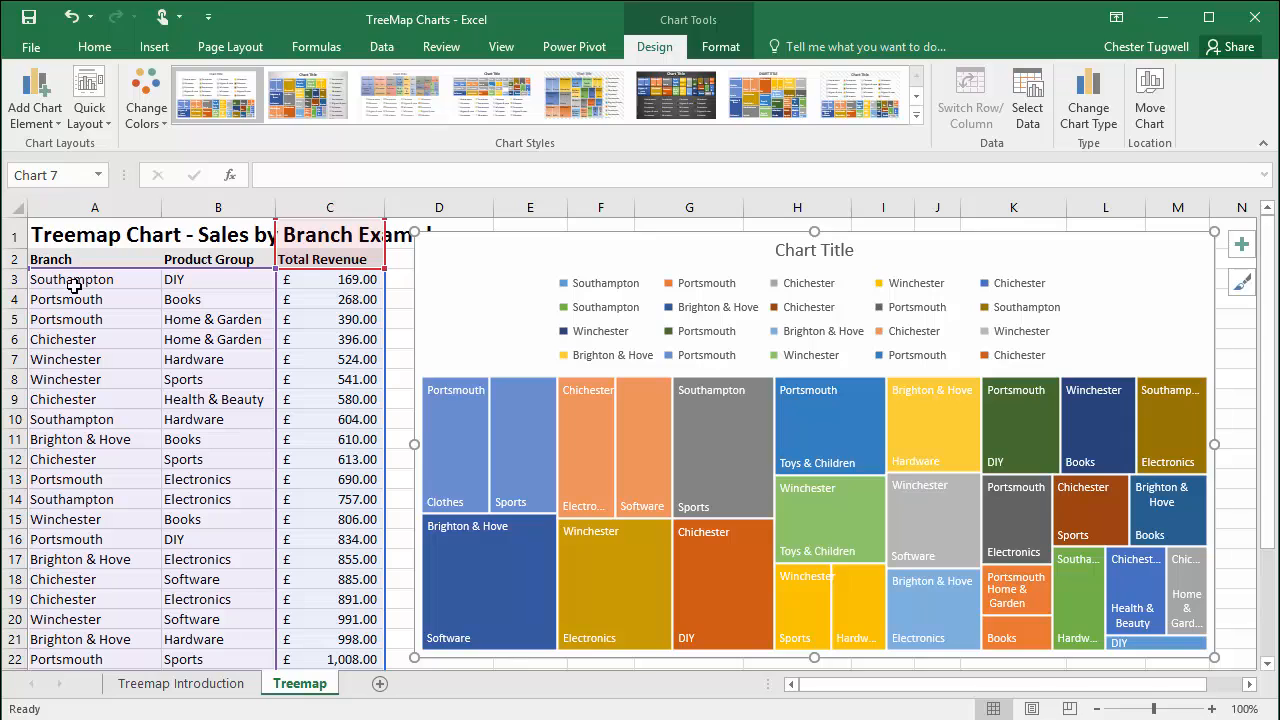
{"action": "mouse_move", "coordinate": [68, 339]}
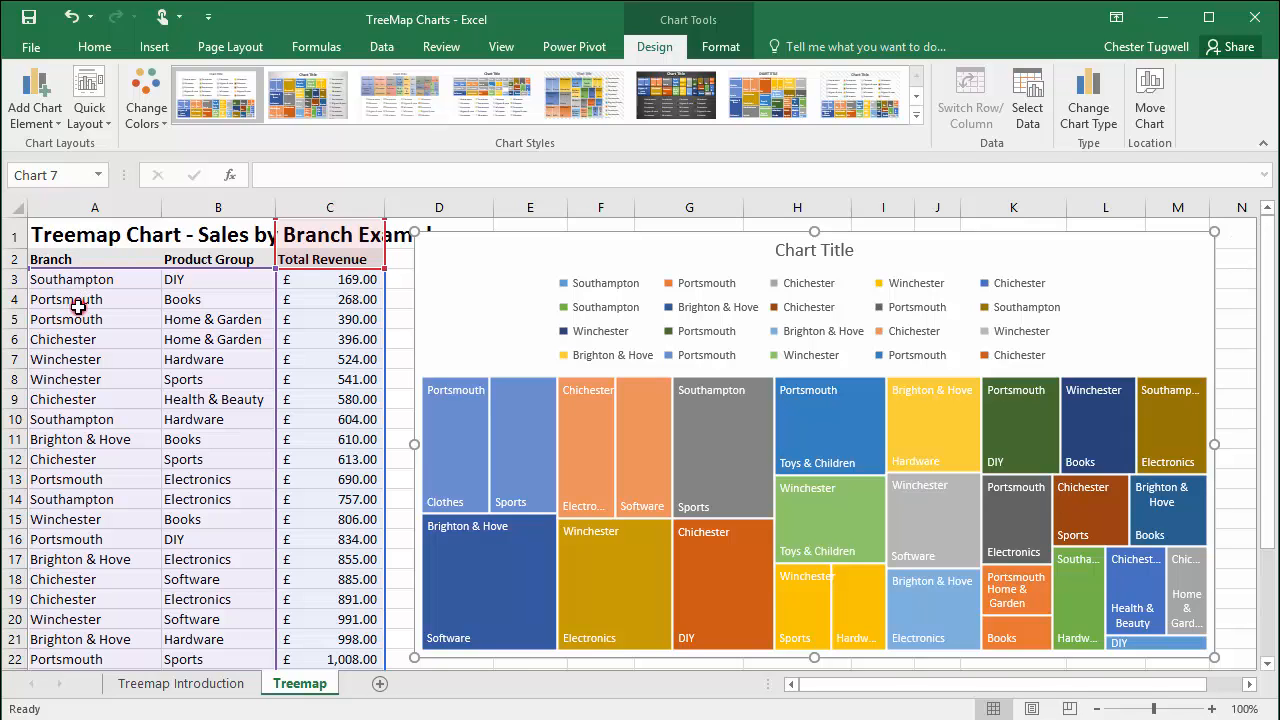
Sort the sales table A to Z by branch from cell A4.
{"action": "left_click", "coordinate": [66, 298]}
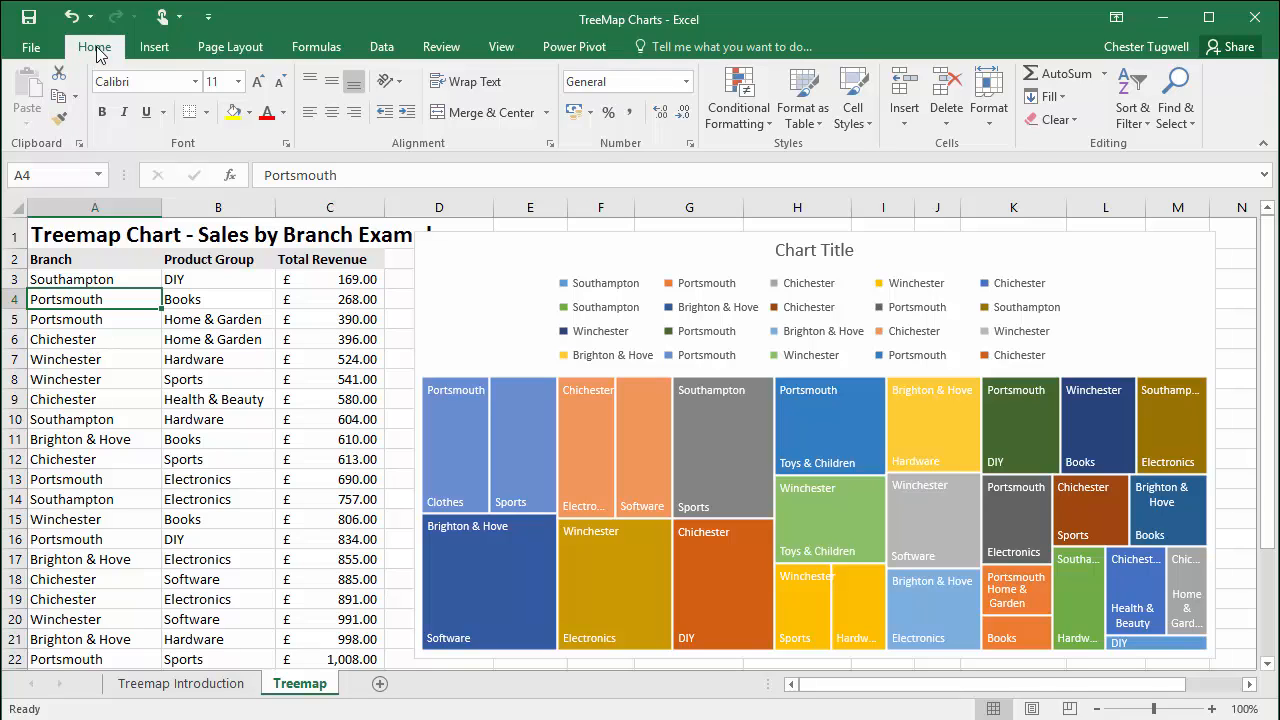
{"action": "mouse_move", "coordinate": [1040, 43]}
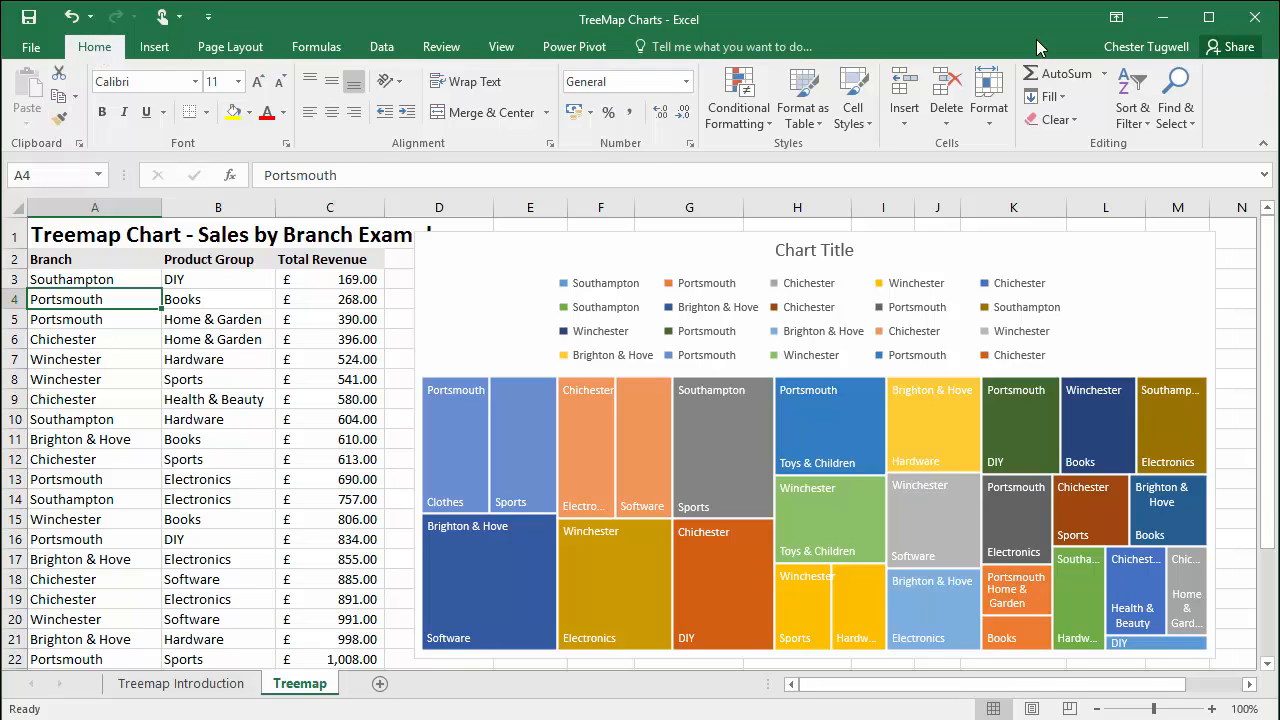
{"action": "mouse_move", "coordinate": [1125, 147]}
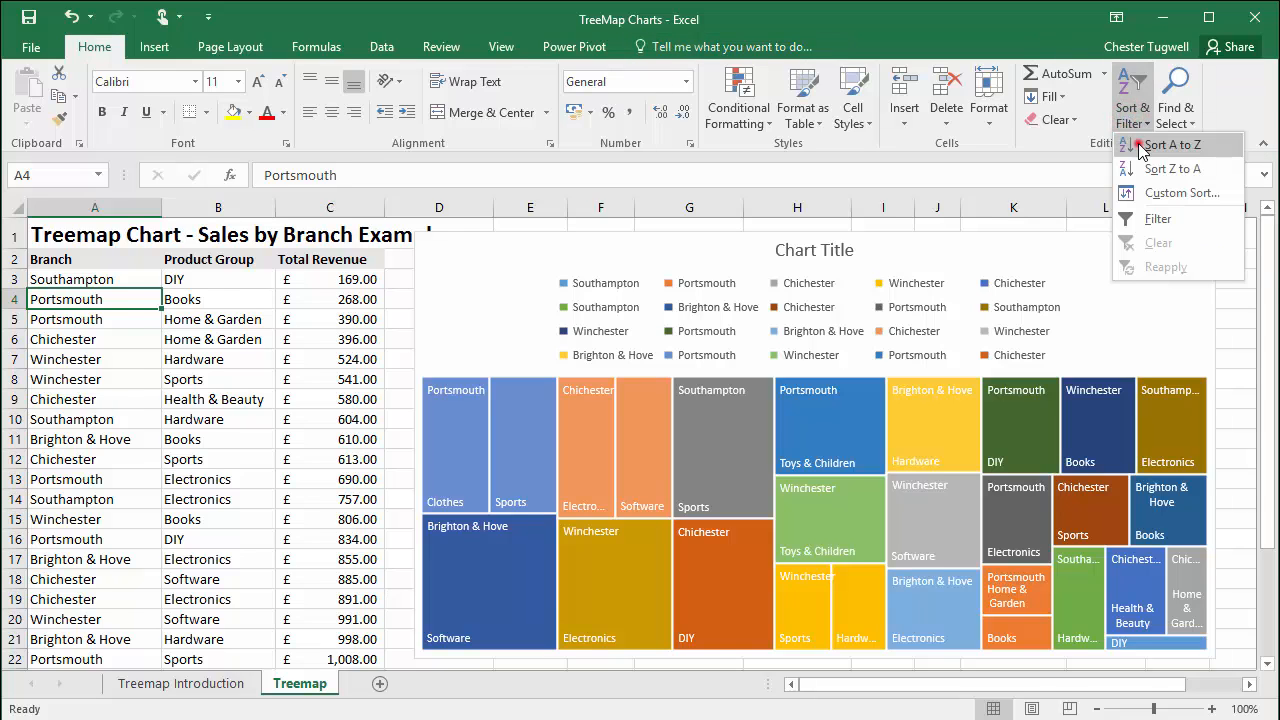
{"action": "left_click", "coordinate": [1160, 144]}
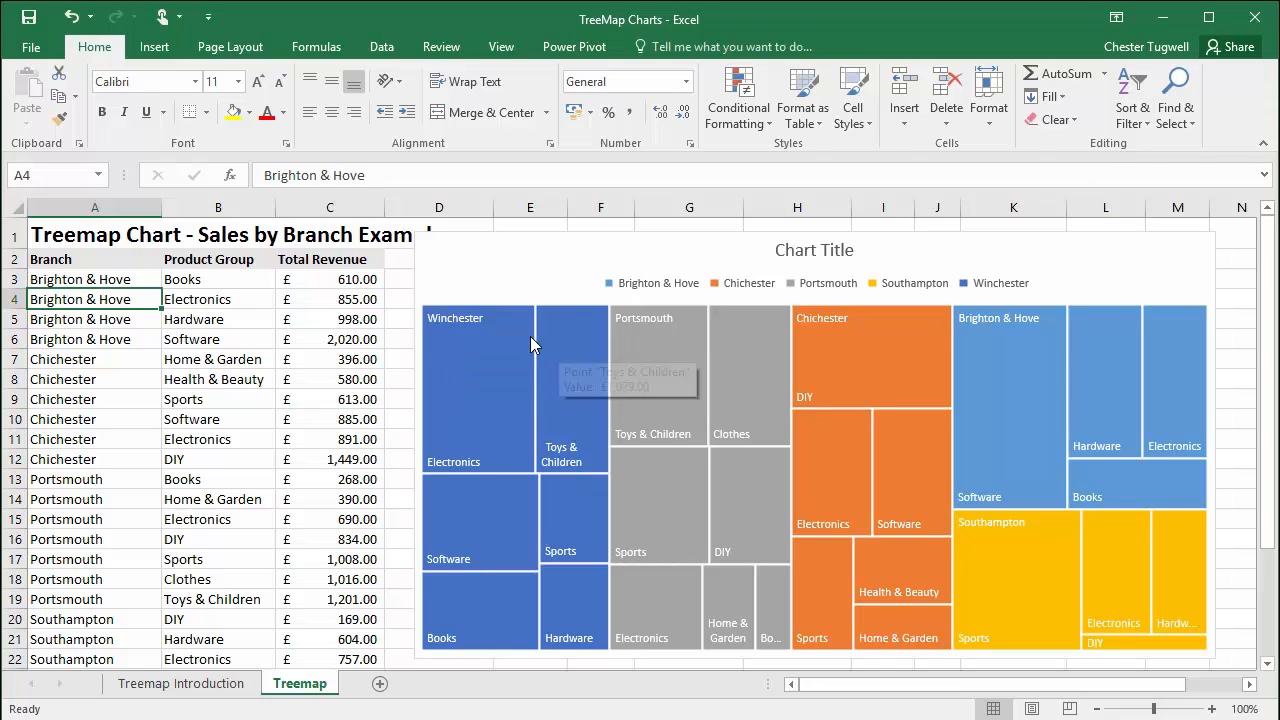
{"action": "mouse_move", "coordinate": [443, 330]}
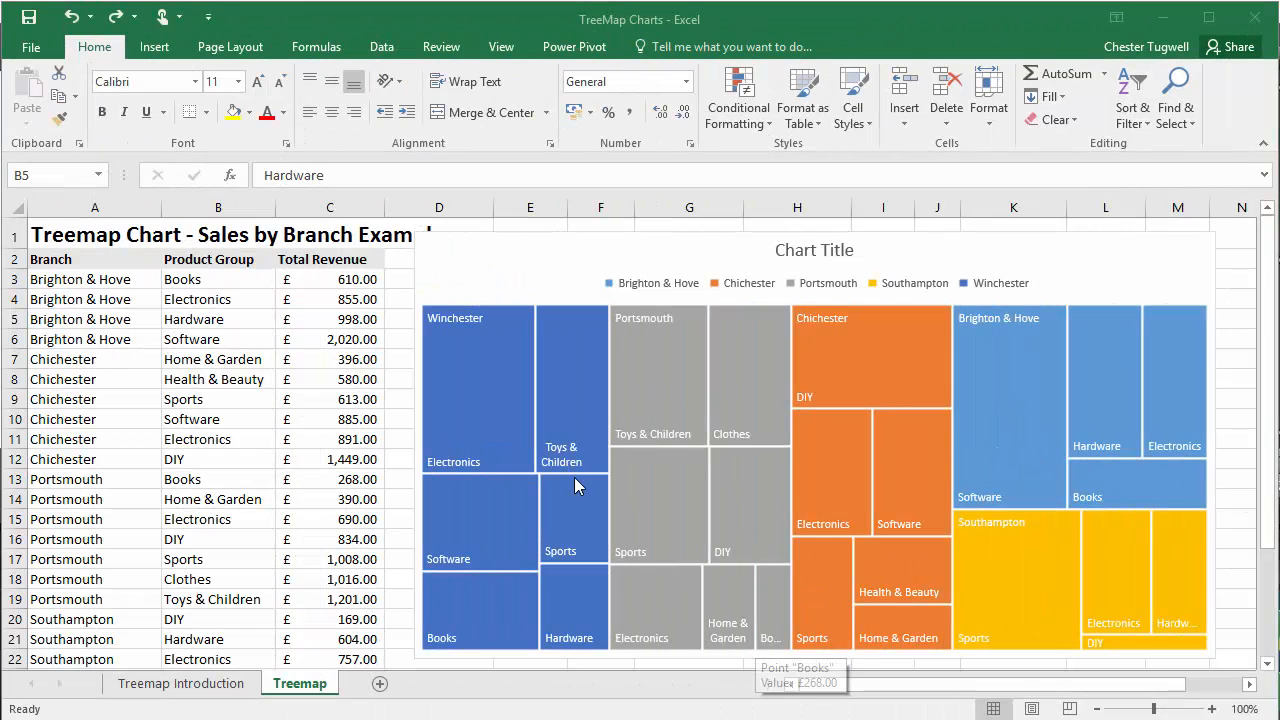
{"action": "mouse_move", "coordinate": [271, 379]}
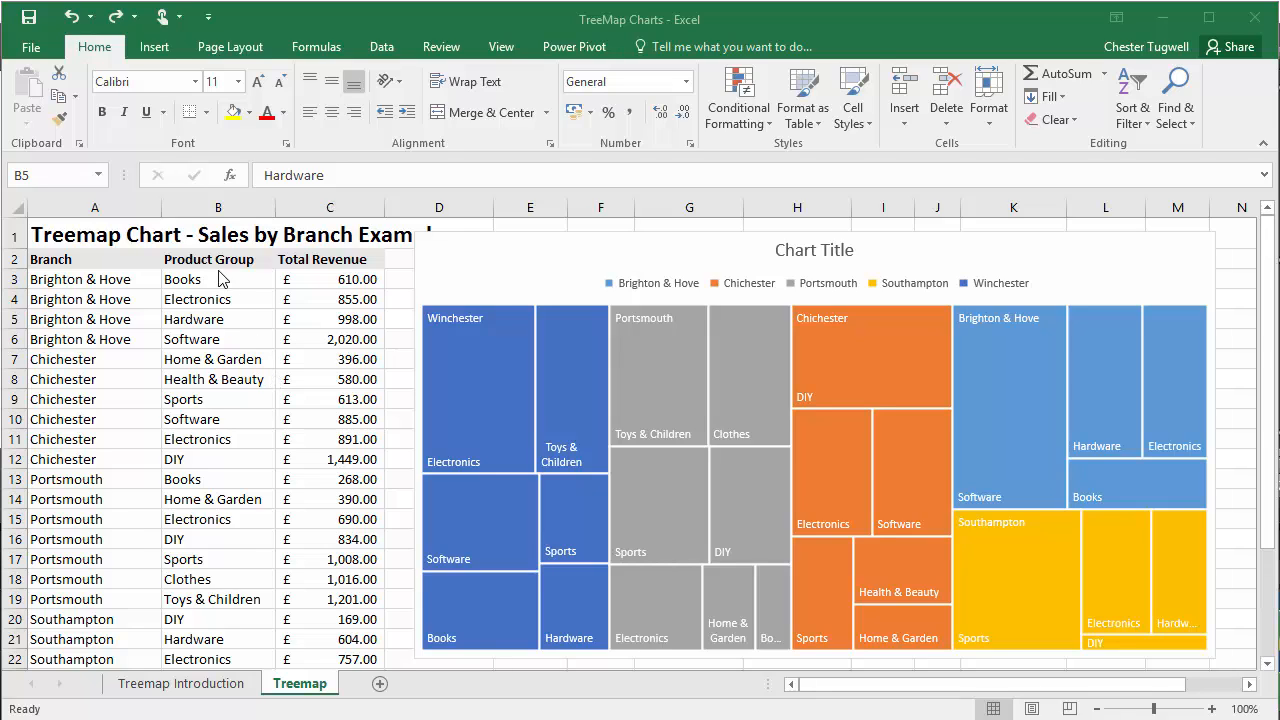
{"action": "mouse_move", "coordinate": [332, 343]}
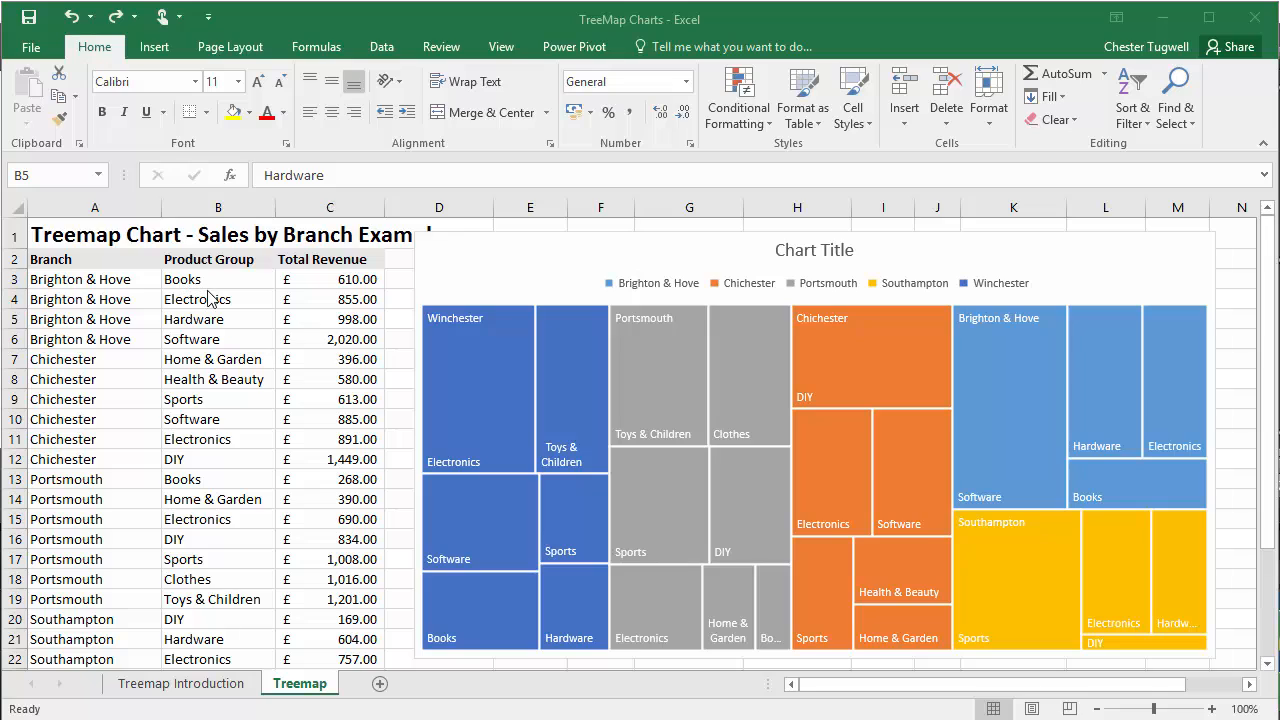
{"action": "mouse_move", "coordinate": [235, 348]}
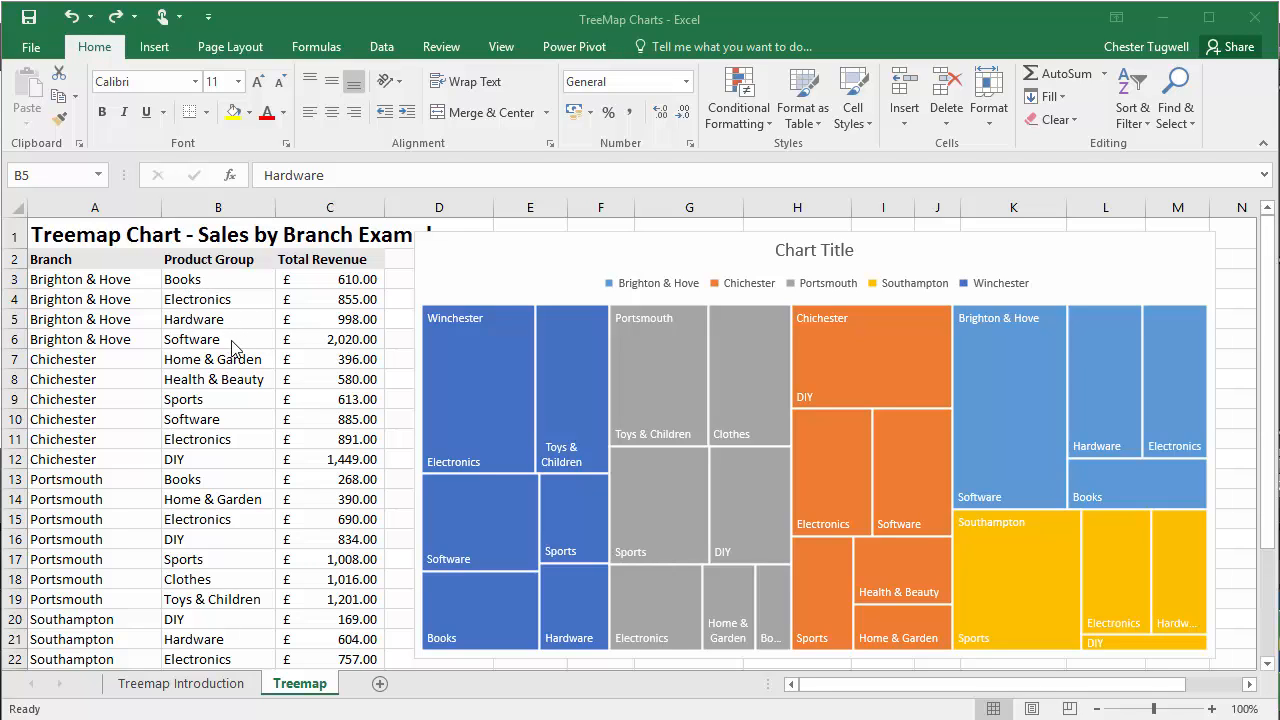
{"action": "mouse_move", "coordinate": [348, 345]}
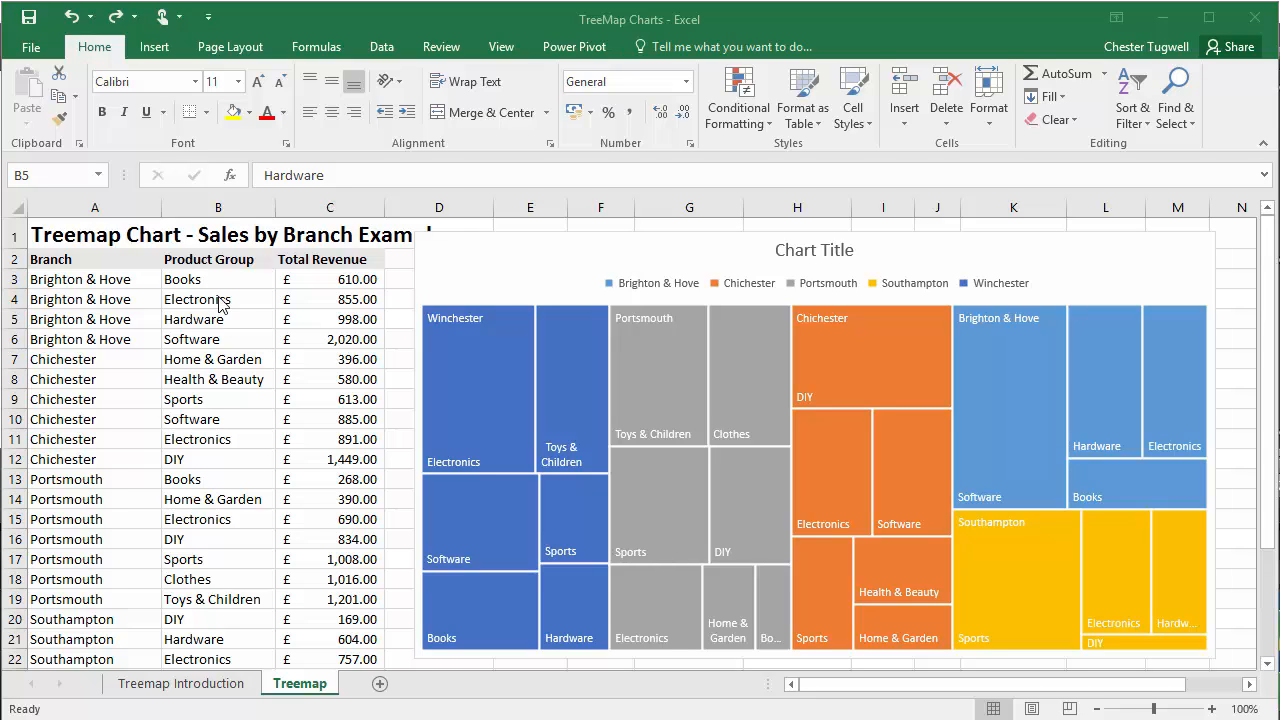
{"action": "left_click", "coordinate": [217, 299]}
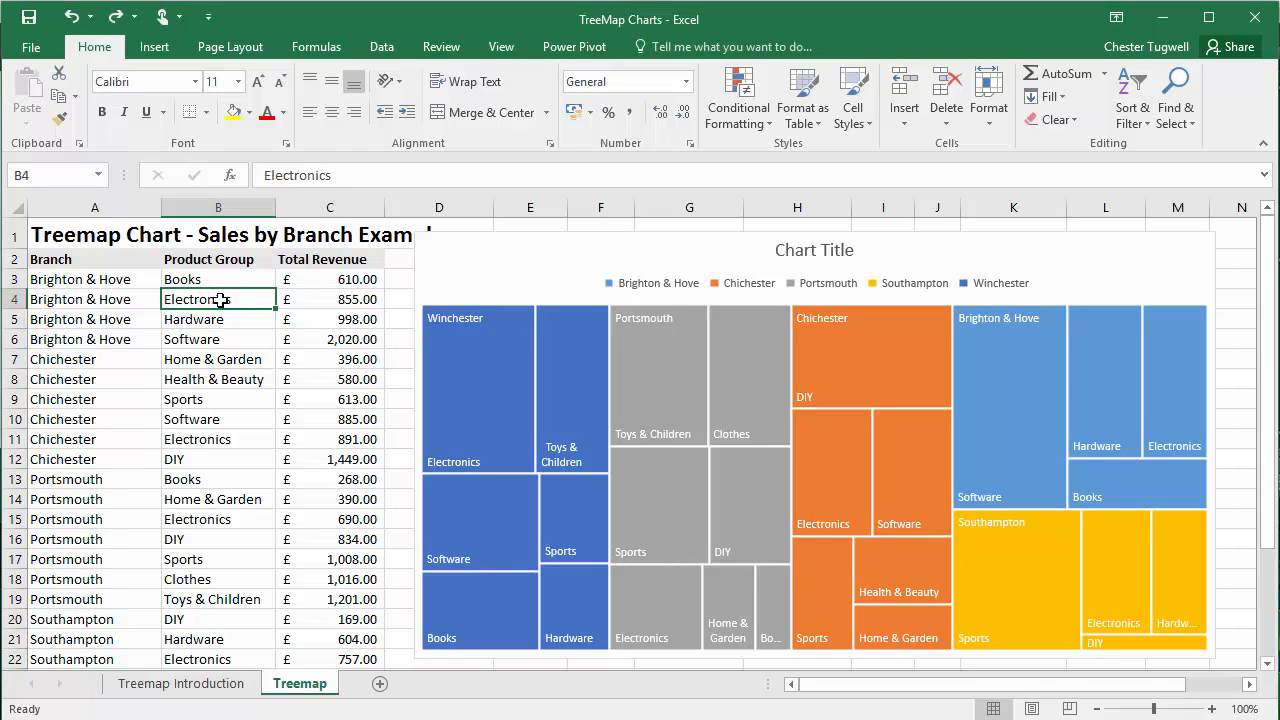
{"action": "type", "text": "Books"}
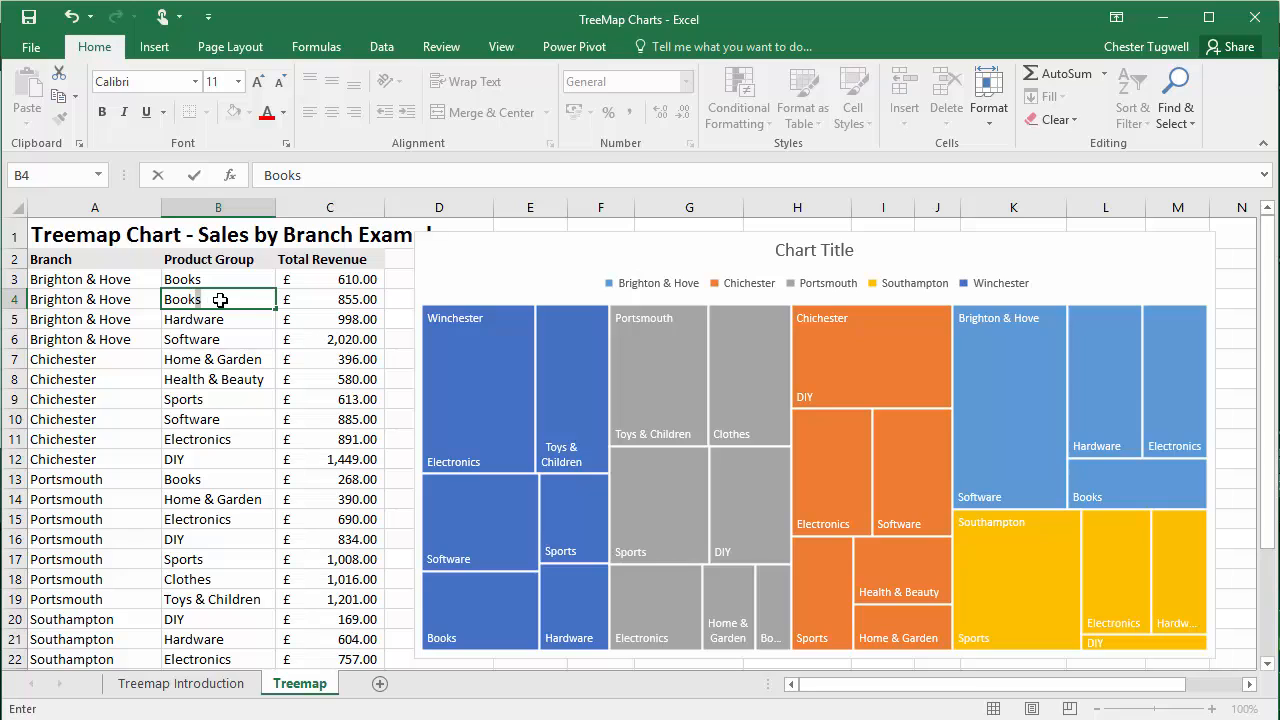
{"action": "left_click", "coordinate": [217, 319]}
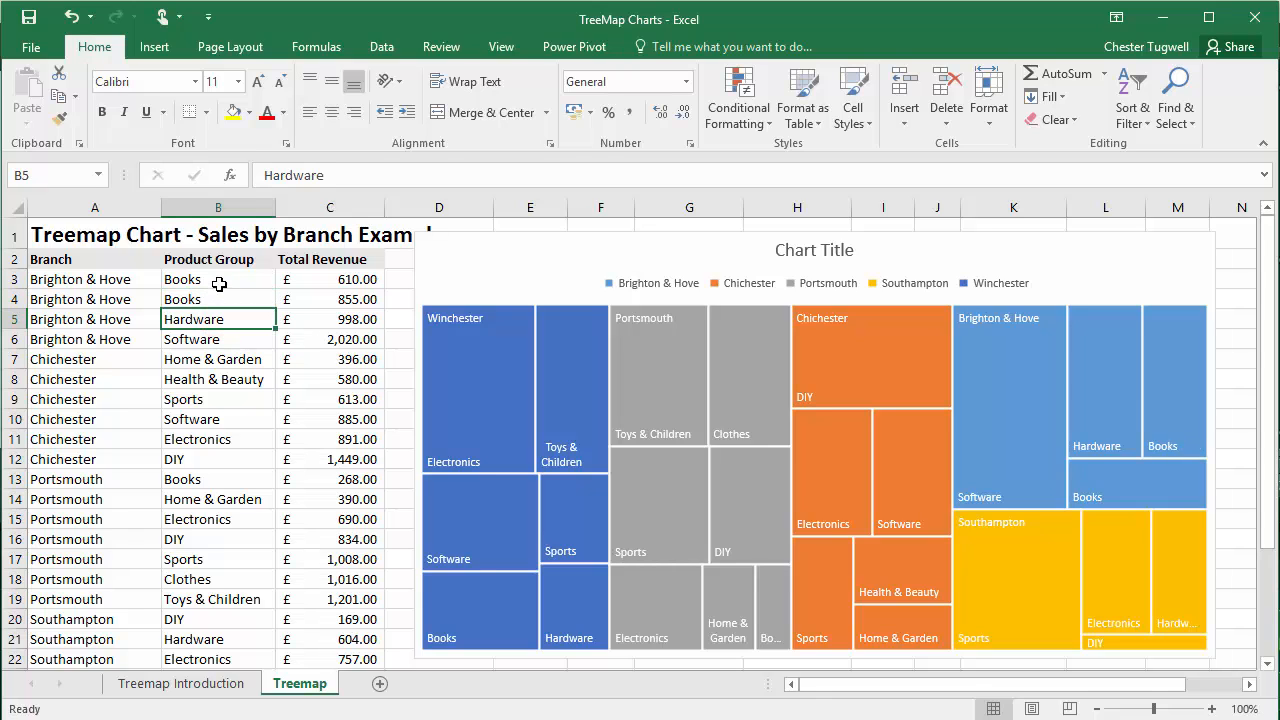
{"action": "mouse_move", "coordinate": [349, 299]}
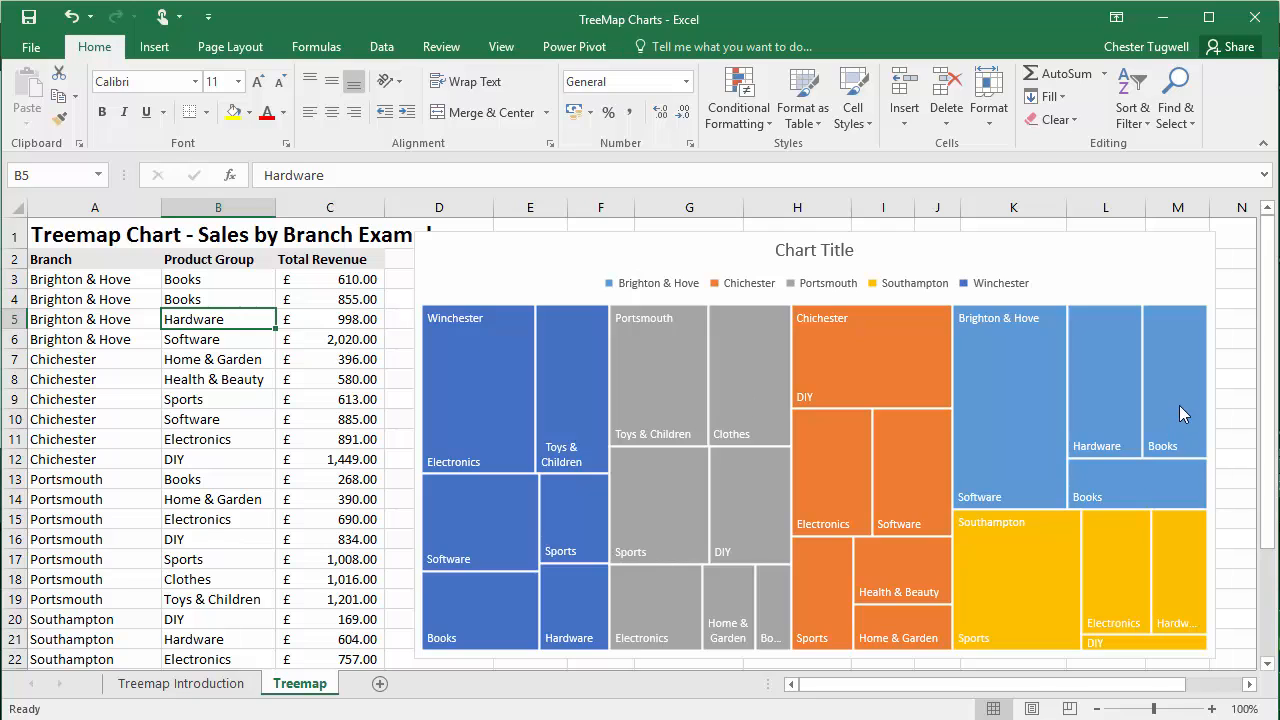
{"action": "mouse_move", "coordinate": [1170, 430]}
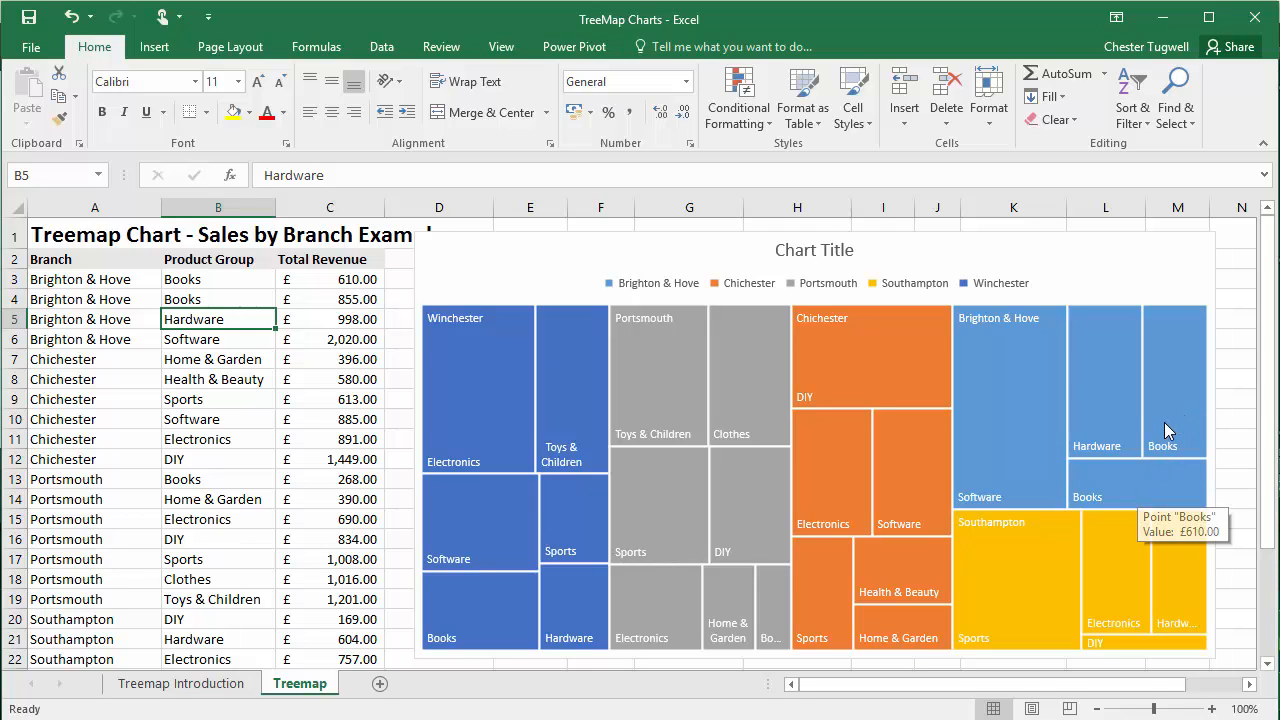
{"action": "mouse_move", "coordinate": [1160, 437]}
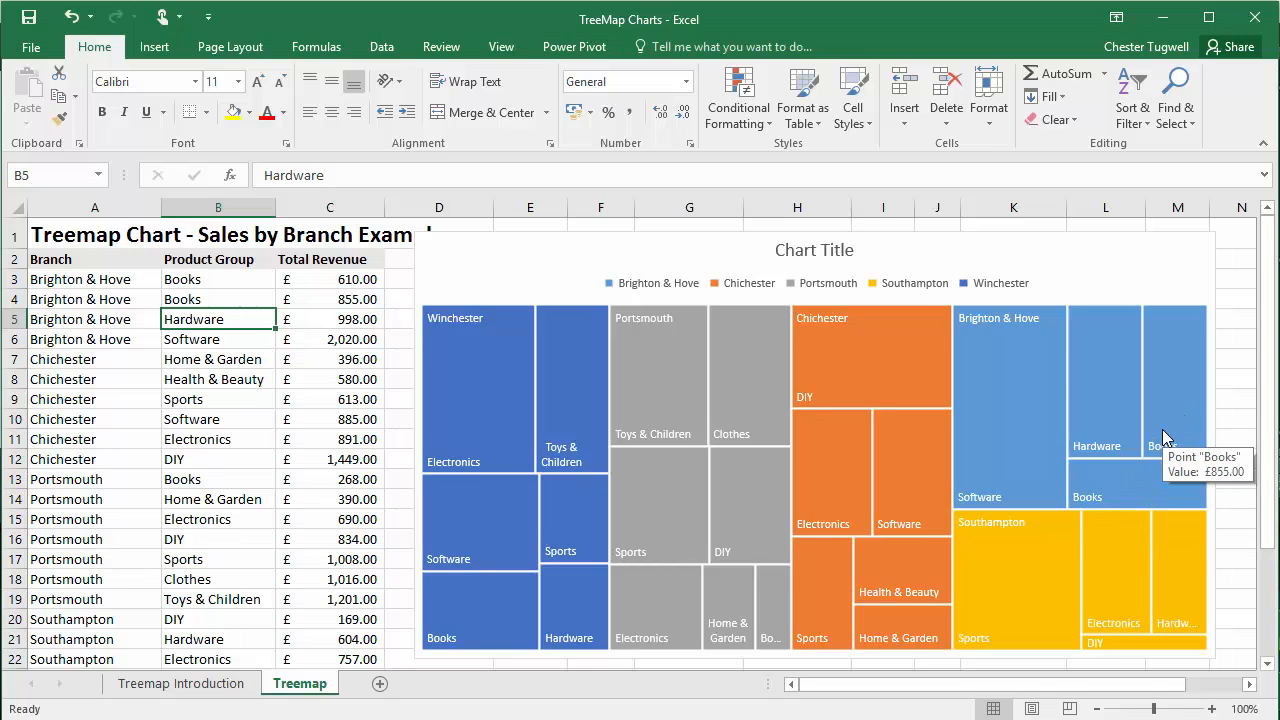
{"action": "left_click", "coordinate": [210, 299]}
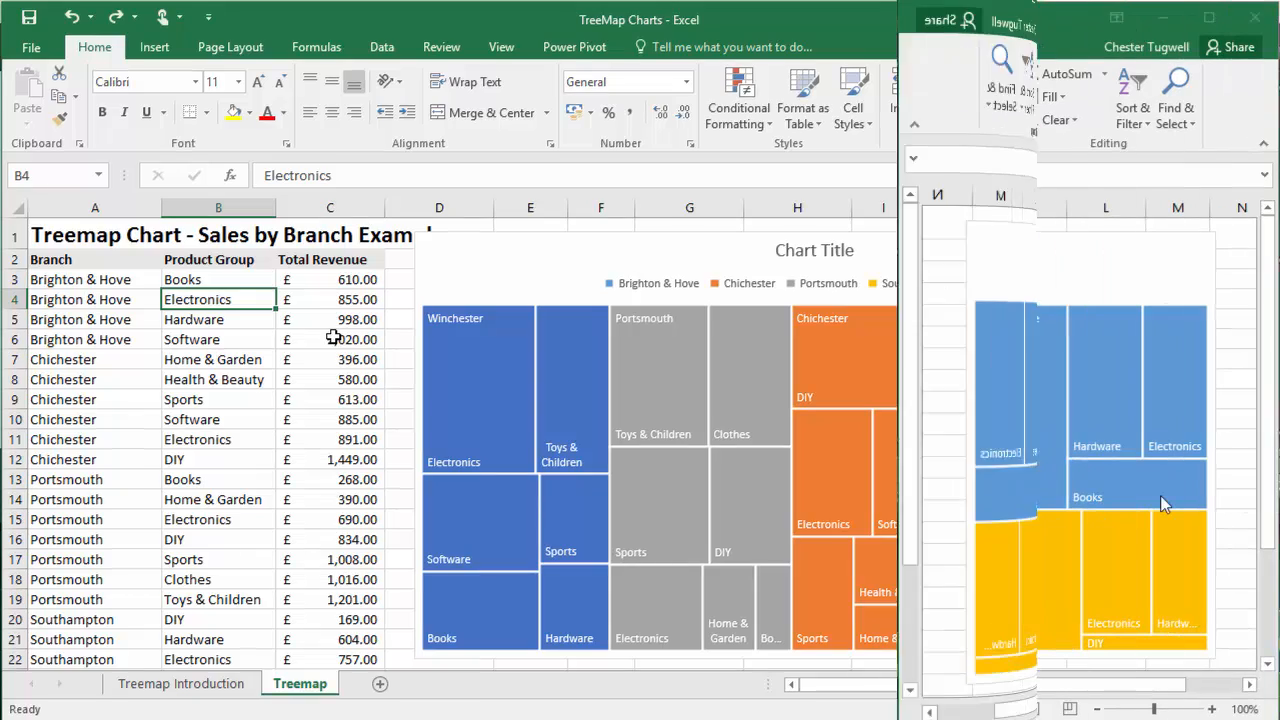
{"action": "mouse_move", "coordinate": [1165, 502]}
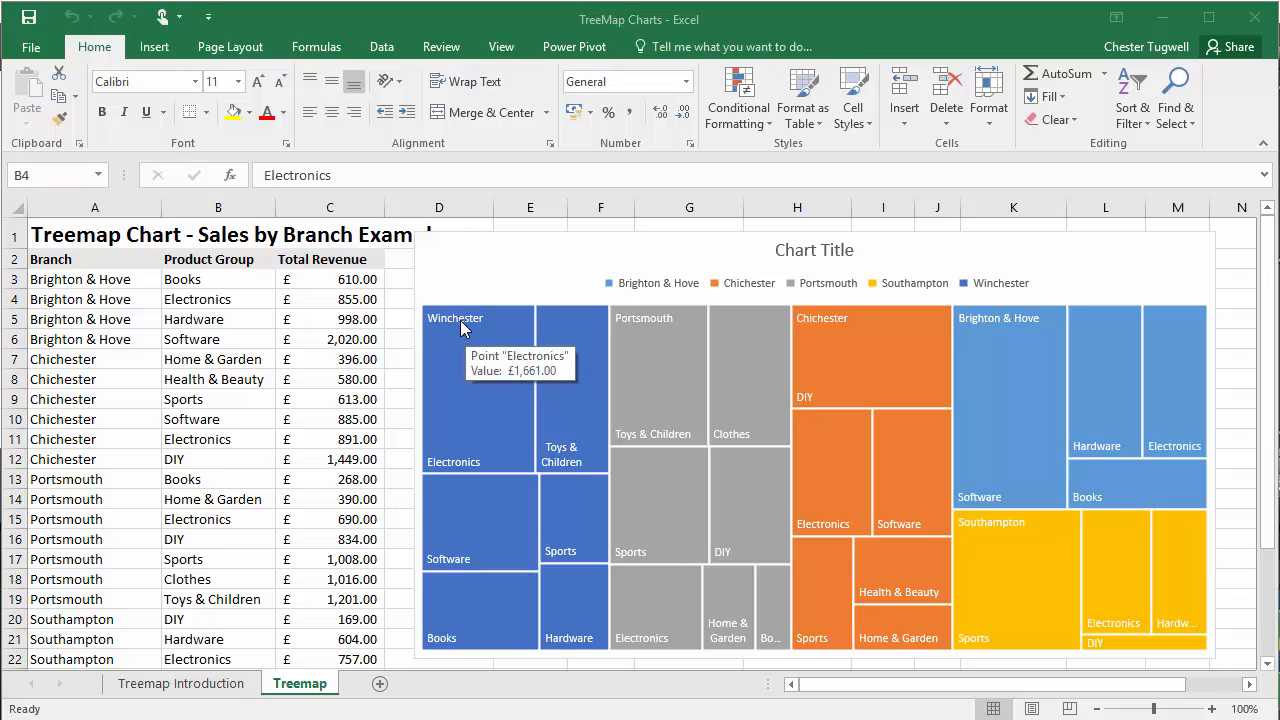
{"action": "mouse_move", "coordinate": [463, 328]}
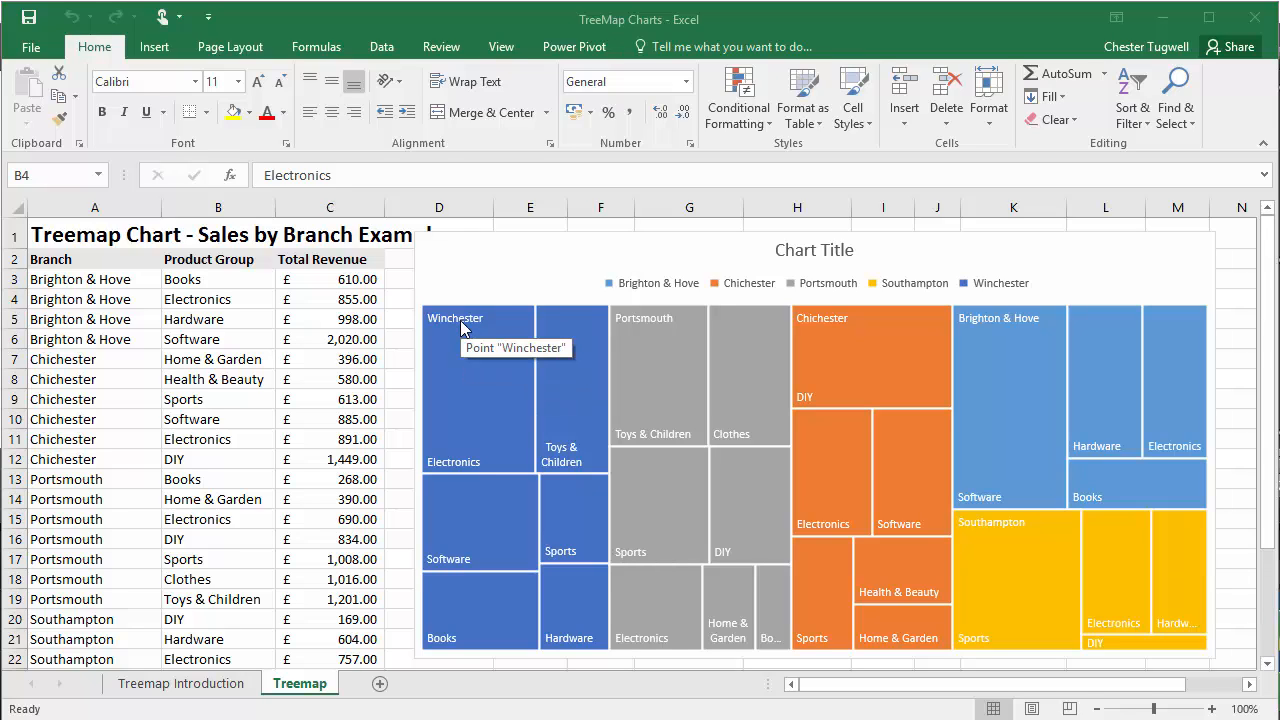
{"action": "mouse_move", "coordinate": [473, 303]}
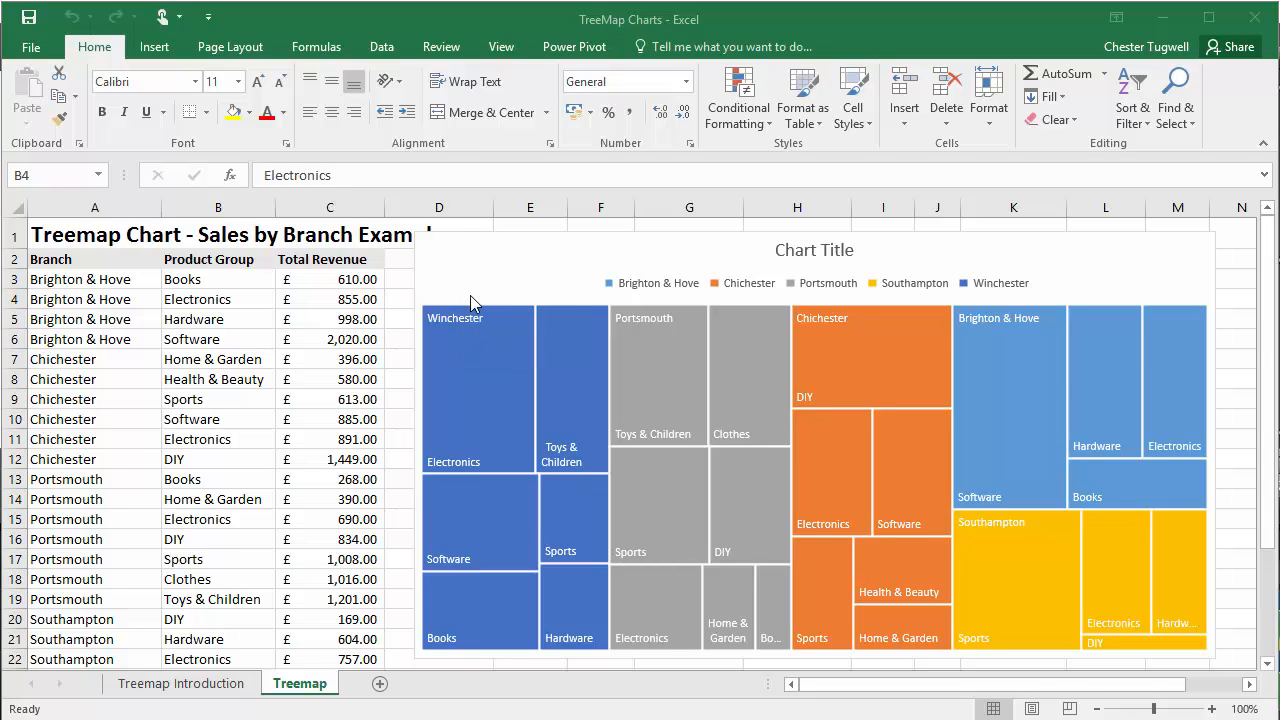
{"action": "mouse_move", "coordinate": [787, 310]}
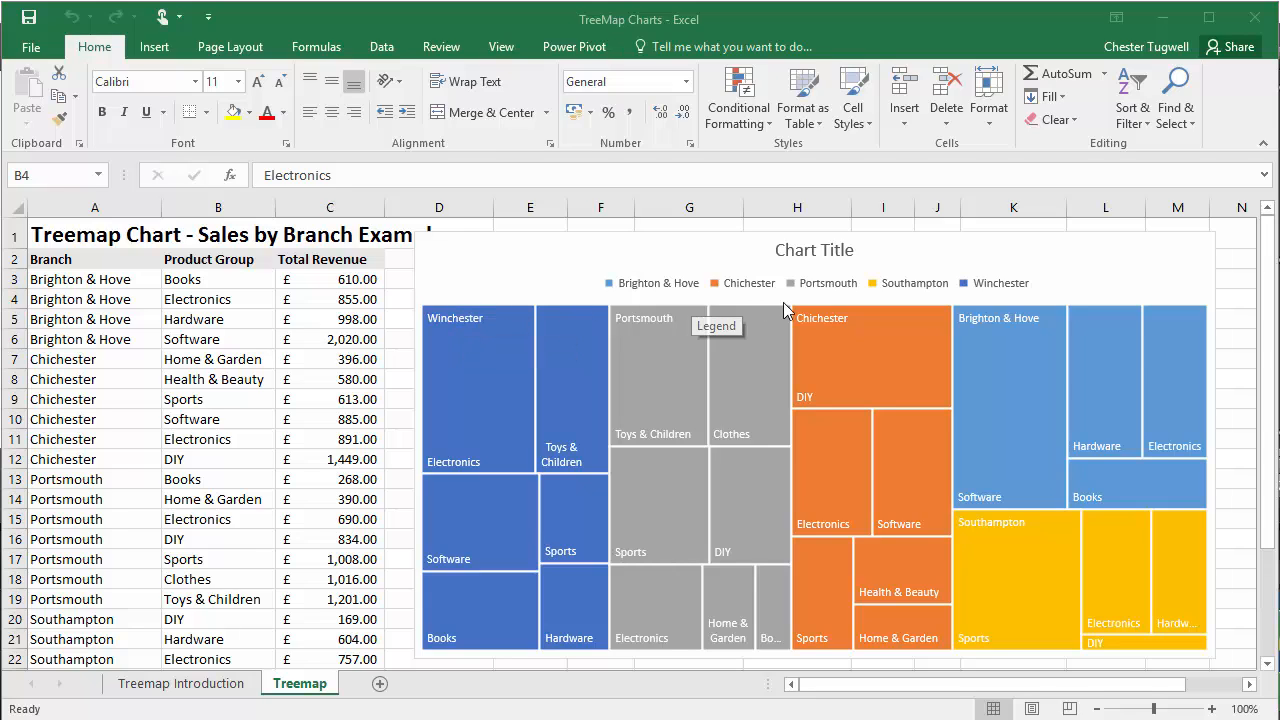
{"action": "mouse_move", "coordinate": [809, 376]}
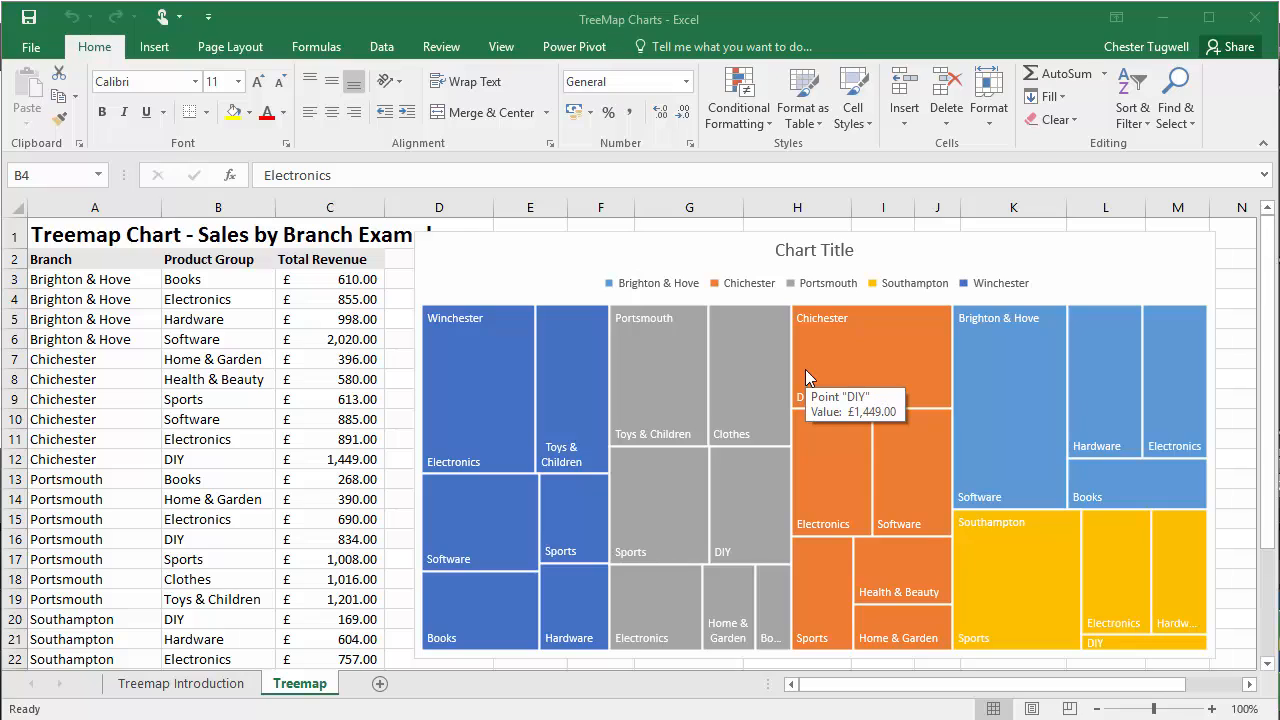
{"action": "mouse_move", "coordinate": [500, 357]}
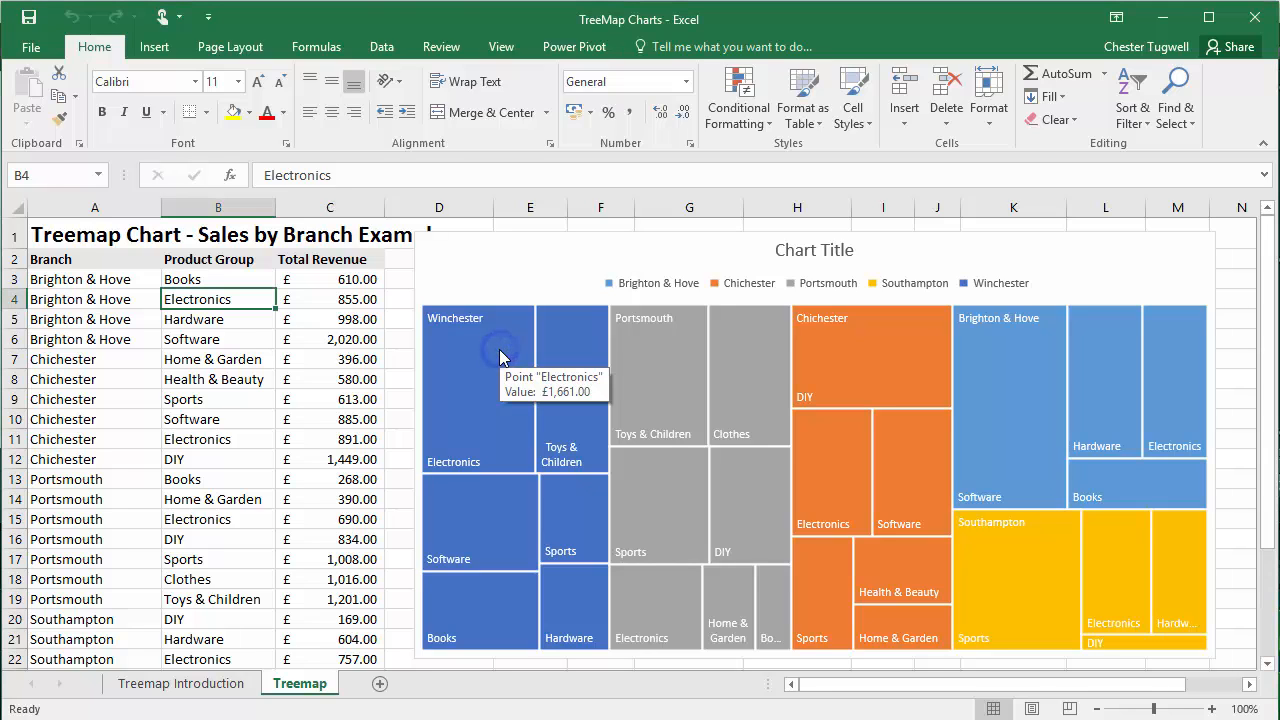
Set the treemap series label option to Banner and close the format pane.
{"action": "right_click", "coordinate": [500, 357]}
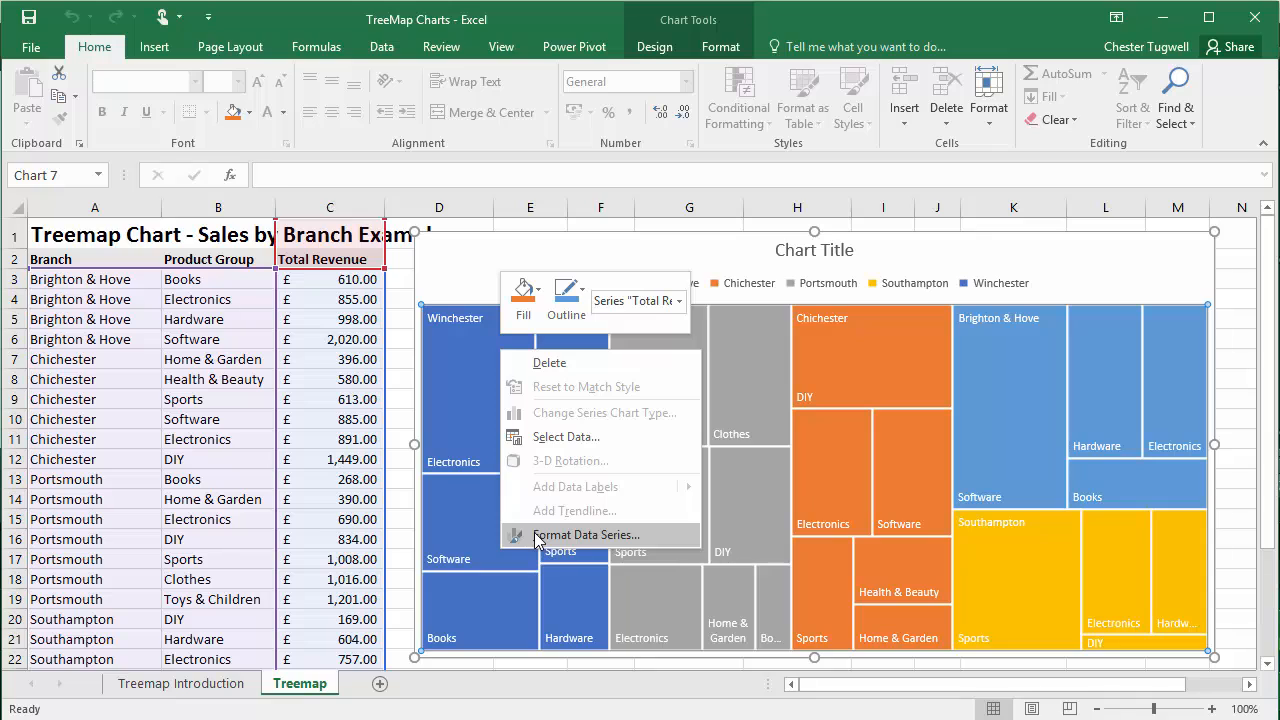
{"action": "left_click", "coordinate": [586, 535]}
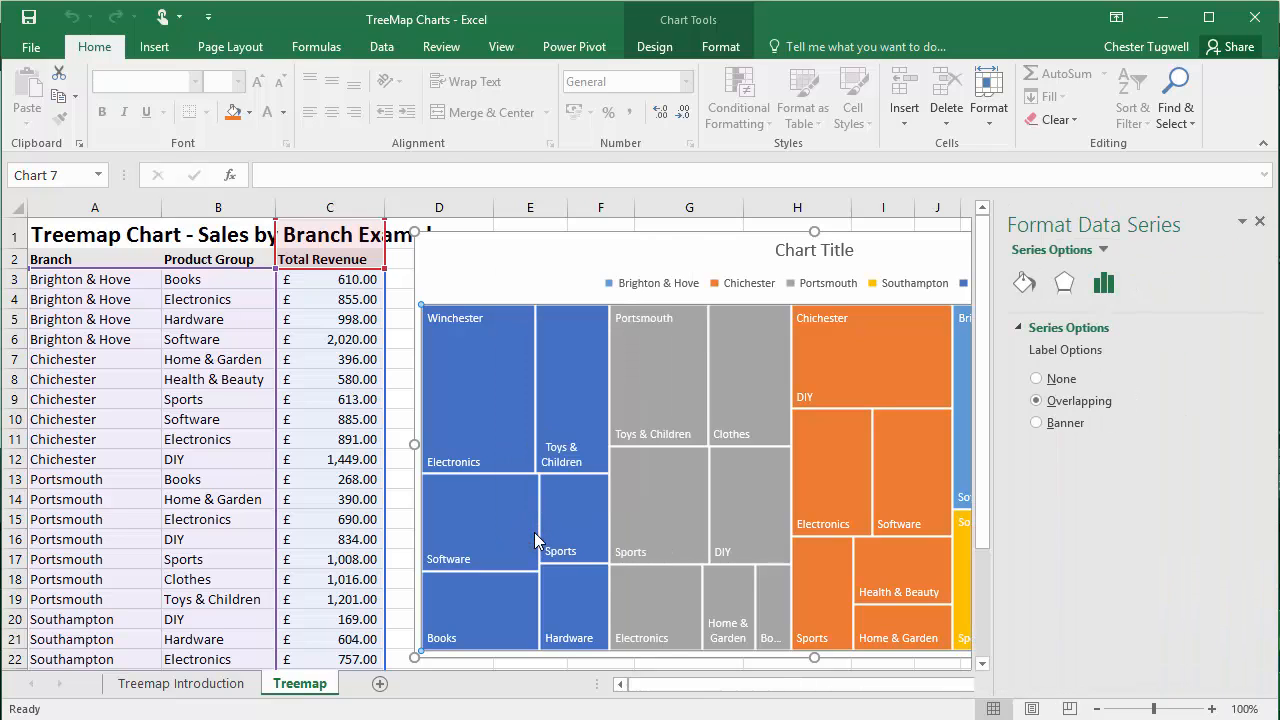
{"action": "mouse_move", "coordinate": [1218, 297]}
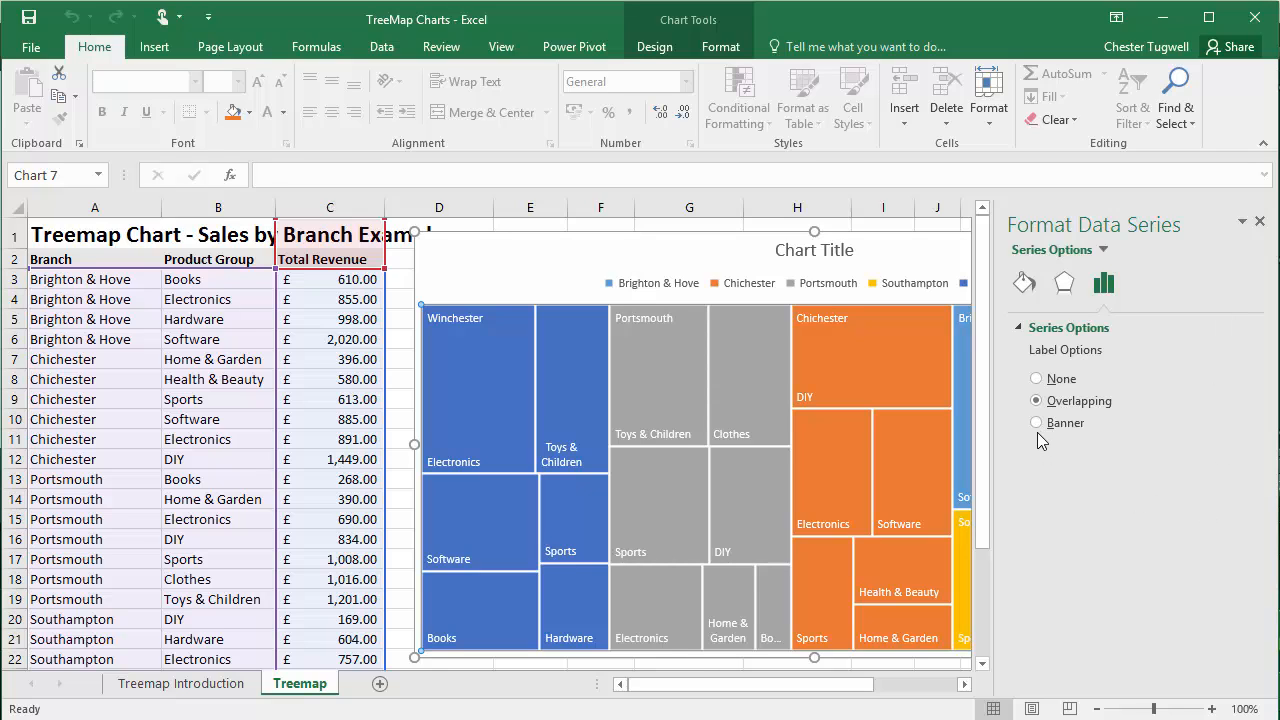
{"action": "left_click", "coordinate": [1035, 423]}
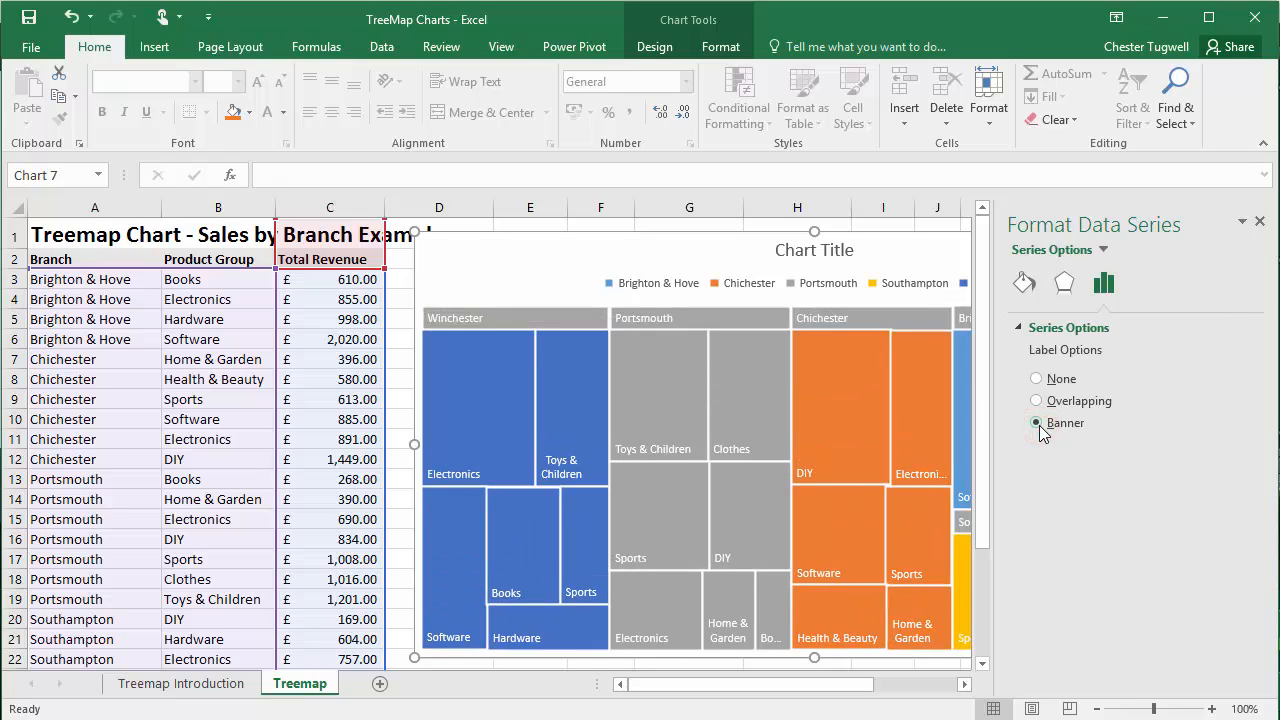
{"action": "mouse_move", "coordinate": [520, 322]}
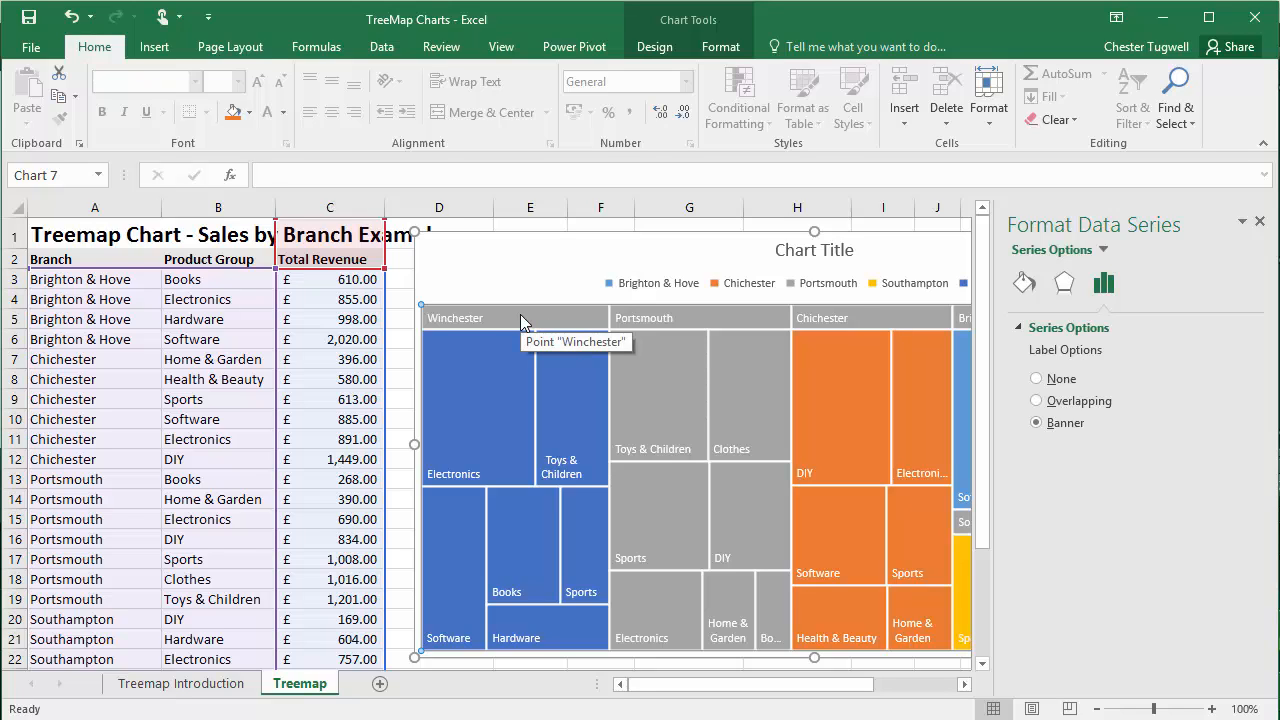
{"action": "mouse_move", "coordinate": [668, 347]}
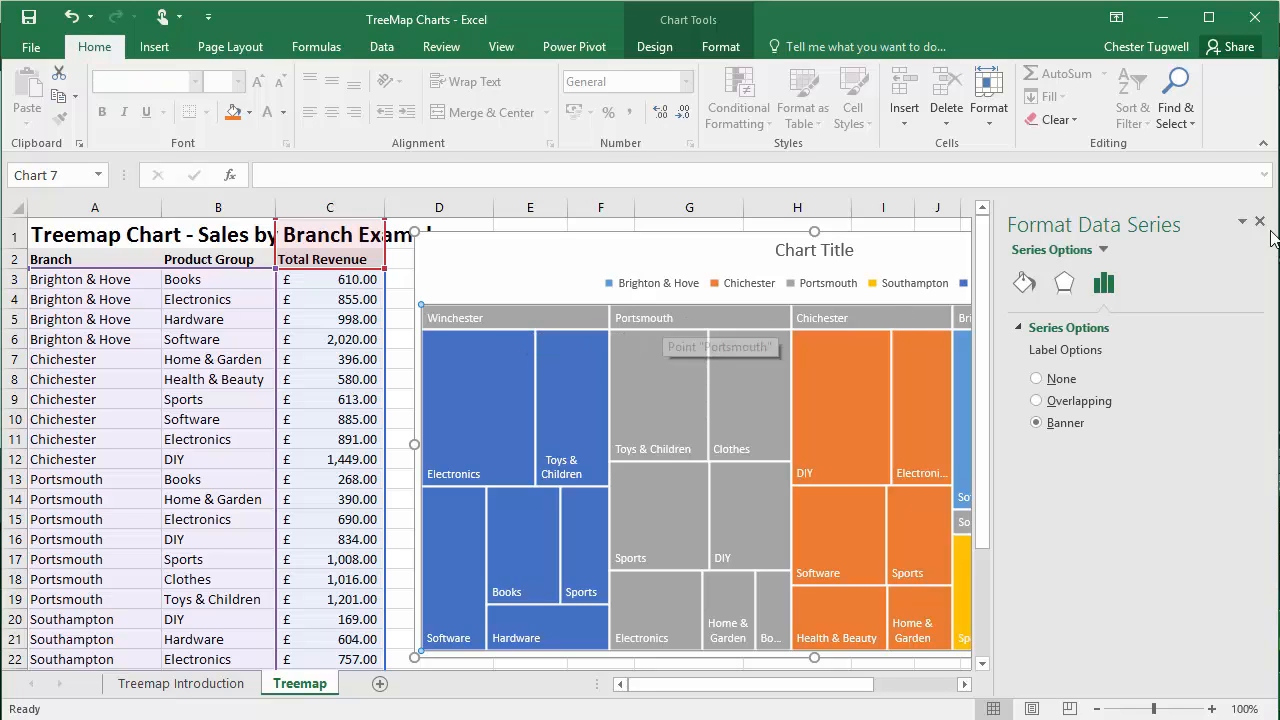
{"action": "left_click", "coordinate": [1258, 221]}
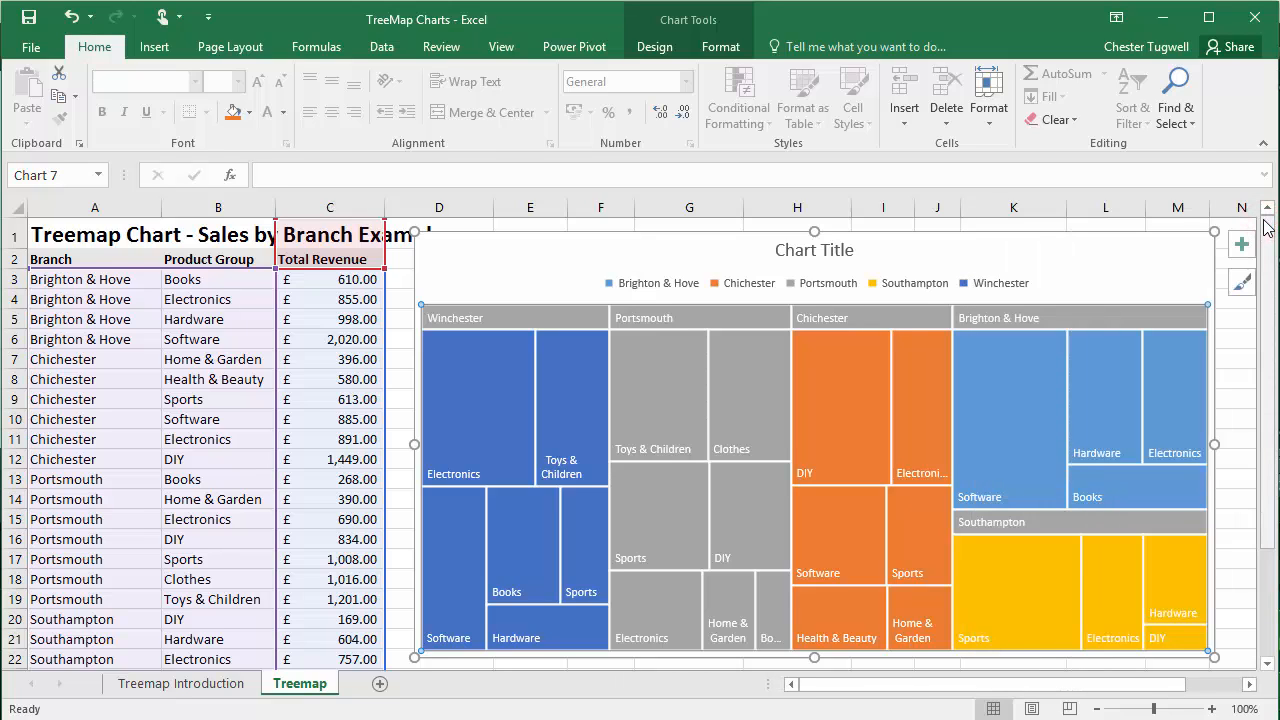
{"action": "mouse_move", "coordinate": [1234, 338]}
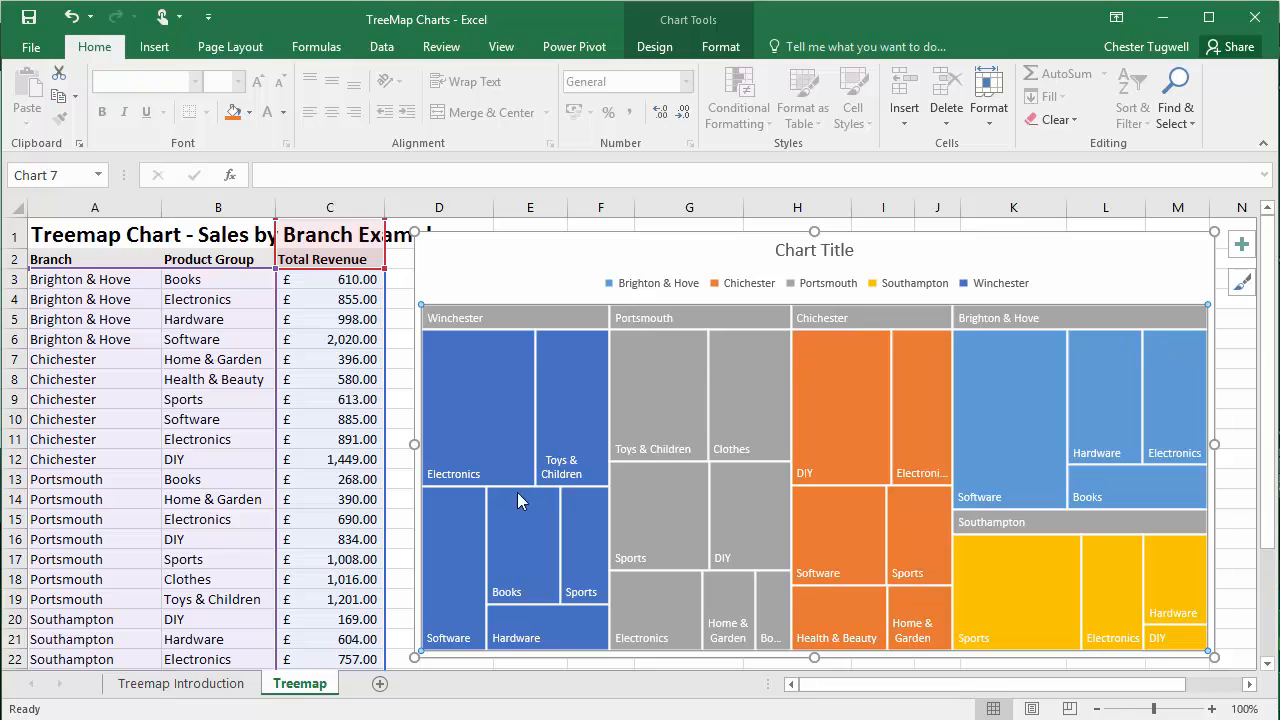
{"action": "mouse_move", "coordinate": [475, 480]}
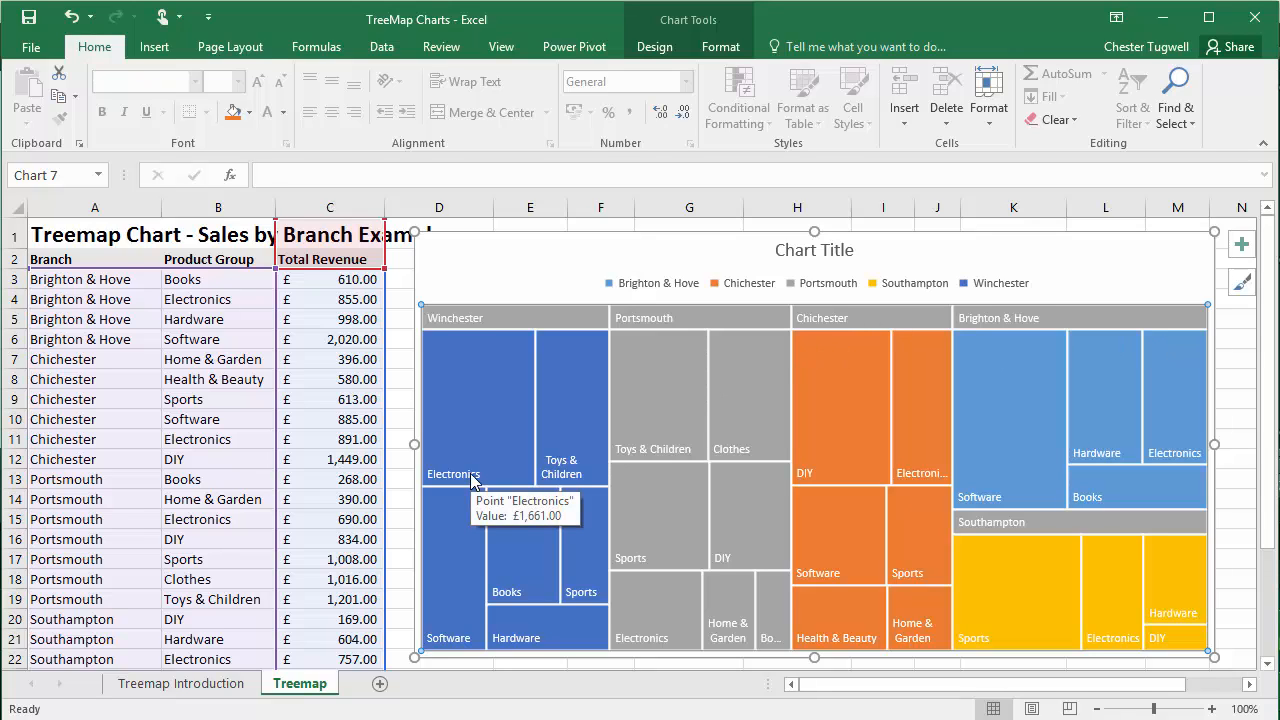
{"action": "mouse_move", "coordinate": [494, 485]}
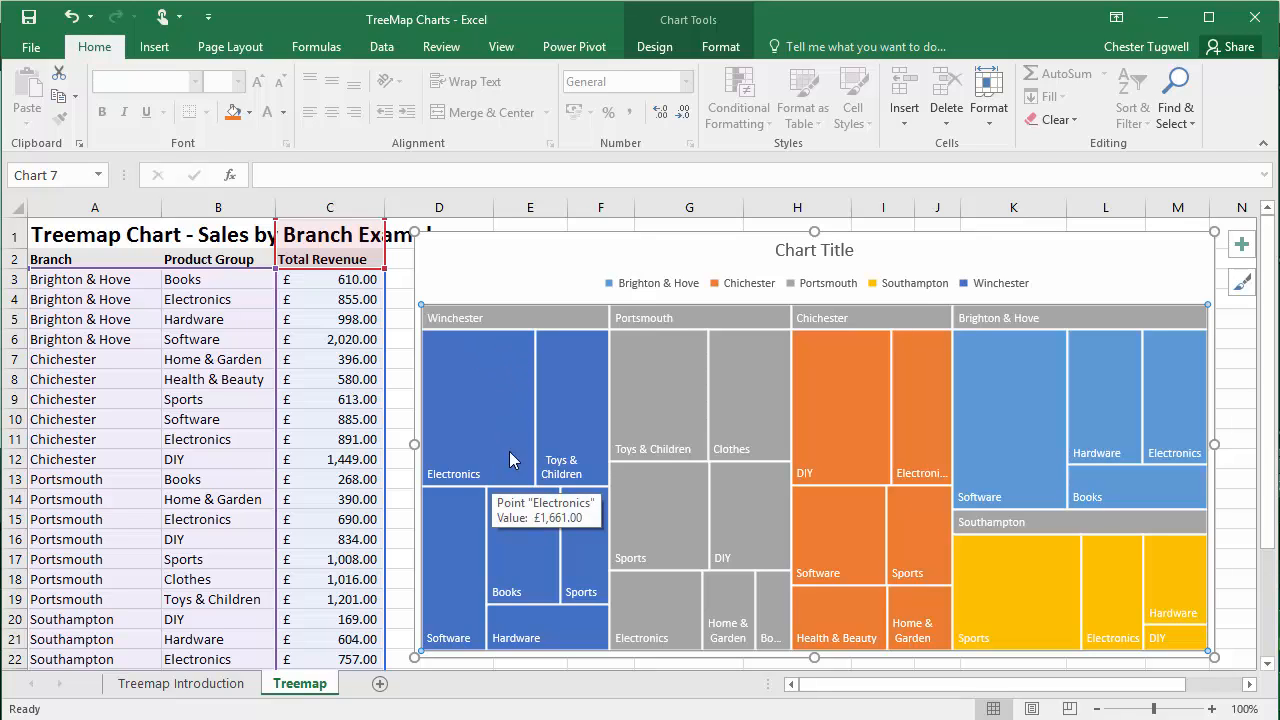
{"action": "mouse_move", "coordinate": [457, 365]}
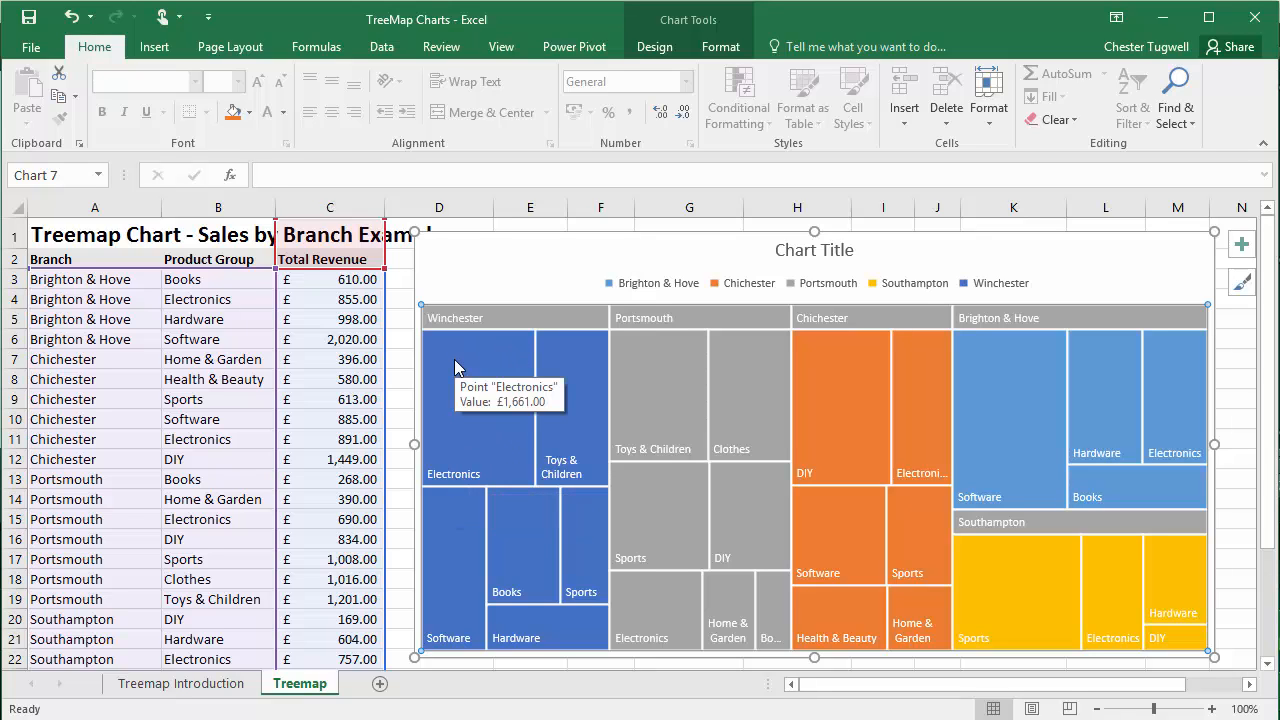
{"action": "mouse_move", "coordinate": [470, 467]}
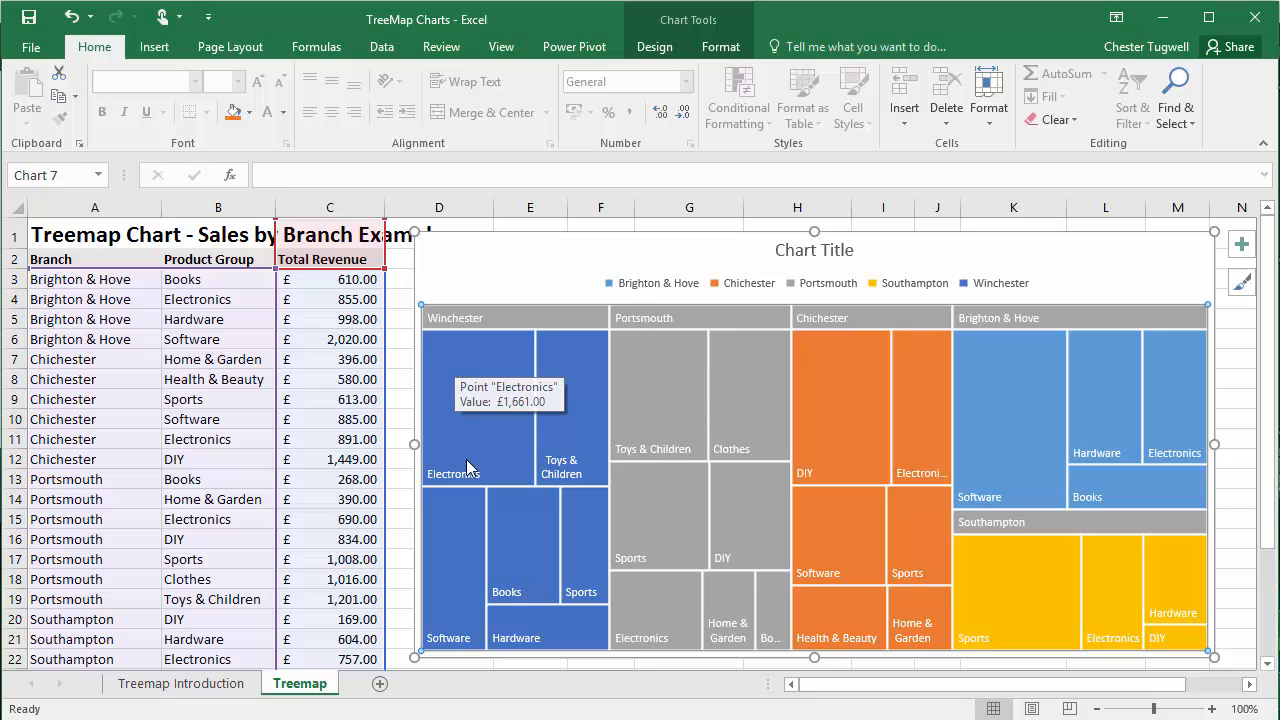
{"action": "mouse_move", "coordinate": [470, 480]}
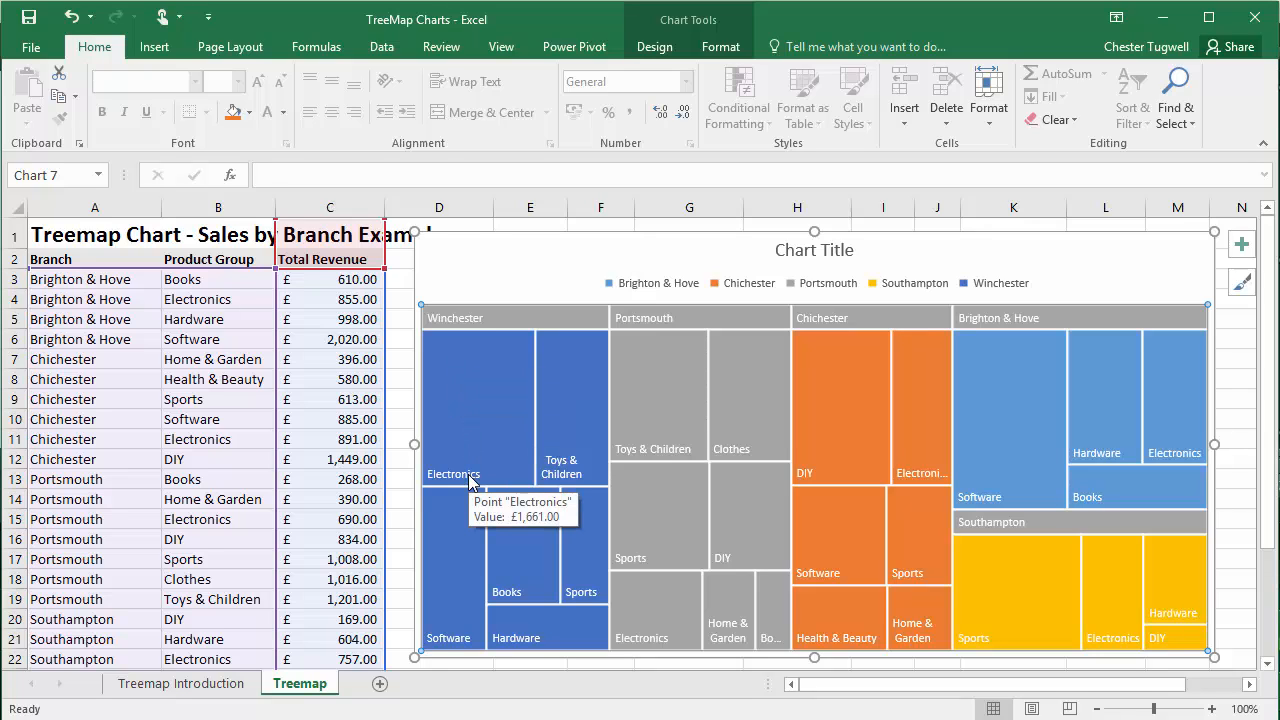
Add revenue values to the treemap's data labels alongside category names.
{"action": "right_click", "coordinate": [467, 475]}
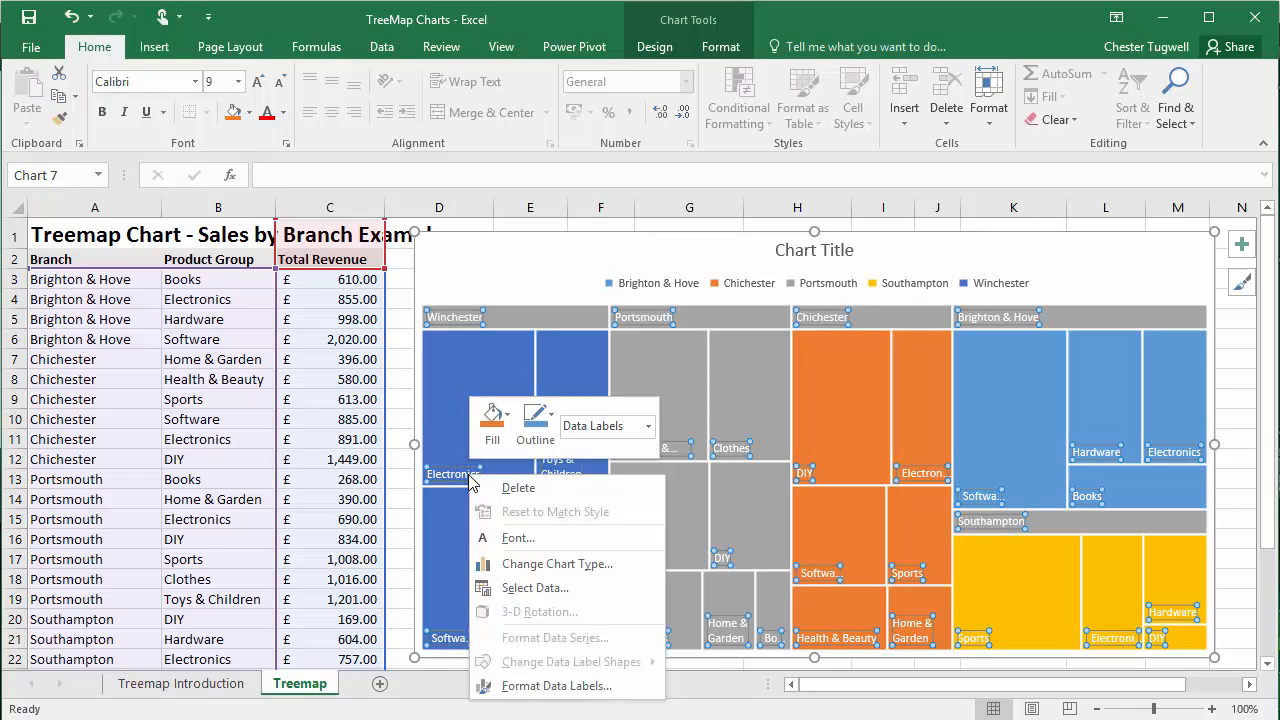
{"action": "mouse_move", "coordinate": [558, 686]}
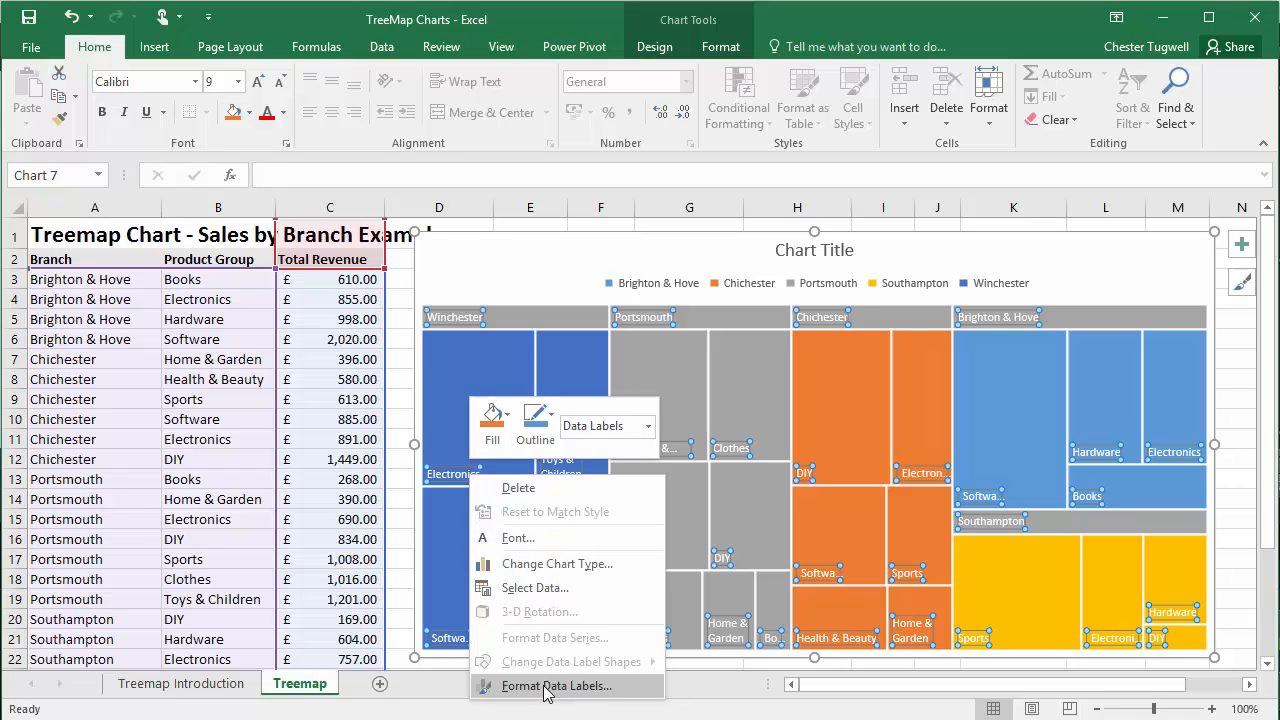
{"action": "left_click", "coordinate": [552, 686]}
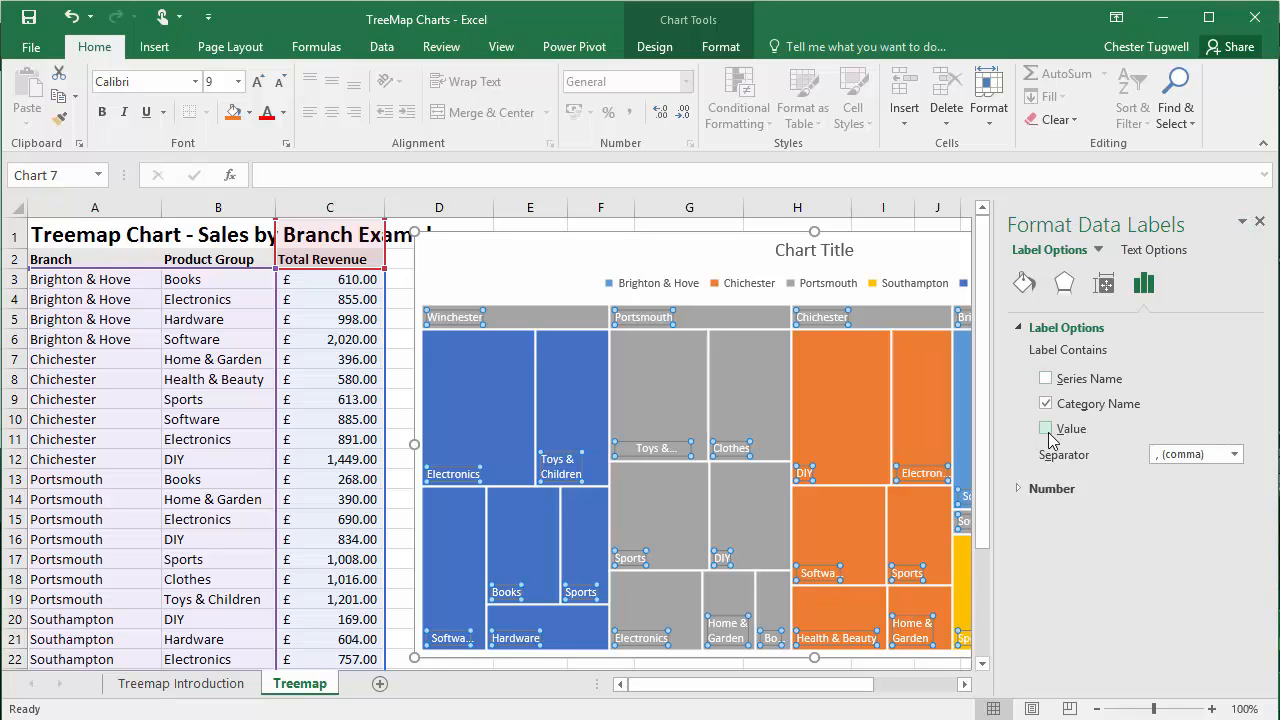
{"action": "left_click", "coordinate": [1045, 428]}
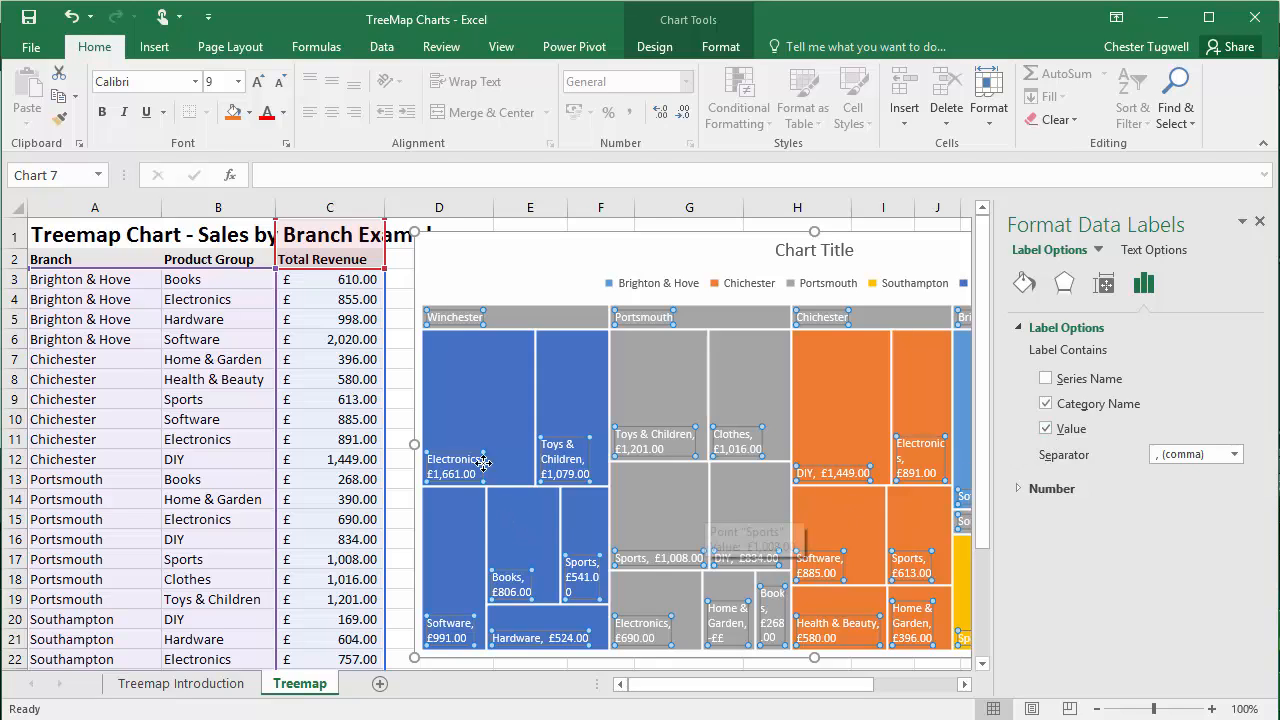
{"action": "mouse_move", "coordinate": [472, 477]}
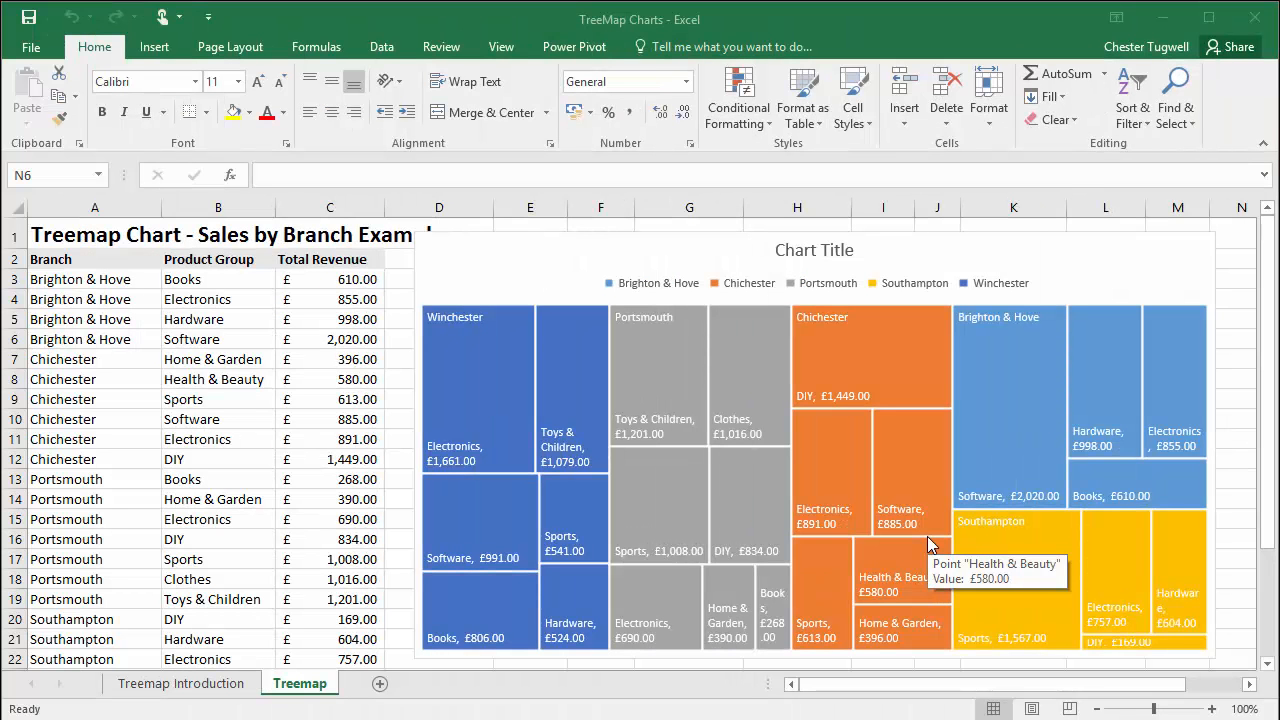
{"action": "mouse_move", "coordinate": [160, 299]}
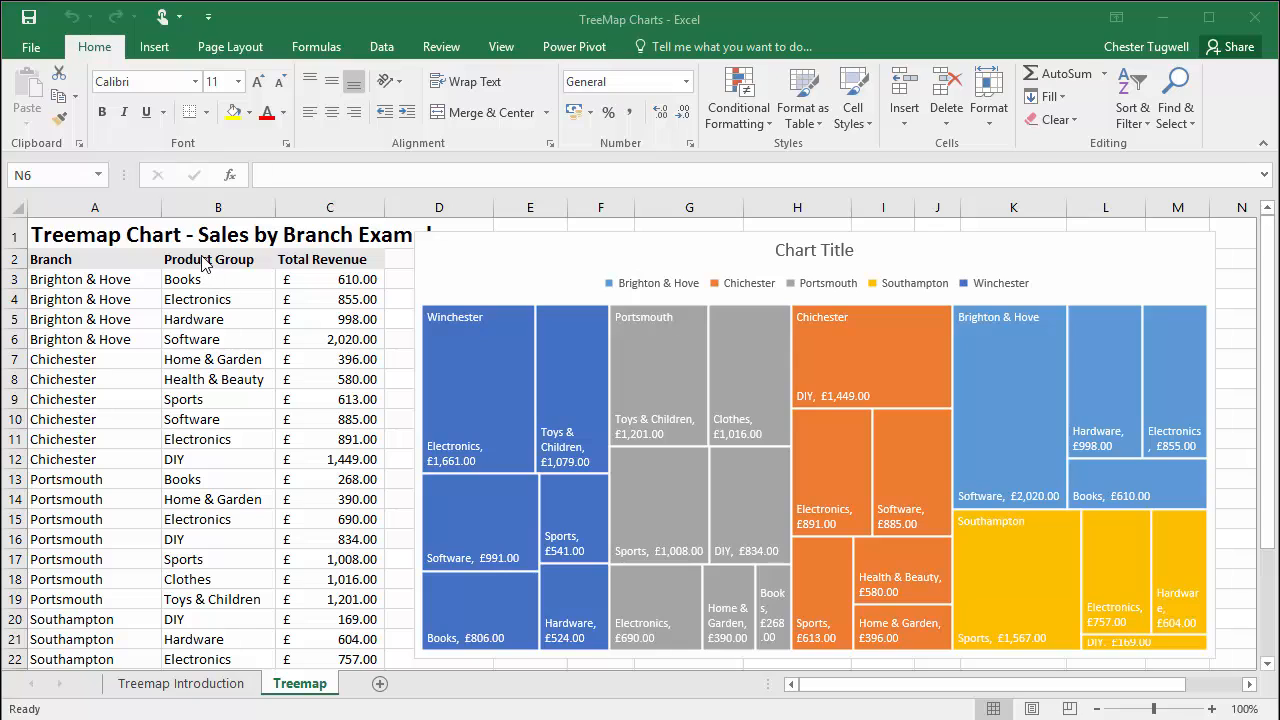
{"action": "mouse_move", "coordinate": [186, 329]}
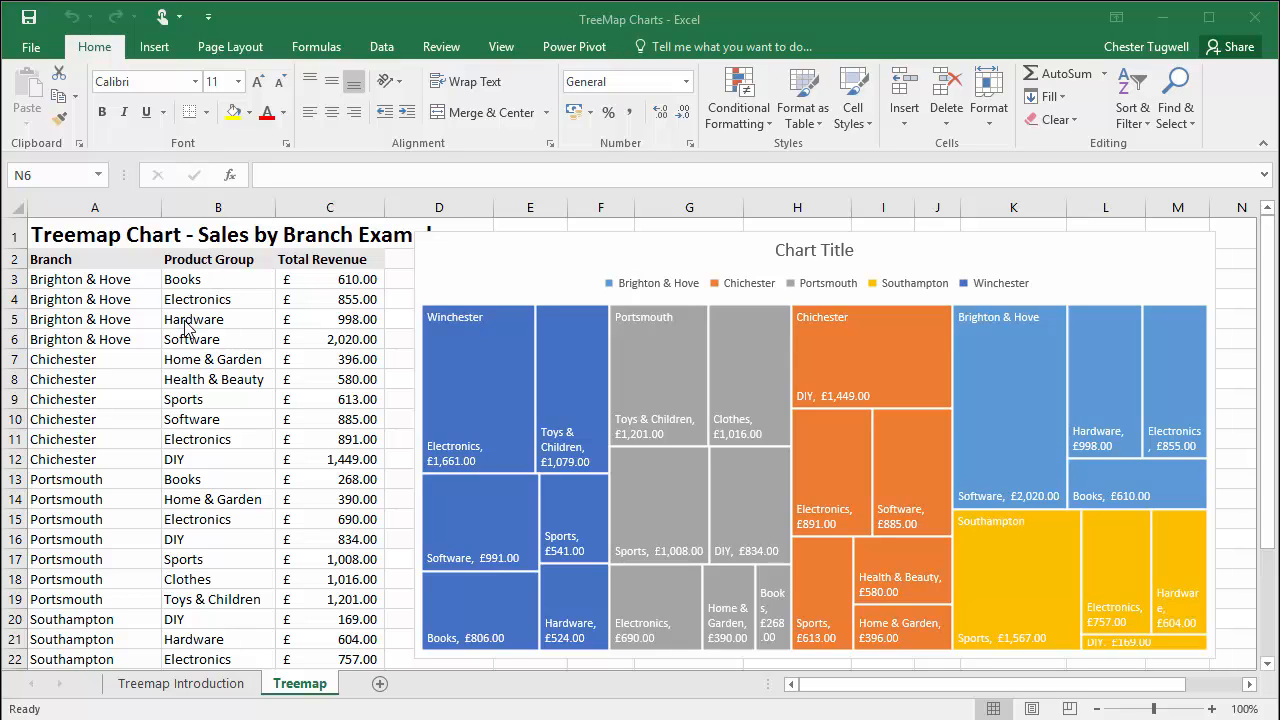
{"action": "mouse_move", "coordinate": [128, 271]}
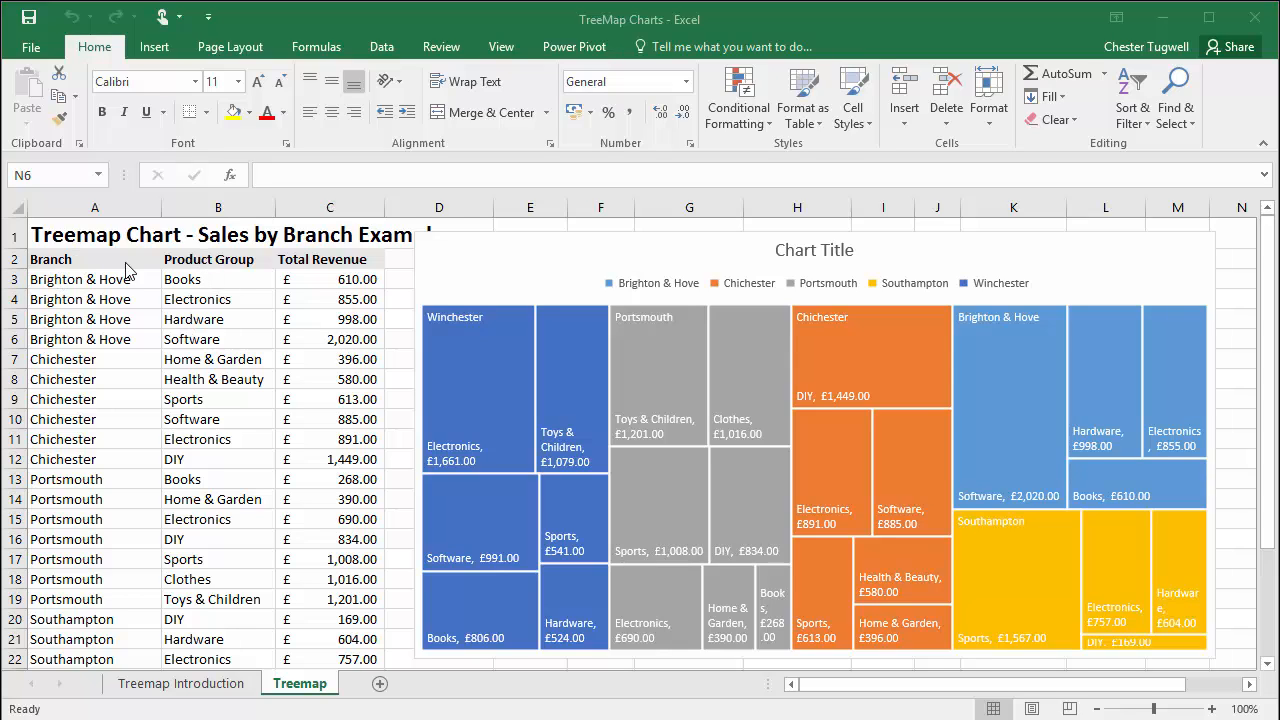
{"action": "mouse_move", "coordinate": [117, 355]}
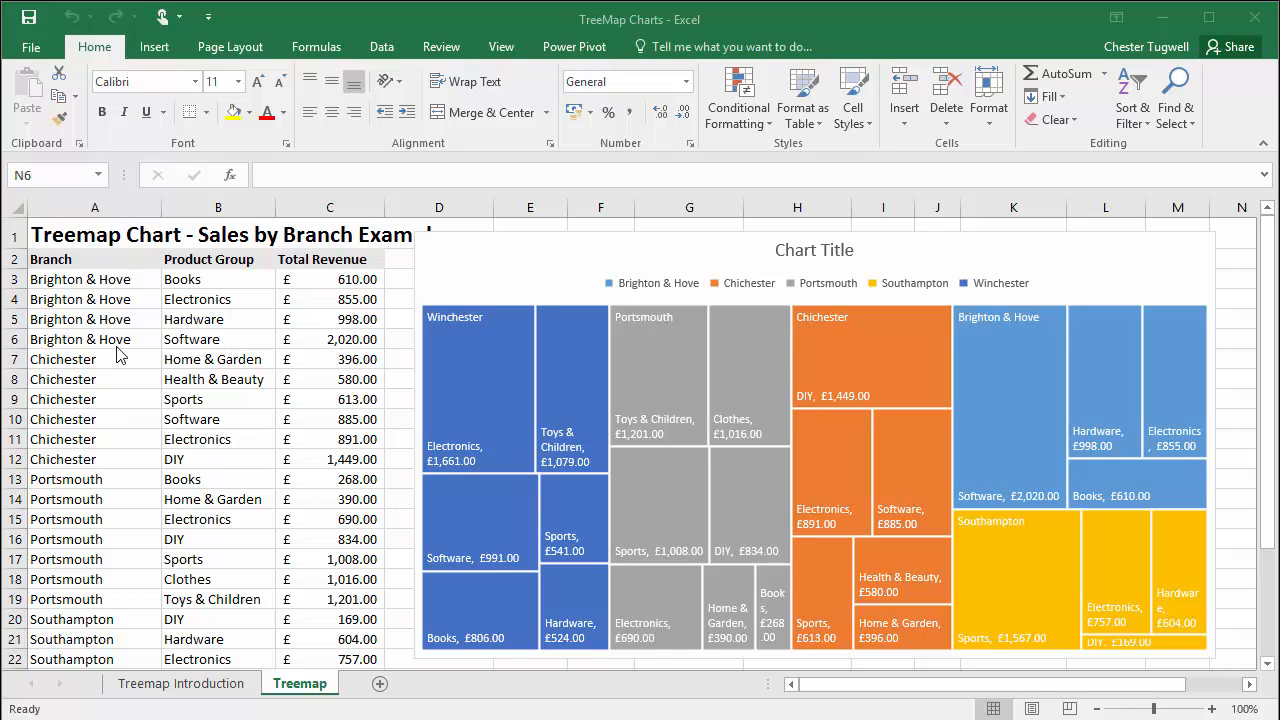
{"action": "mouse_move", "coordinate": [165, 281]}
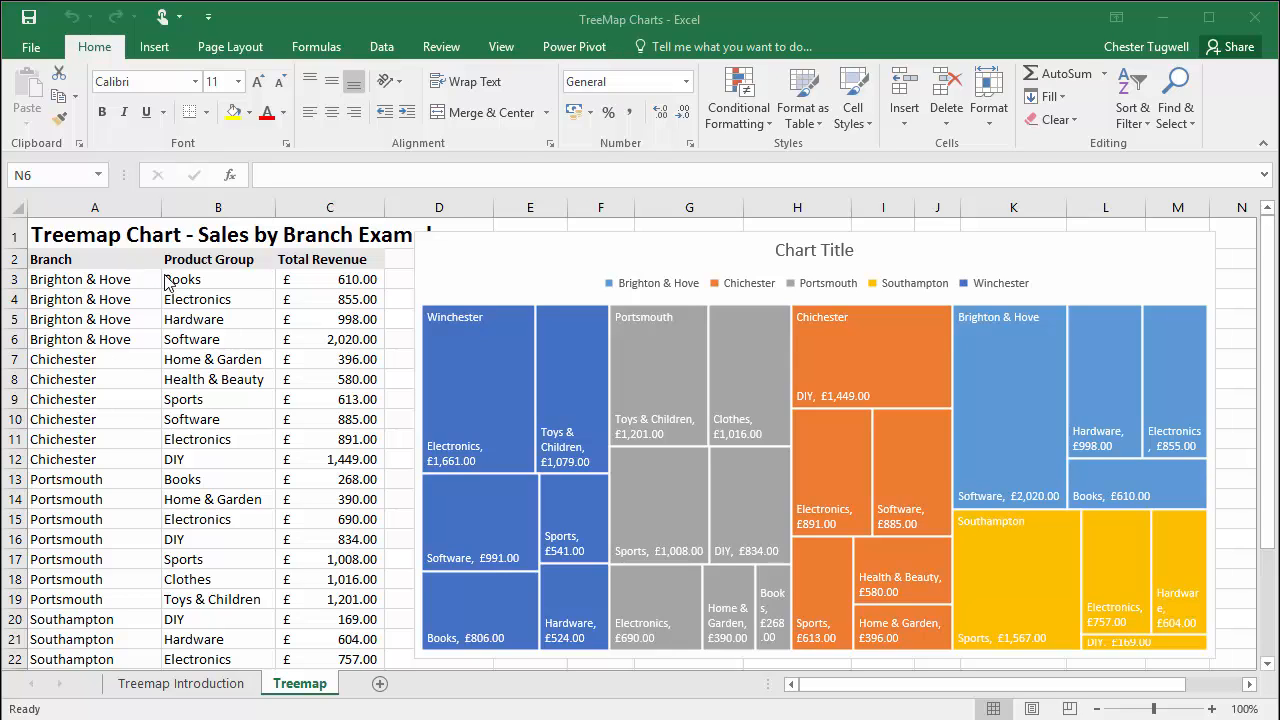
{"action": "mouse_move", "coordinate": [325, 411]}
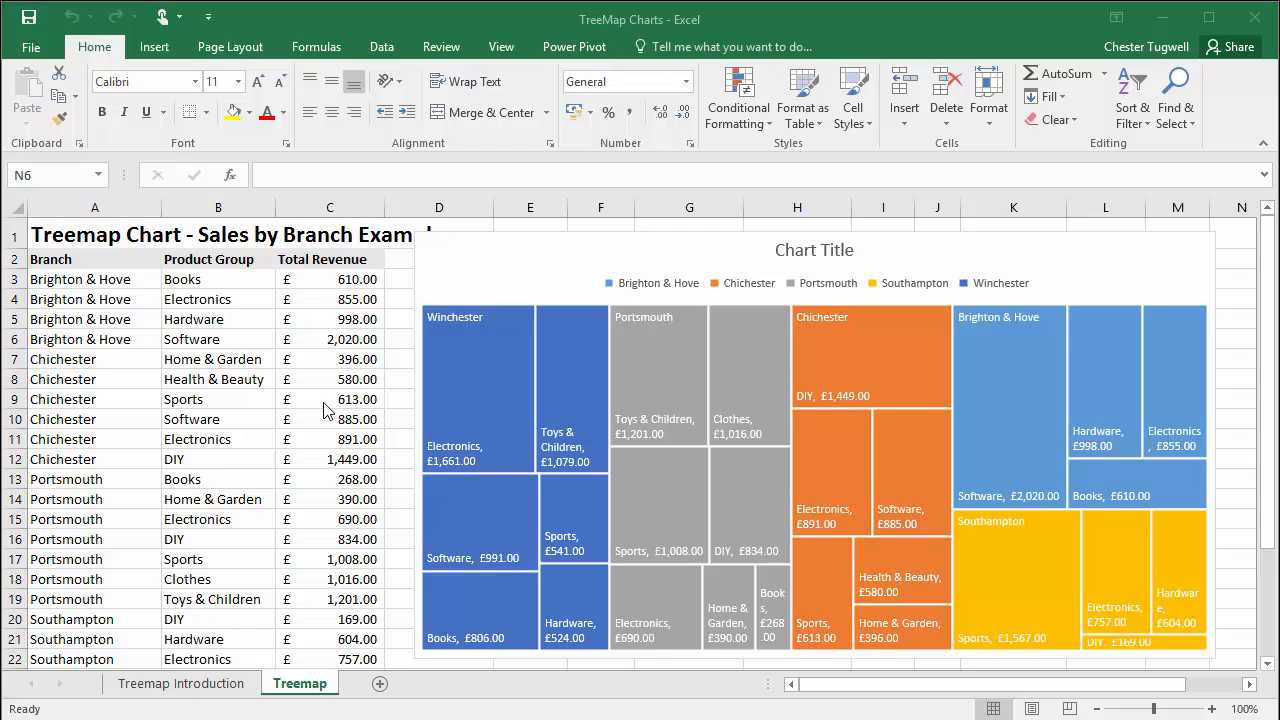
{"action": "mouse_move", "coordinate": [864, 291]}
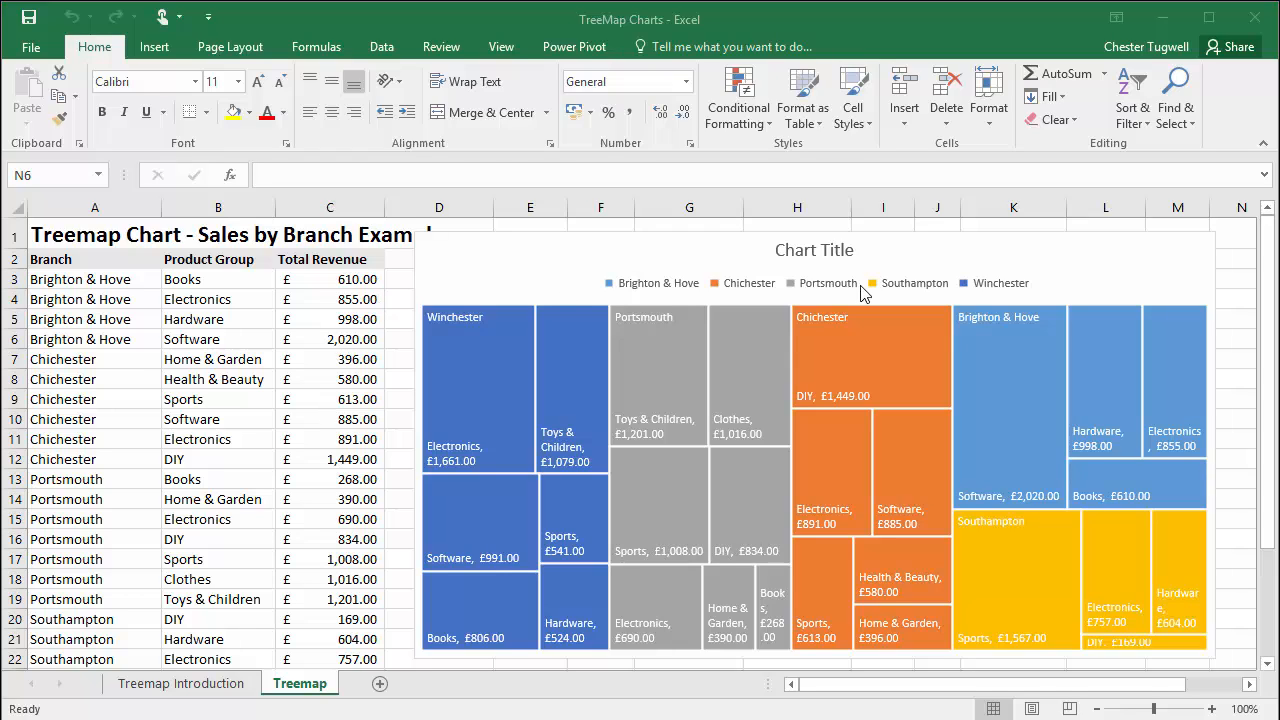
{"action": "mouse_move", "coordinate": [860, 290]}
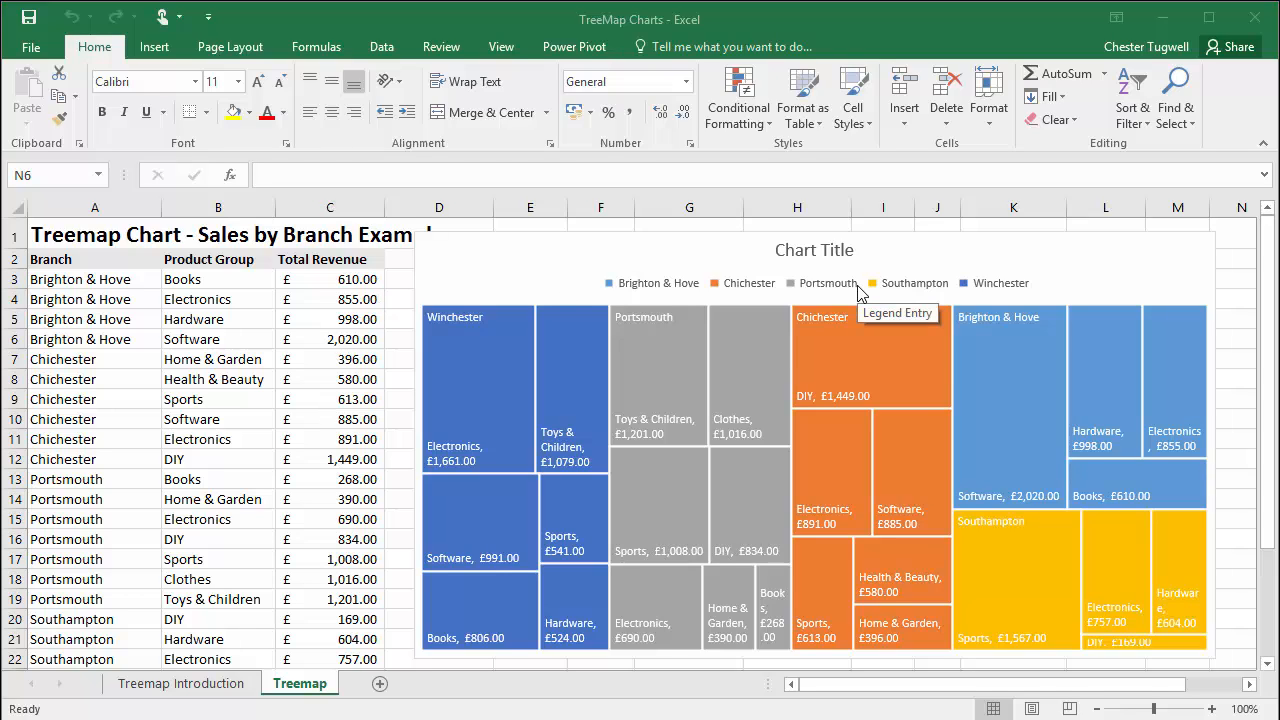
{"action": "mouse_move", "coordinate": [299, 683]}
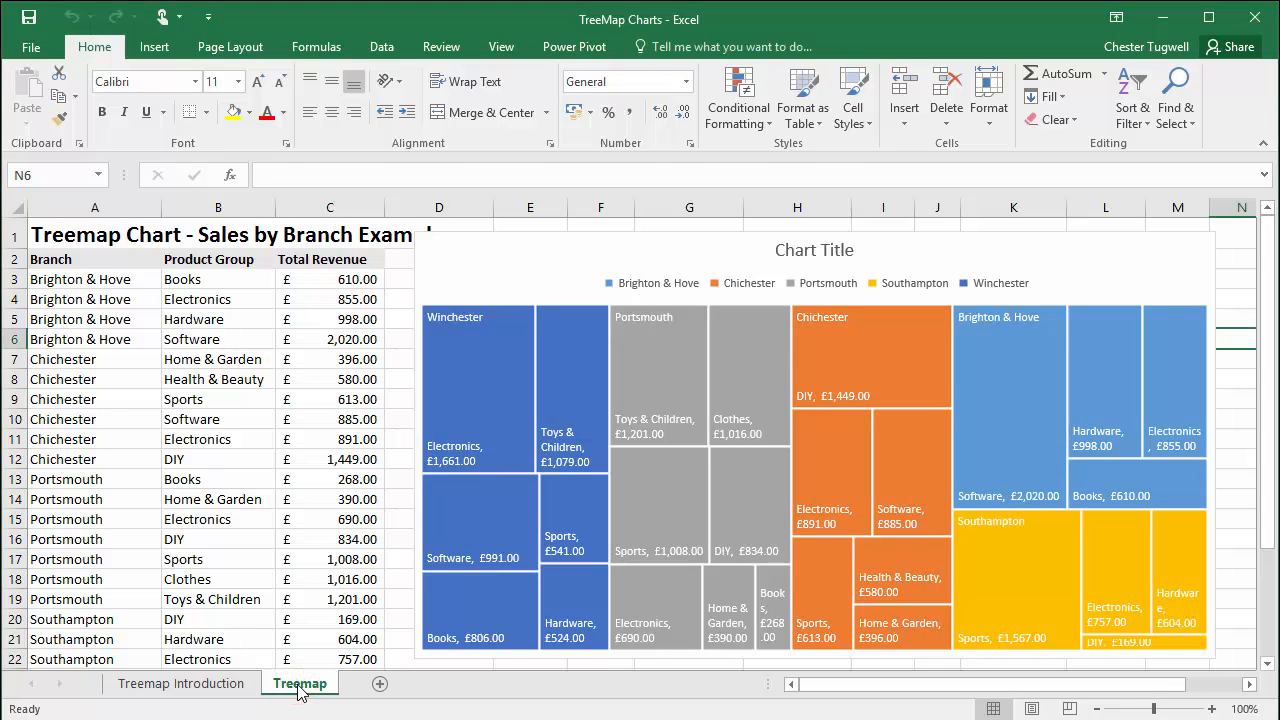
{"action": "mouse_move", "coordinate": [315, 694]}
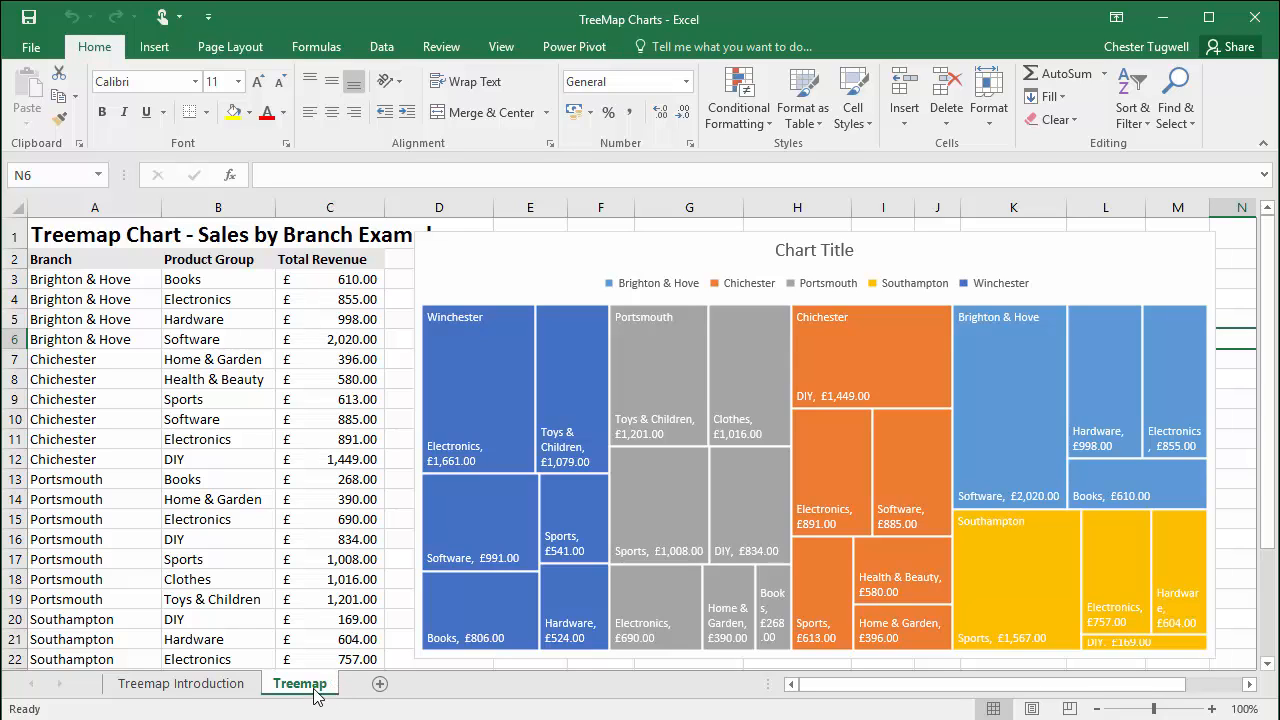
{"action": "mouse_move", "coordinate": [355, 686]}
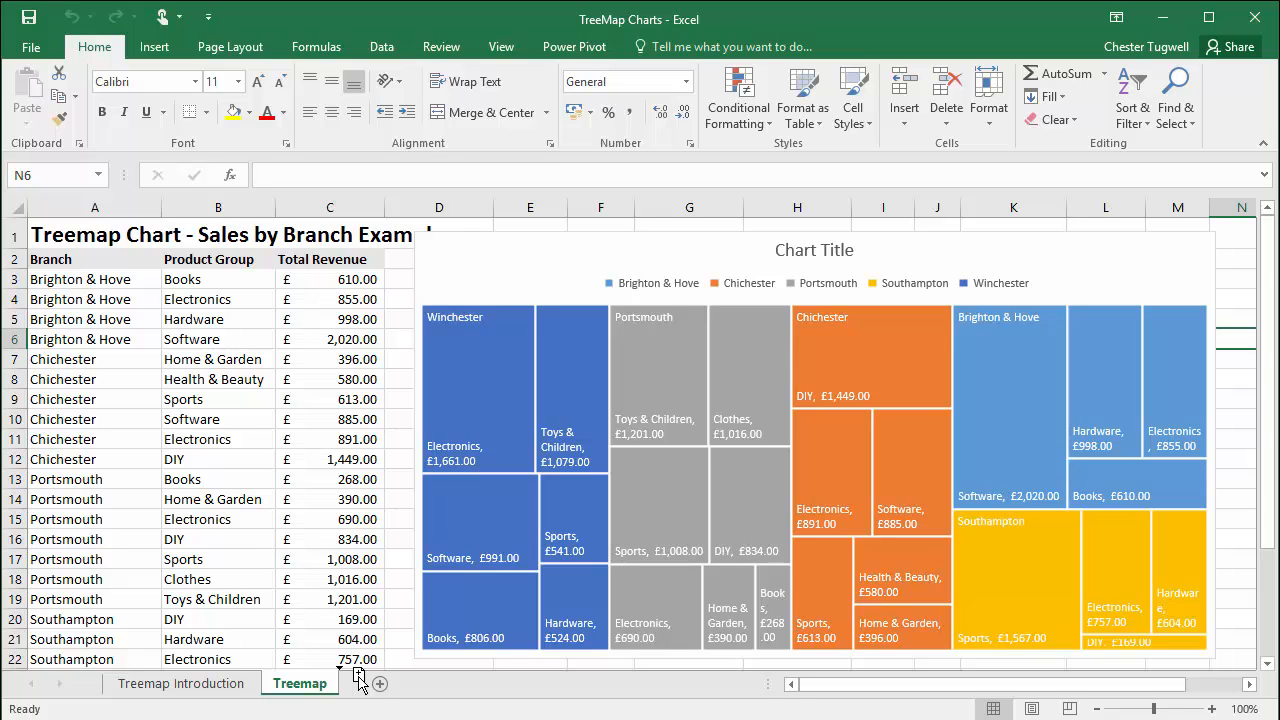
Copy the Treemap sheet to a new sheet named Treemap (2).
{"action": "left_click", "coordinate": [361, 683]}
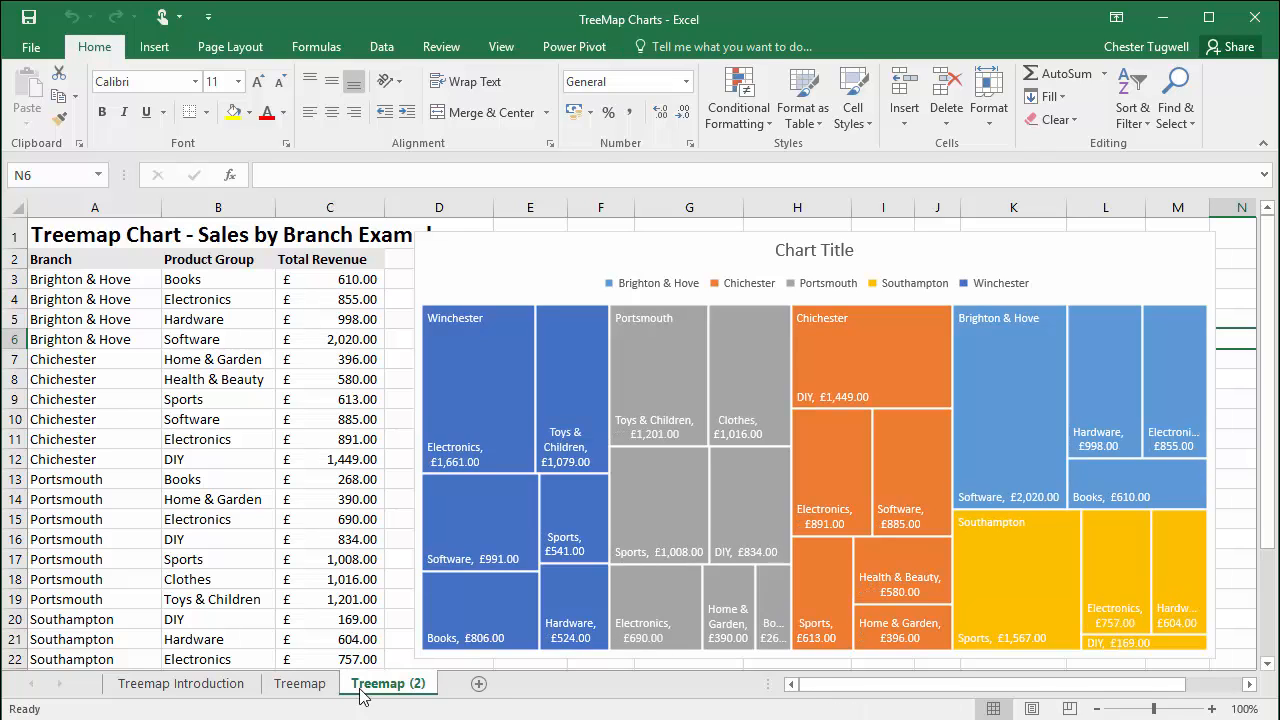
{"action": "mouse_move", "coordinate": [427, 698]}
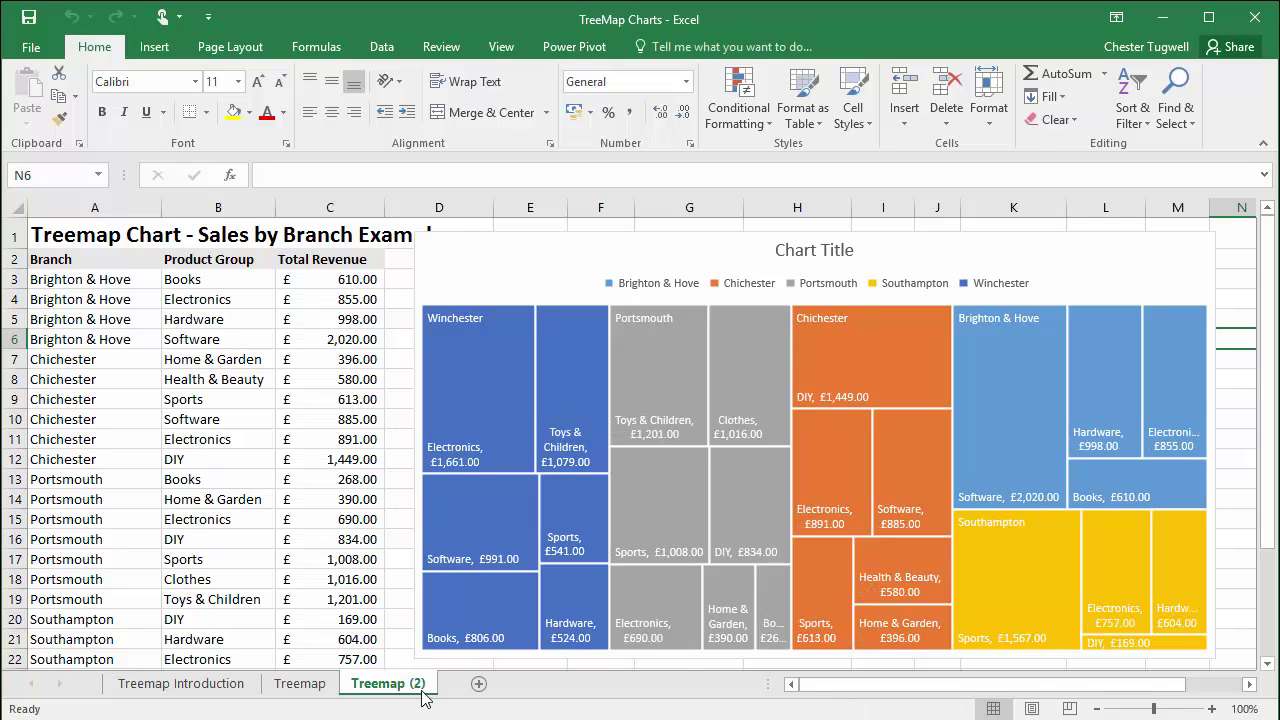
{"action": "mouse_move", "coordinate": [490, 268]}
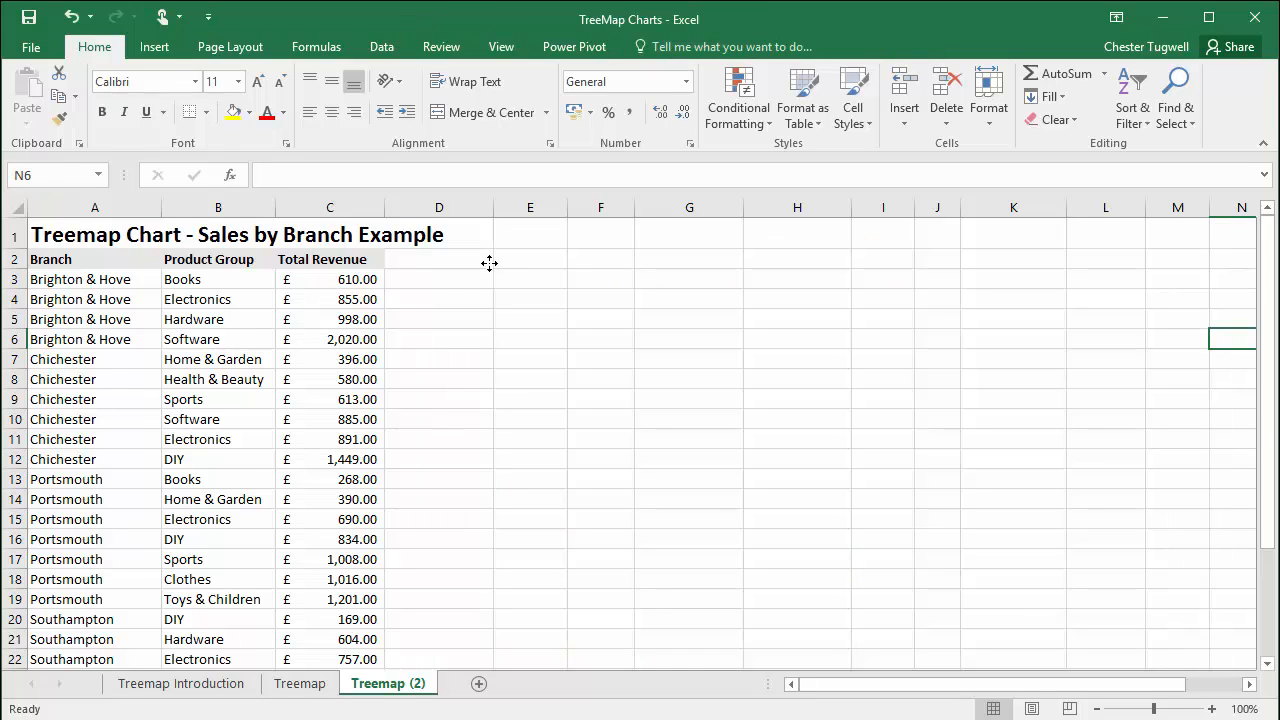
{"action": "mouse_move", "coordinate": [227, 263]}
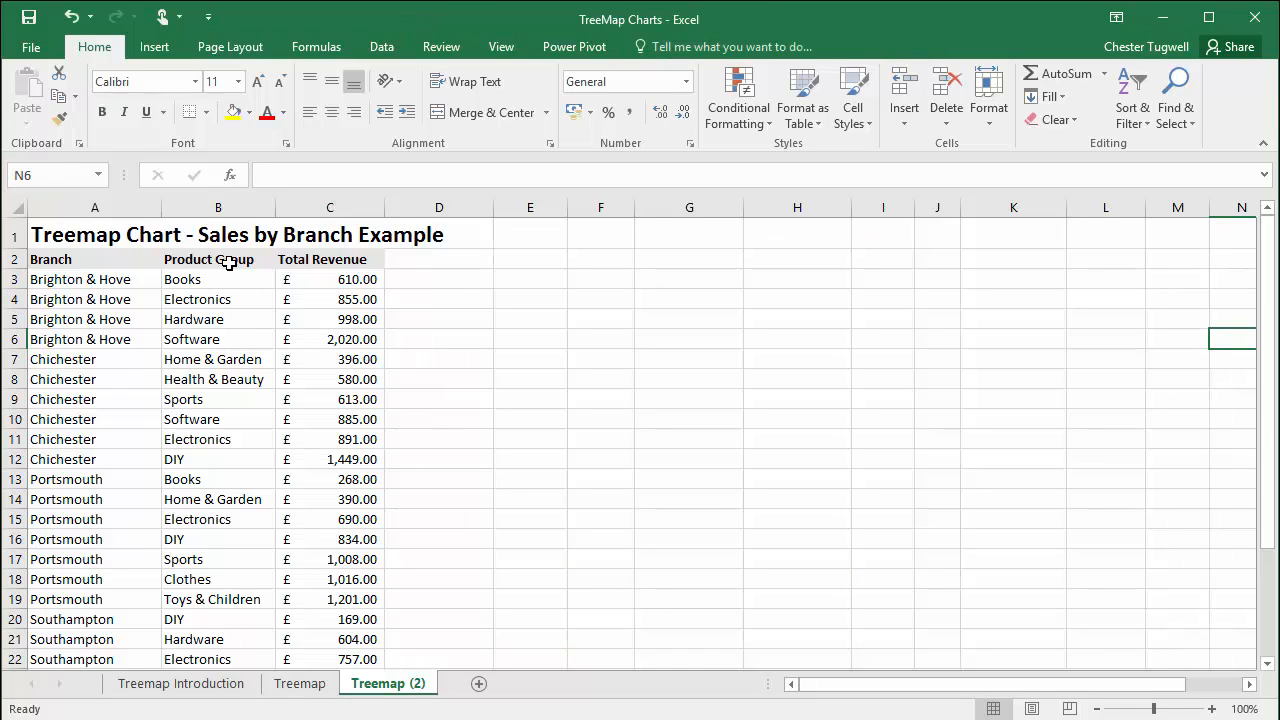
{"action": "mouse_move", "coordinate": [233, 267]}
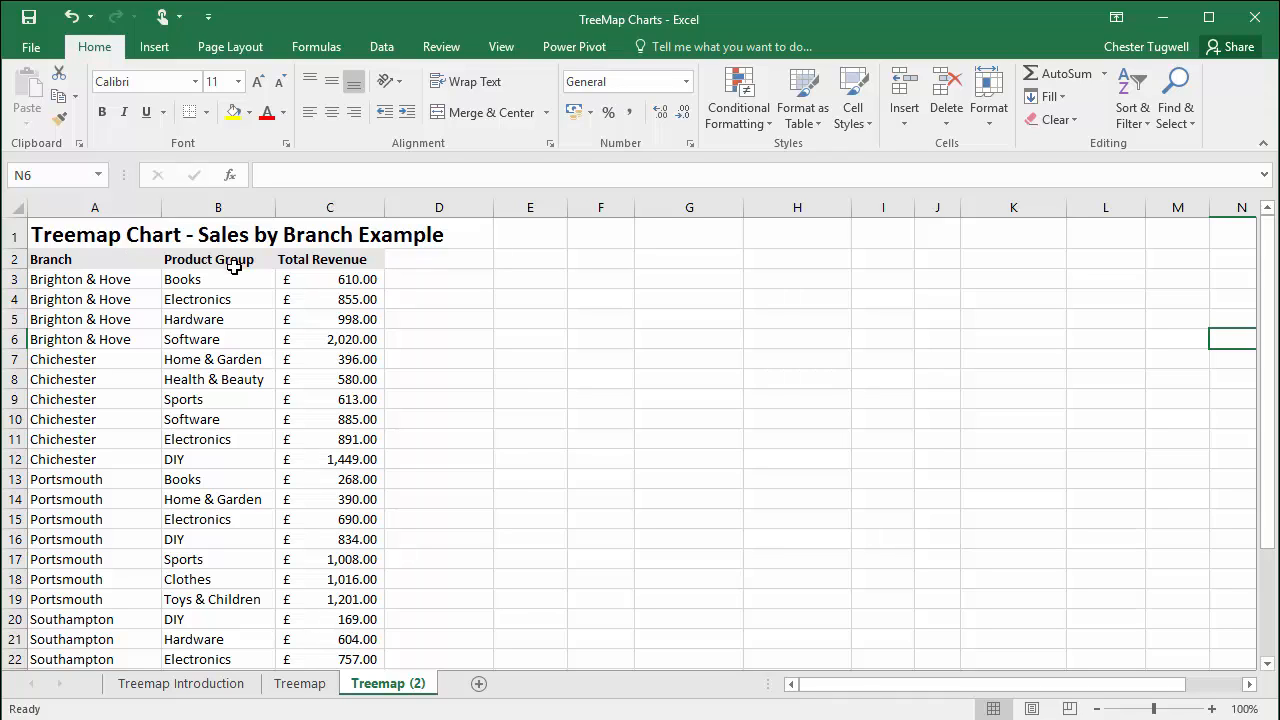
{"action": "mouse_move", "coordinate": [206, 259]}
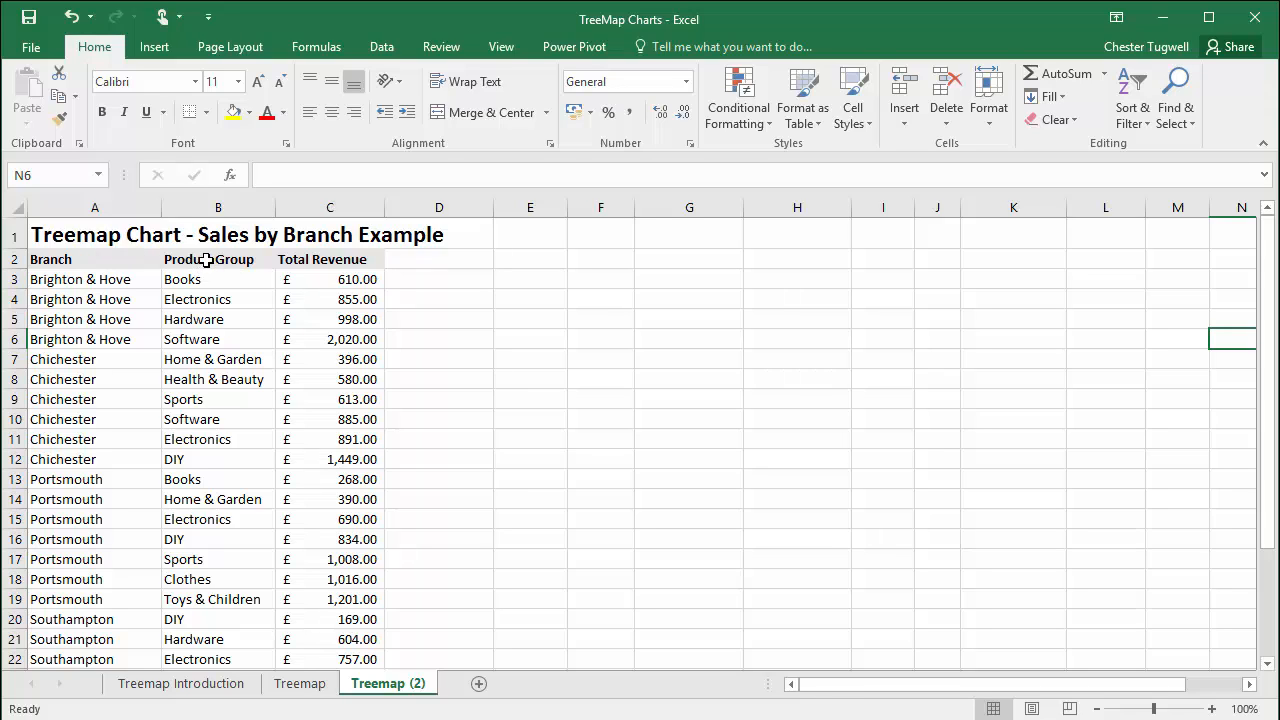
{"action": "mouse_move", "coordinate": [207, 263]}
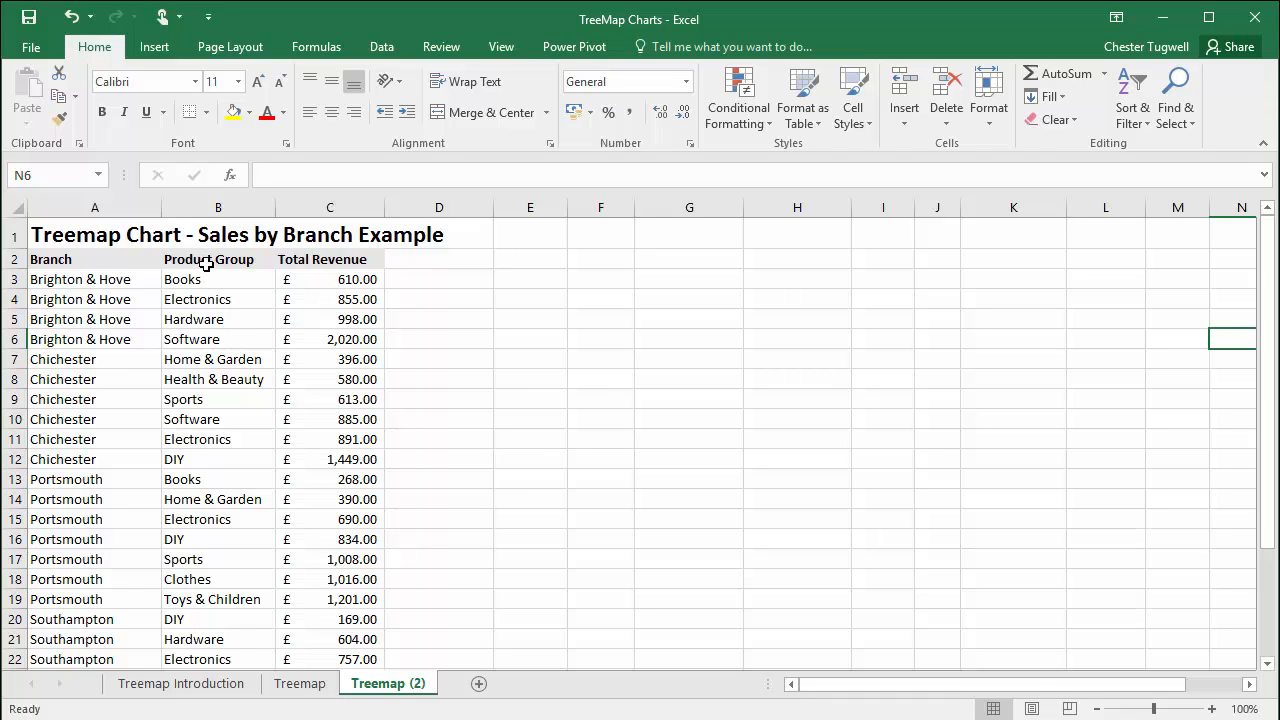
{"action": "mouse_move", "coordinate": [218, 283]}
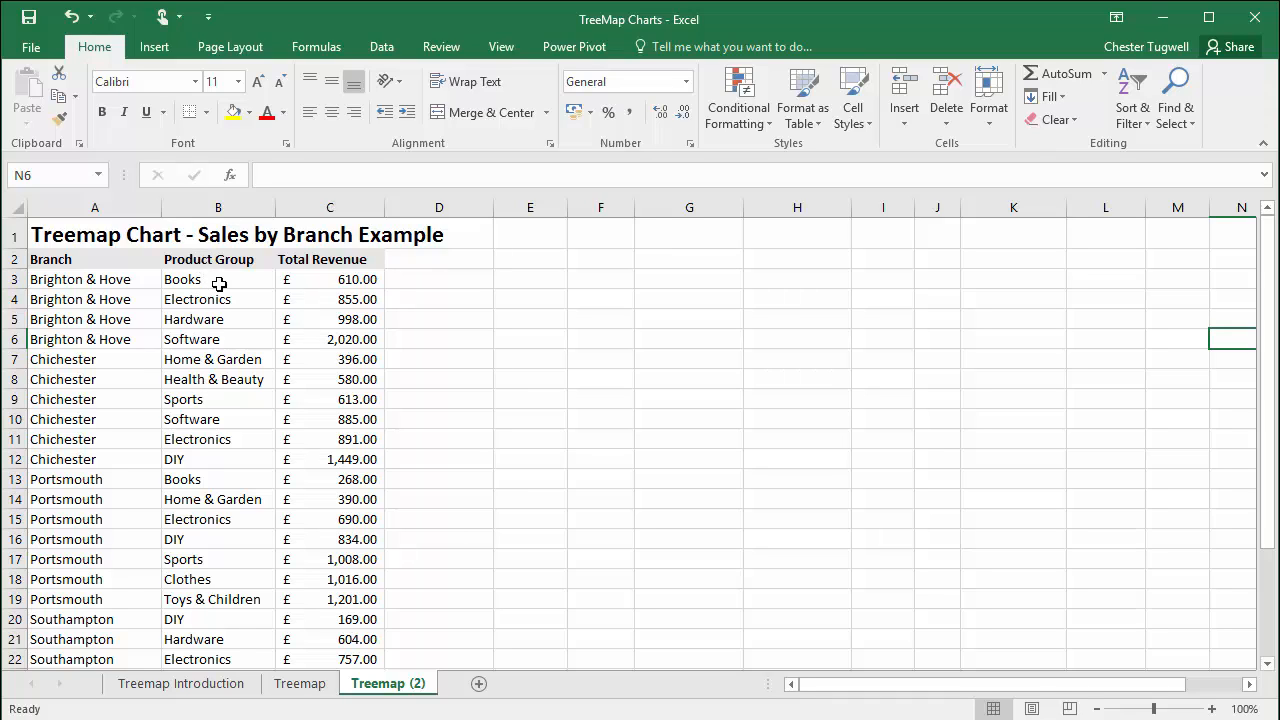
{"action": "mouse_move", "coordinate": [222, 259]}
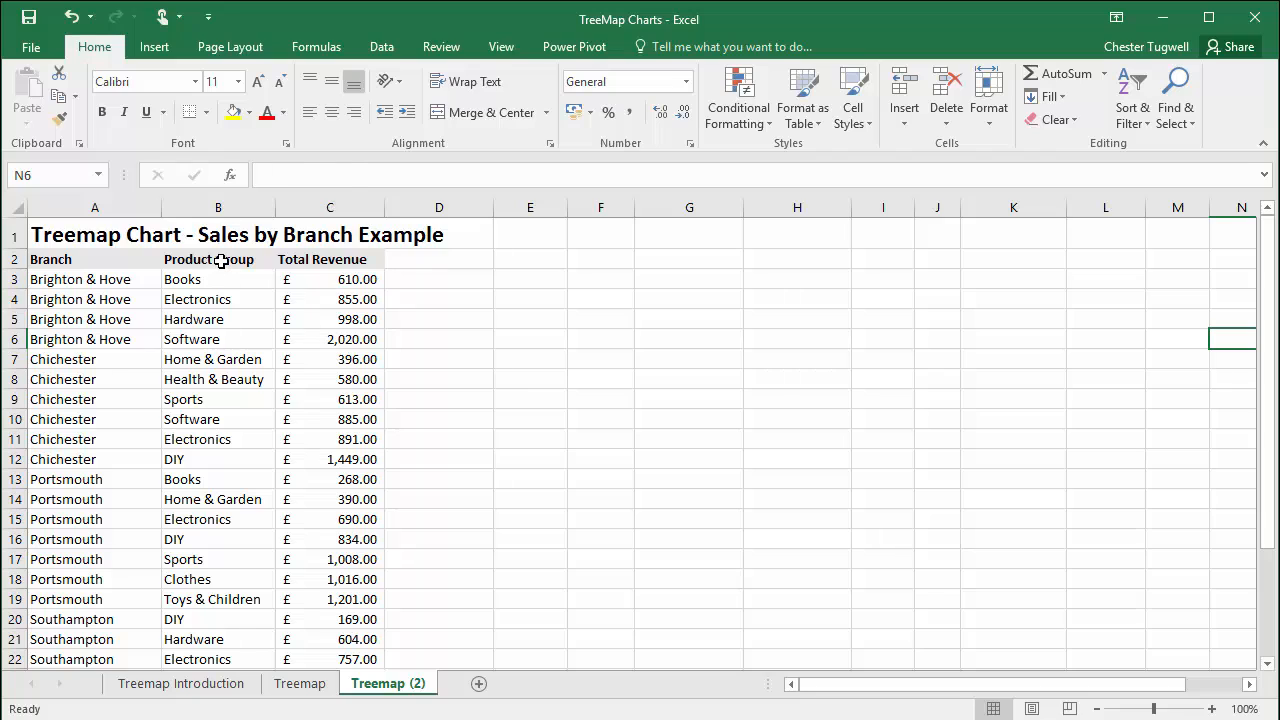
Select the Product Group column B2:B29 on Treemap (2).
{"action": "left_click", "coordinate": [218, 259]}
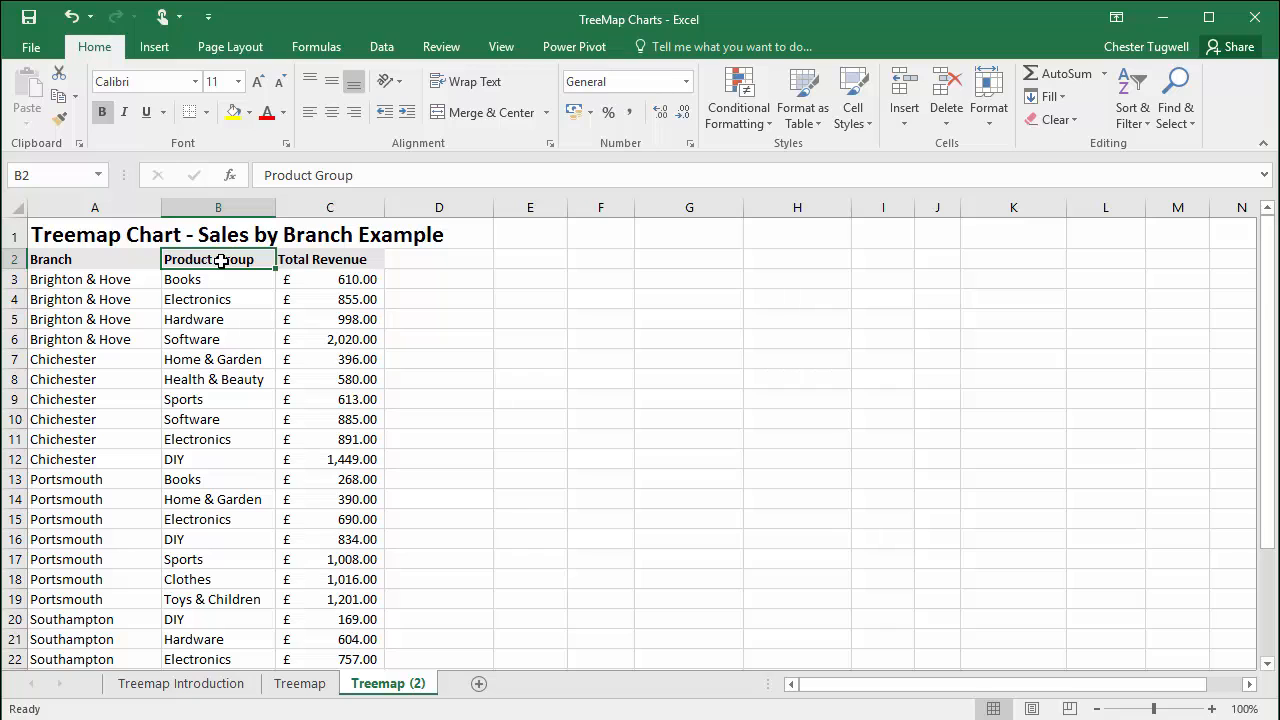
{"action": "scroll", "scroll_direction": "down", "scroll_amount": 3}
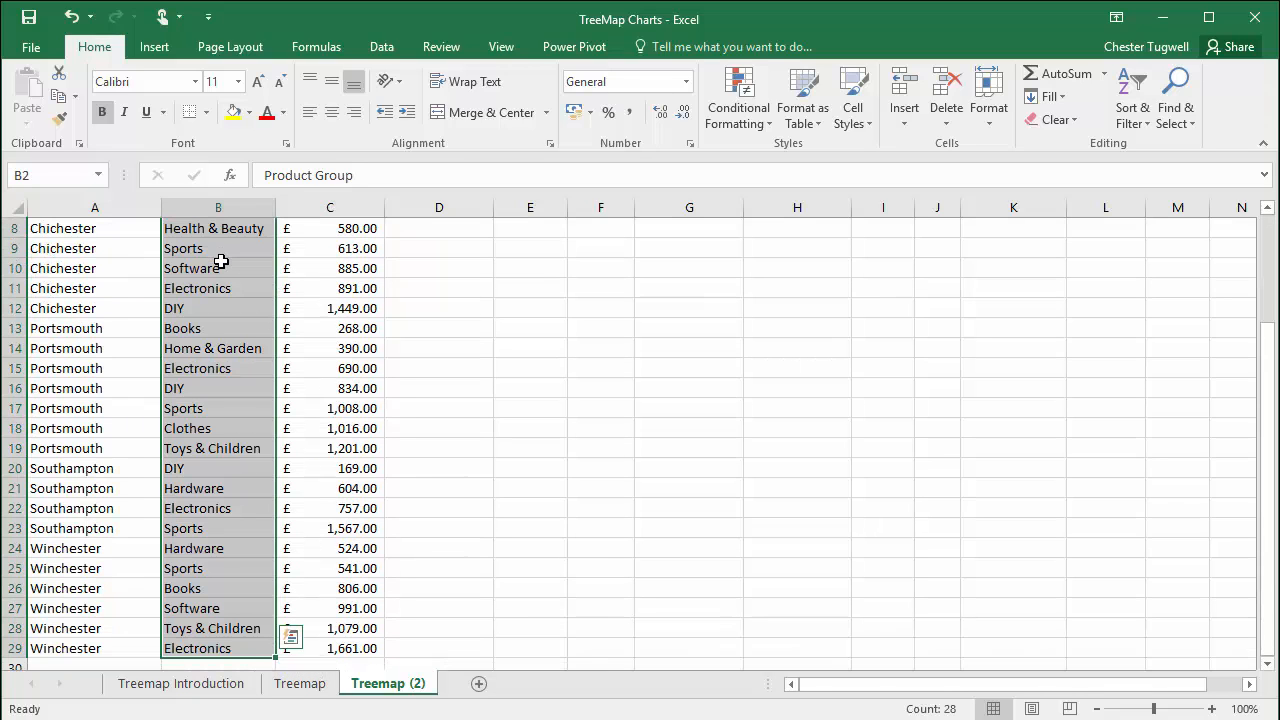
{"action": "key", "text": "ctrl+shift+down"}
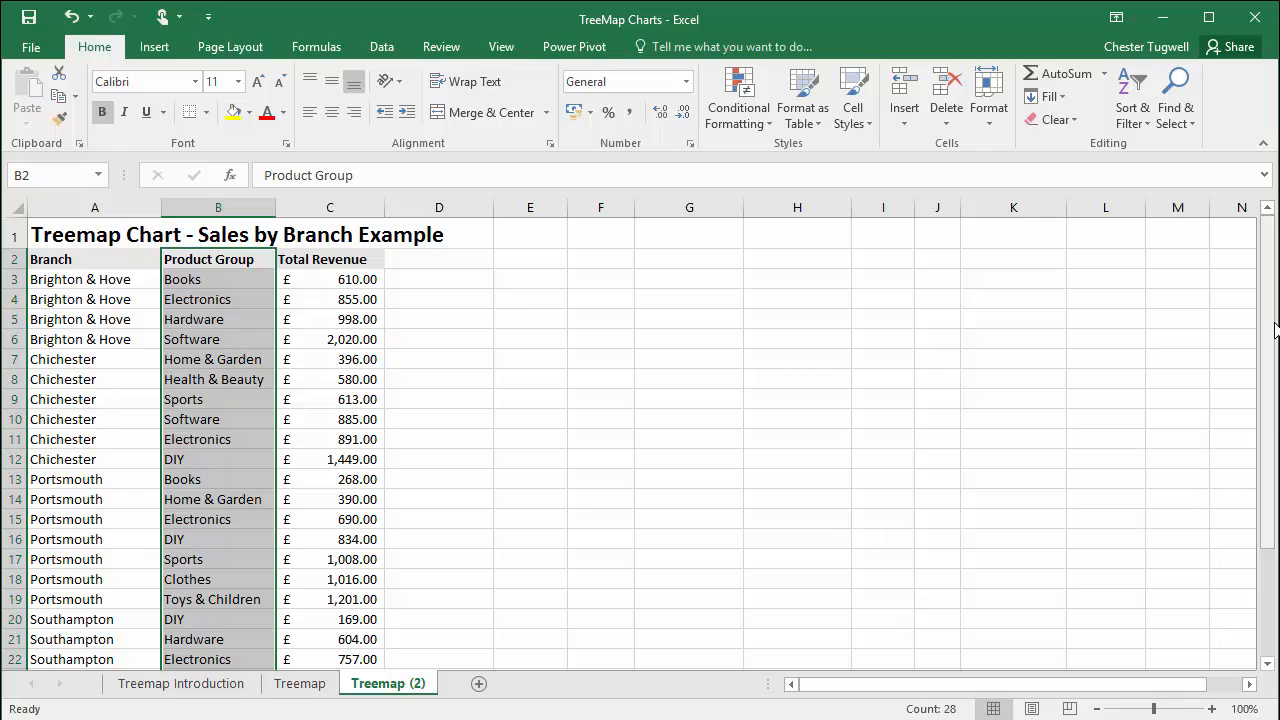
{"action": "mouse_move", "coordinate": [568, 393]}
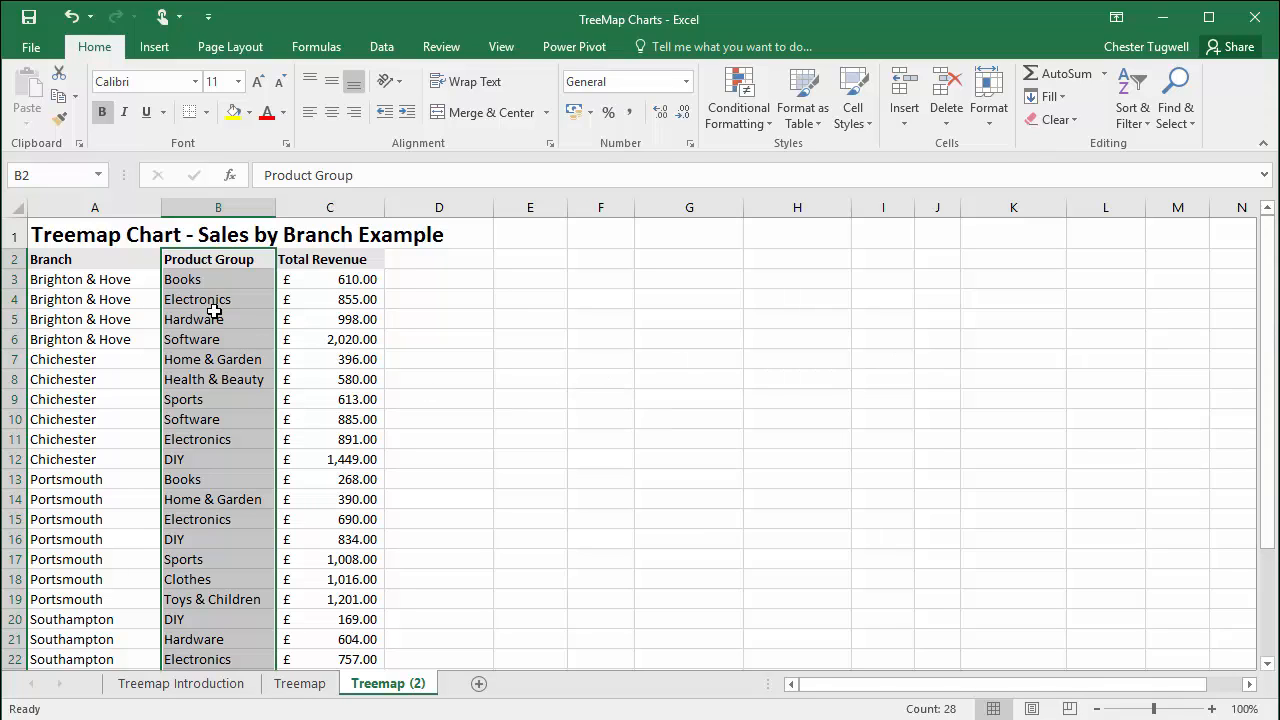
{"action": "mouse_move", "coordinate": [206, 299]}
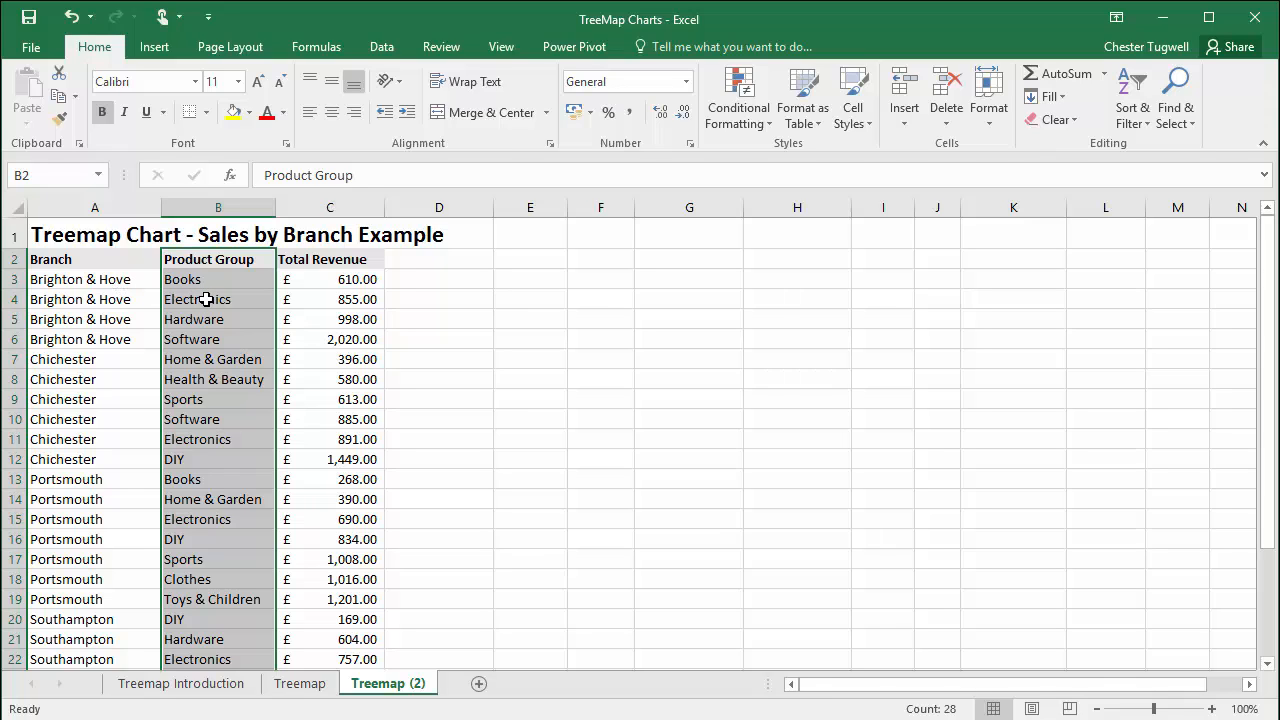
{"action": "mouse_move", "coordinate": [205, 325]}
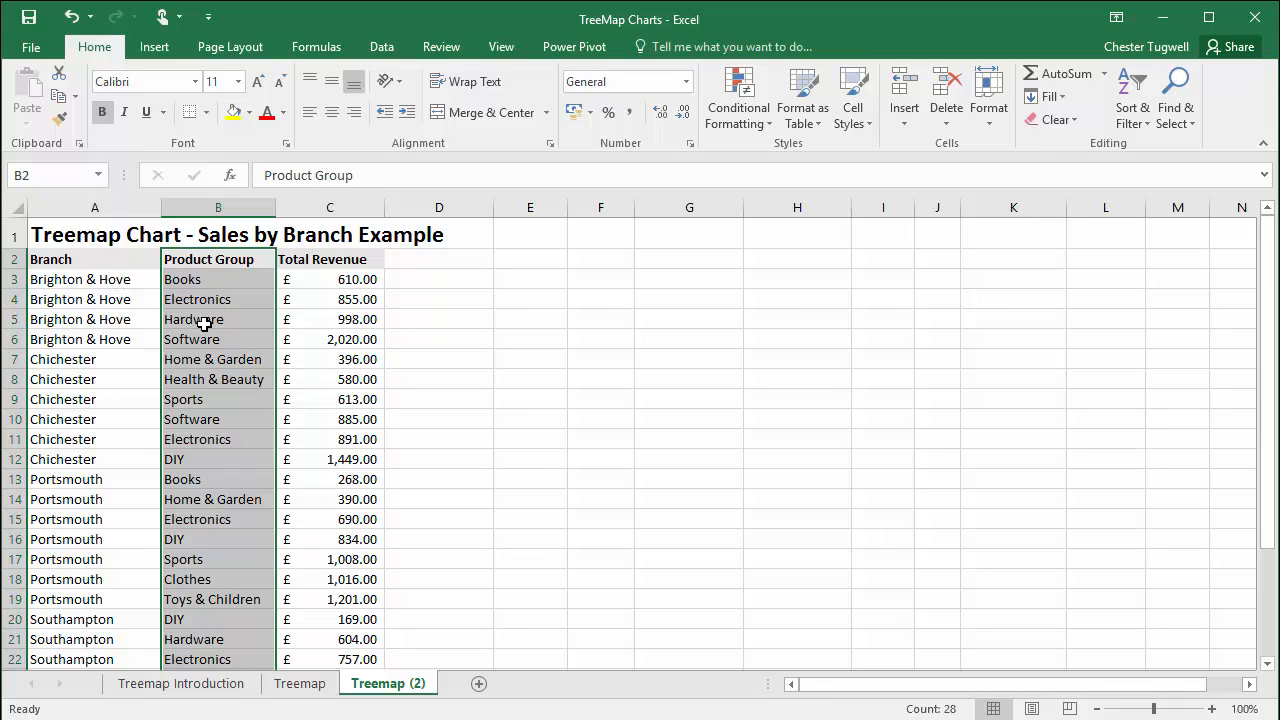
{"action": "mouse_move", "coordinate": [161, 319]}
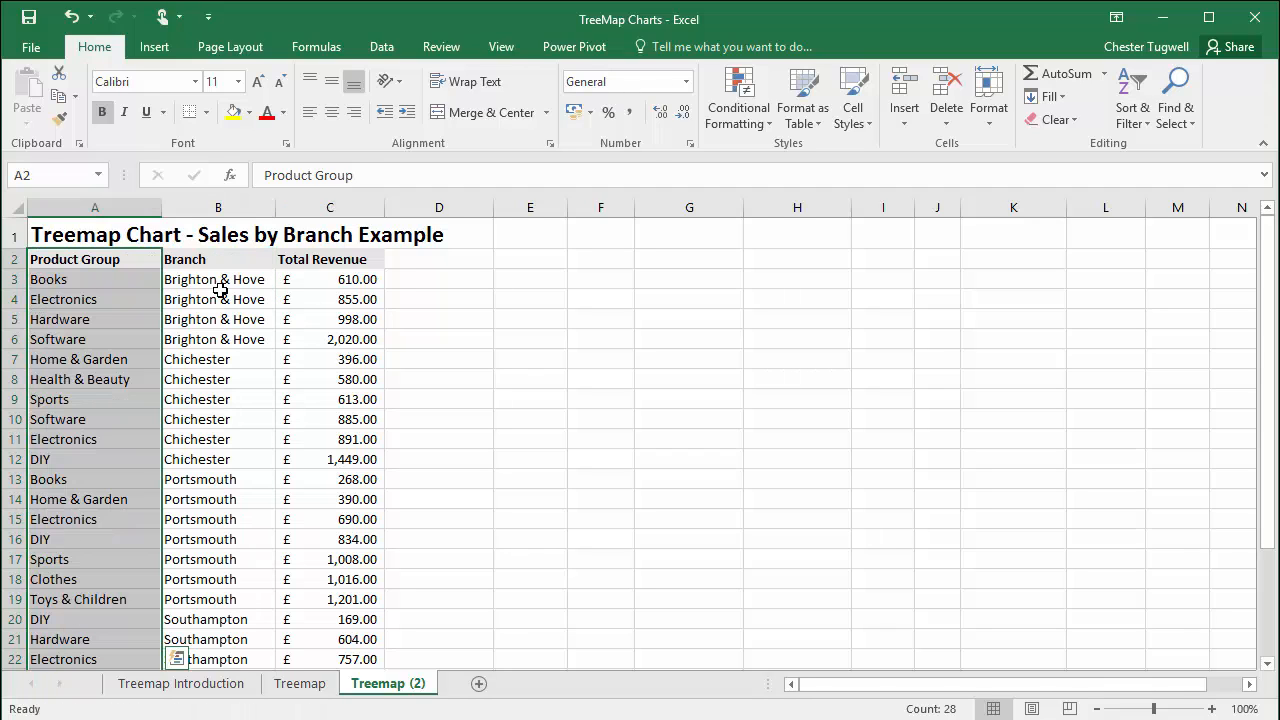
{"action": "mouse_move", "coordinate": [197, 319]}
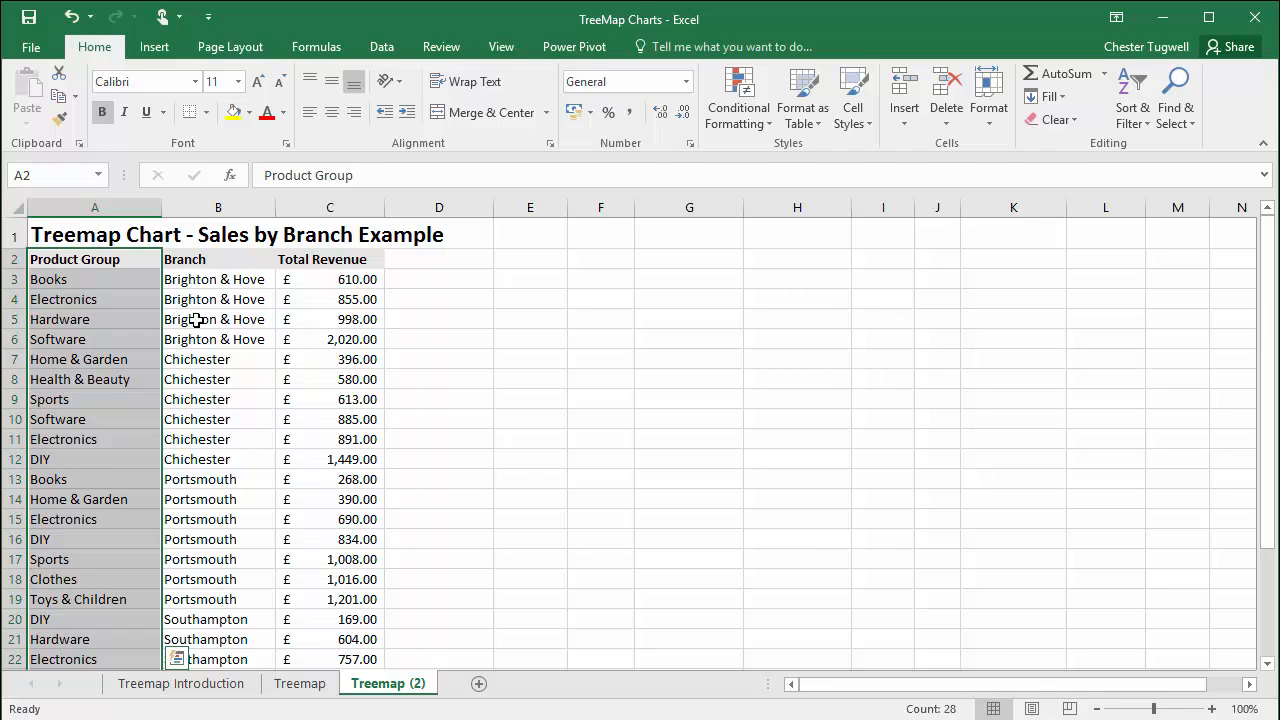
{"action": "mouse_move", "coordinate": [158, 338]}
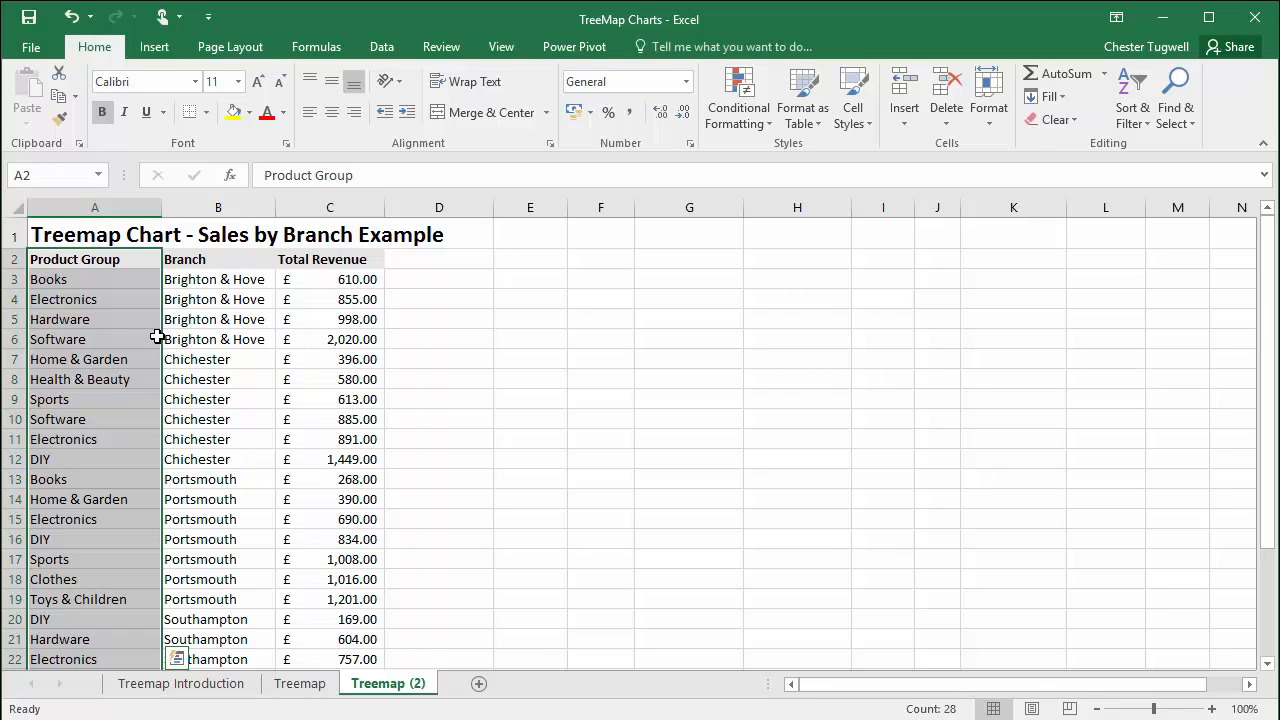
{"action": "mouse_move", "coordinate": [207, 358]}
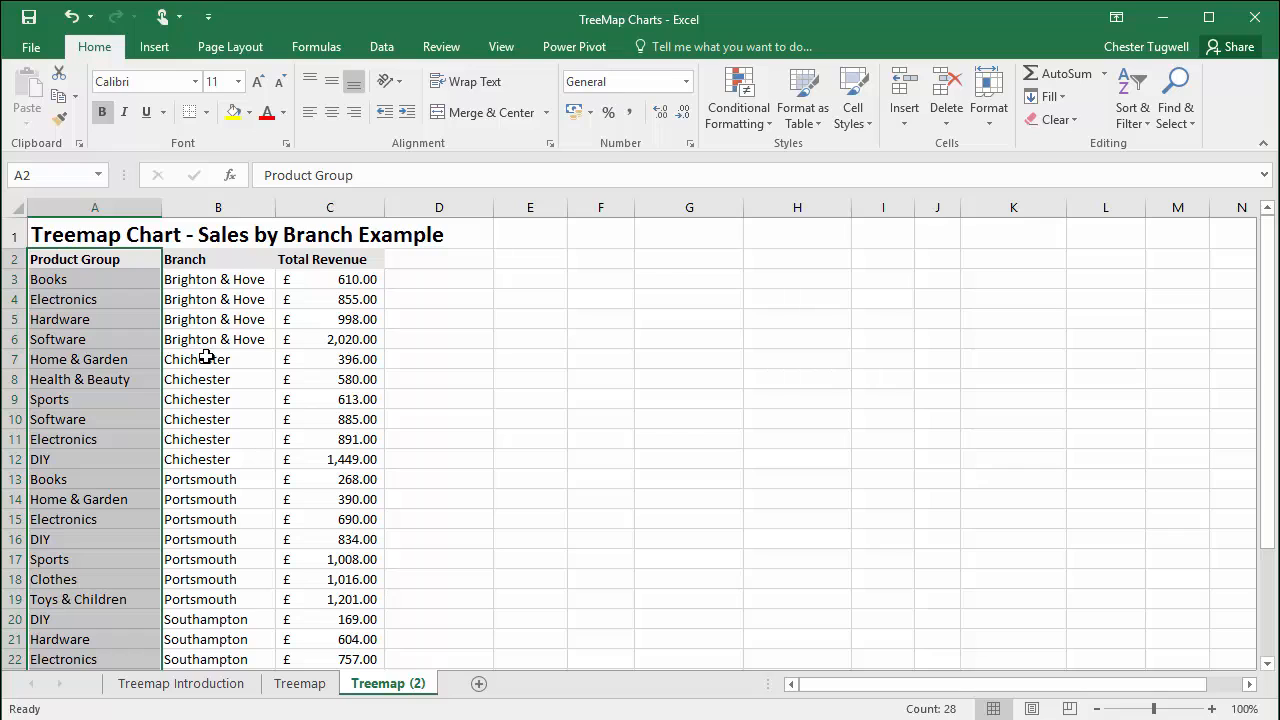
Finish moving Product Group ahead of Branch and select a data cell.
{"action": "left_click", "coordinate": [210, 359]}
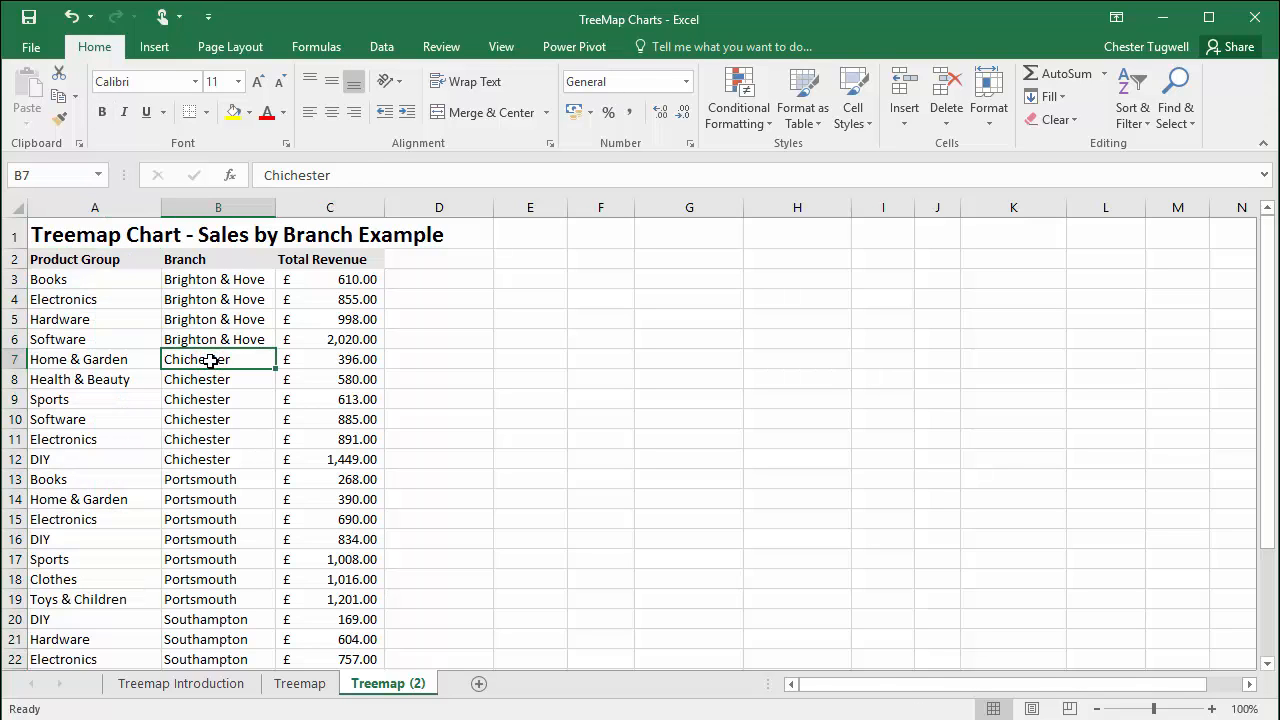
{"action": "left_click", "coordinate": [94, 319]}
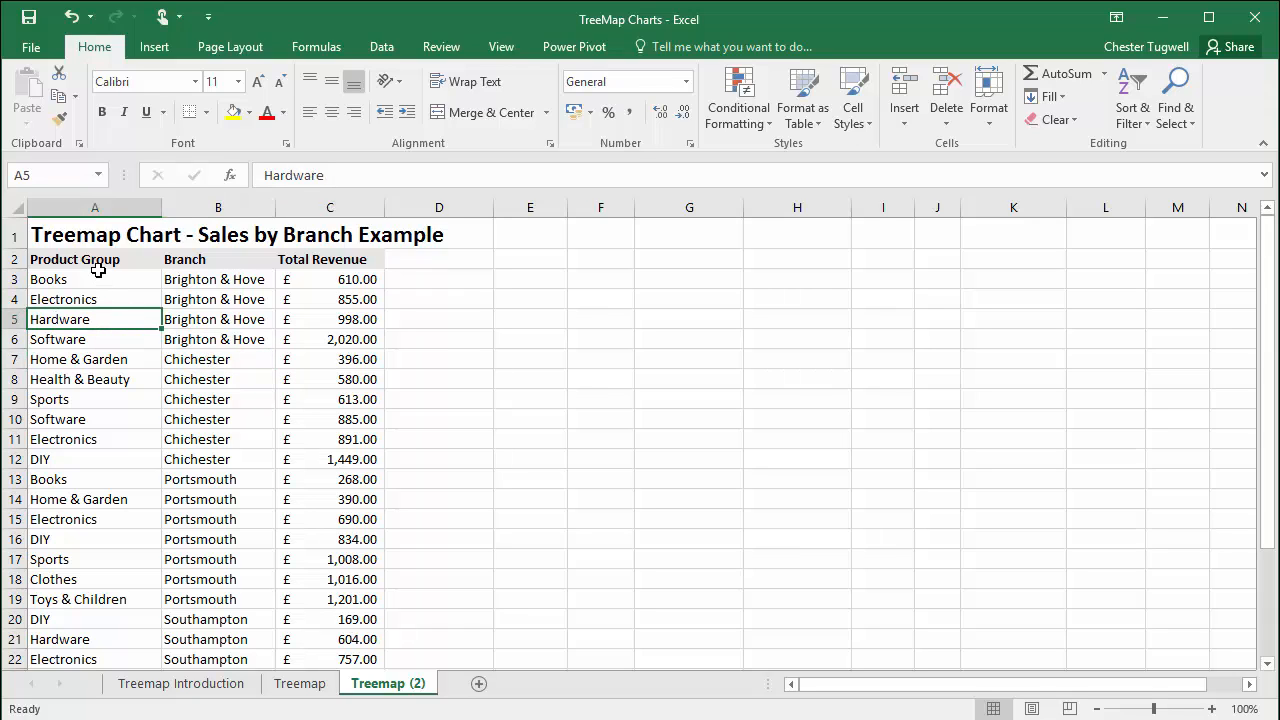
{"action": "mouse_move", "coordinate": [88, 466]}
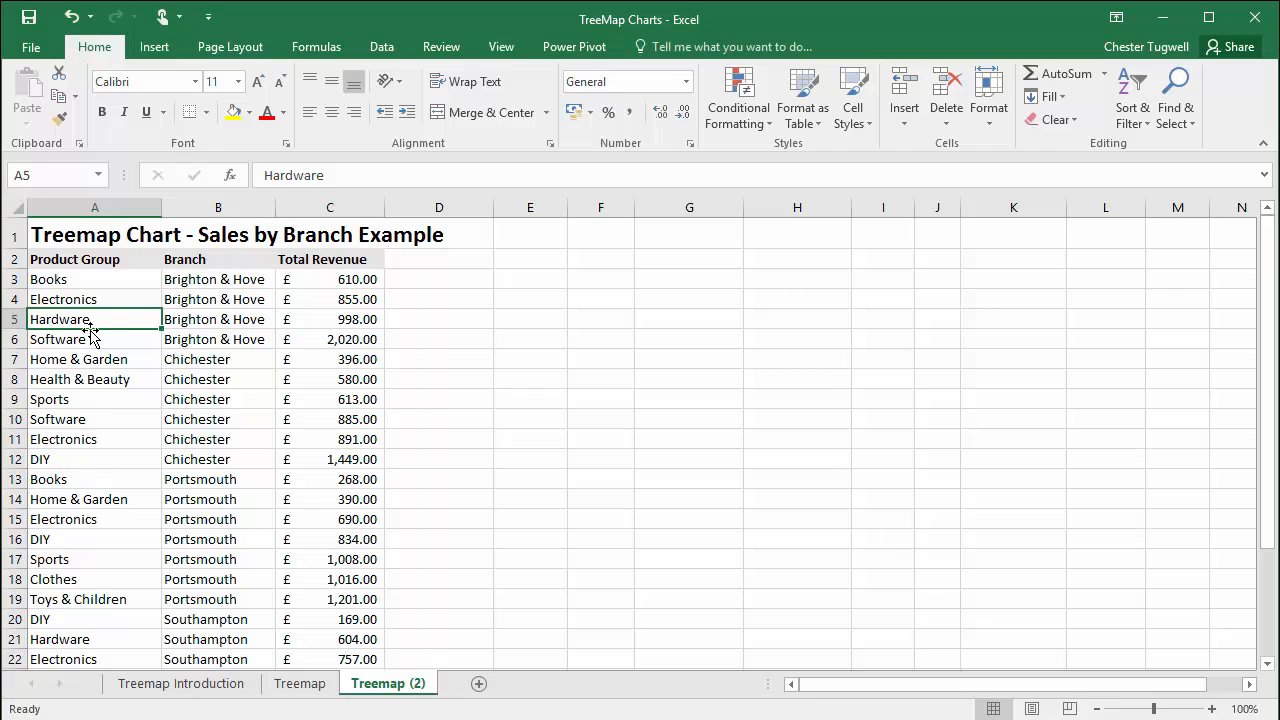
{"action": "mouse_move", "coordinate": [92, 319]}
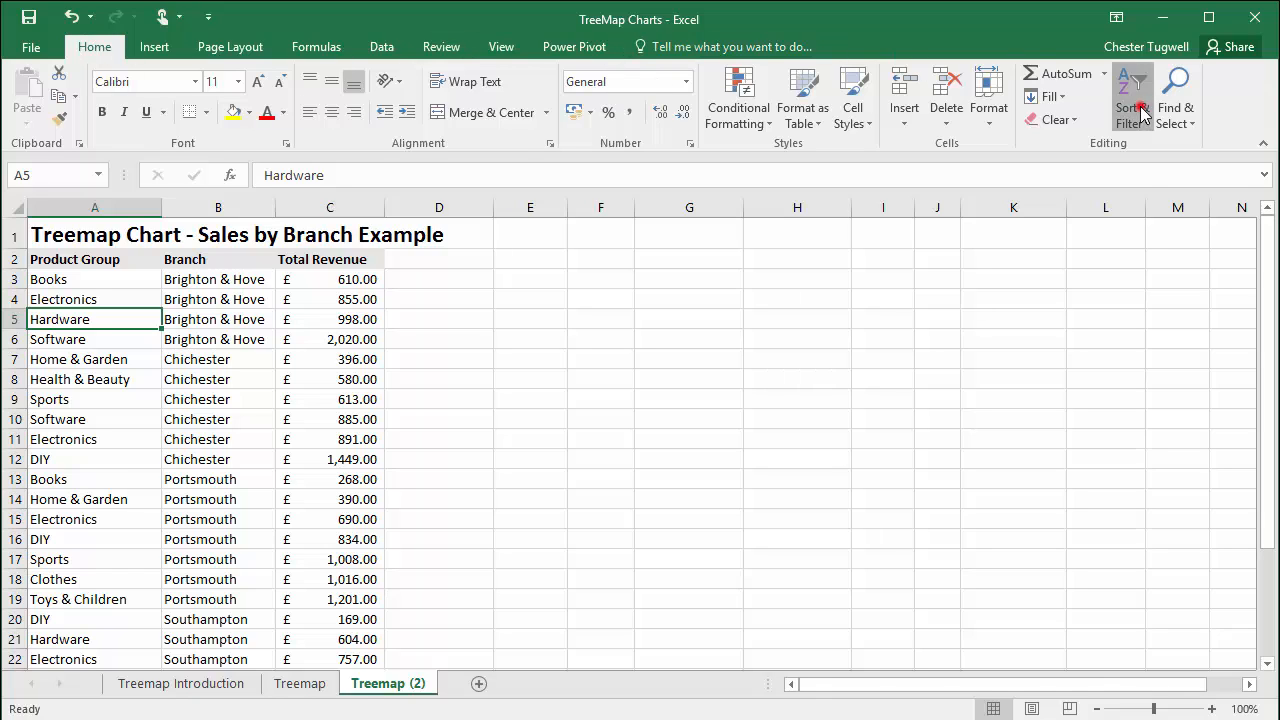
Sort the table A to Z by Product Group.
{"action": "left_click", "coordinate": [1131, 95]}
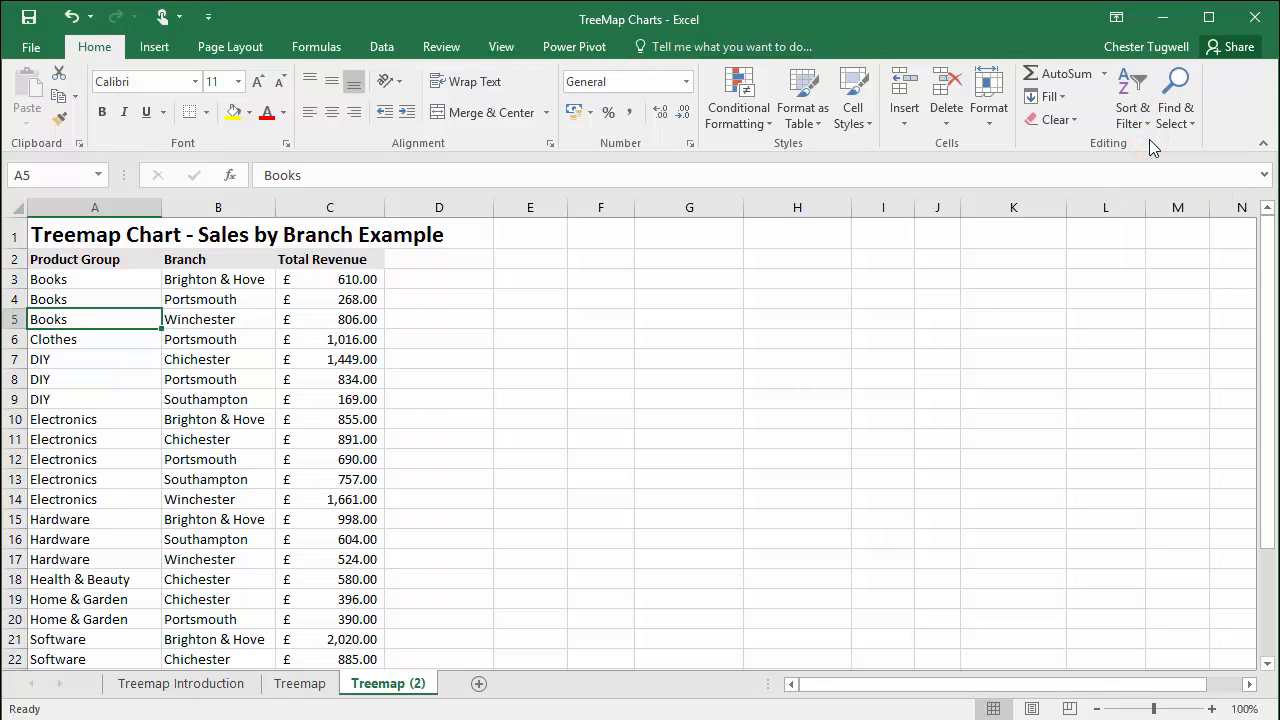
{"action": "mouse_move", "coordinate": [151, 55]}
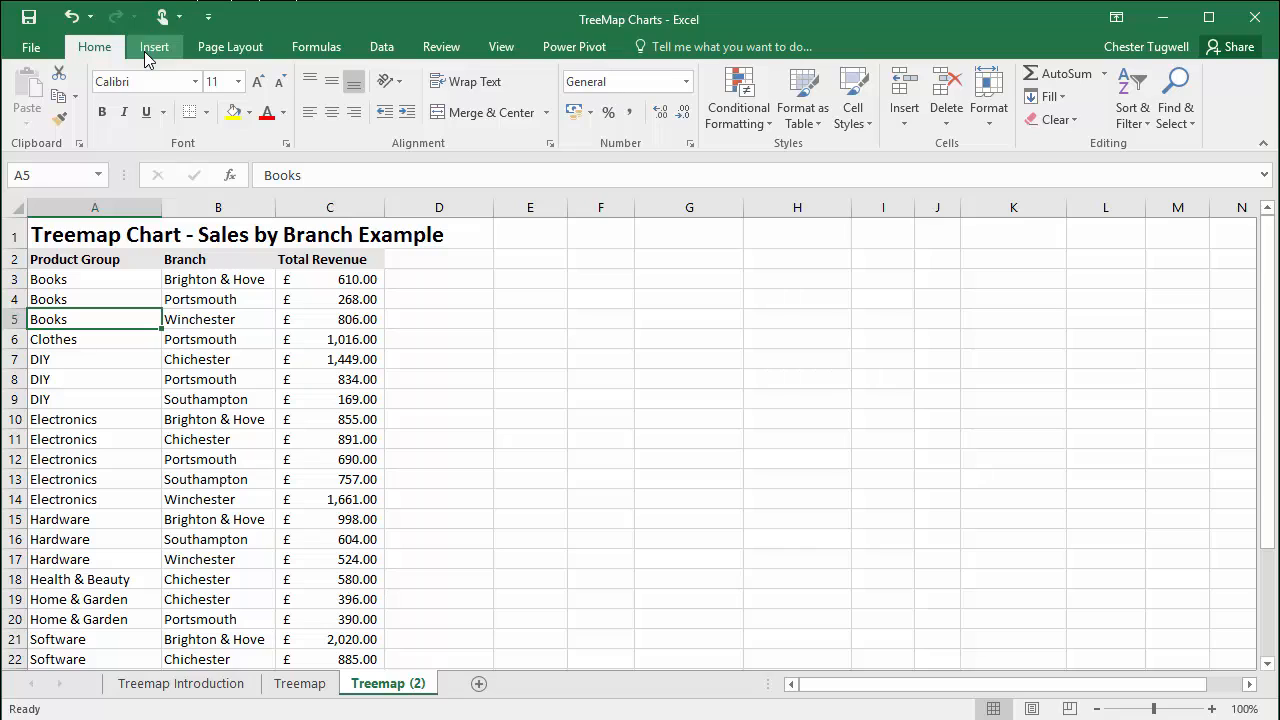
Insert a treemap of the product-group-sorted sales data on Treemap (2).
{"action": "left_click", "coordinate": [154, 46]}
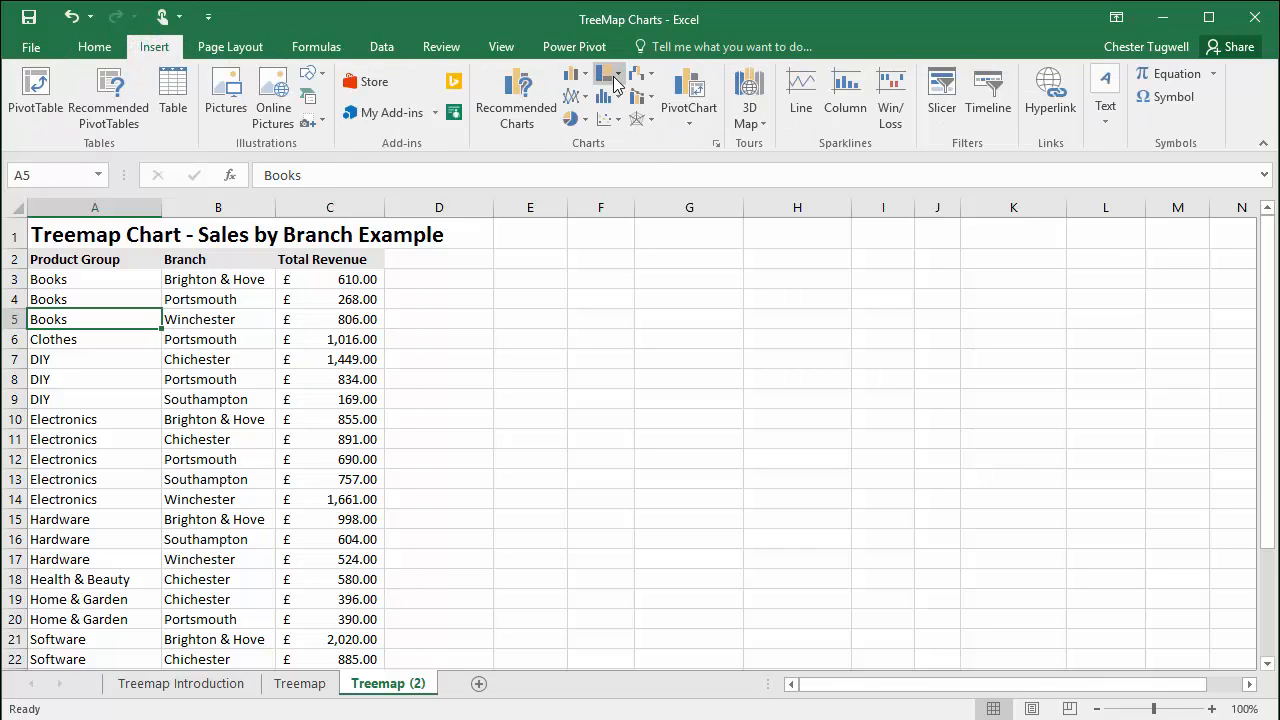
{"action": "mouse_move", "coordinate": [612, 82]}
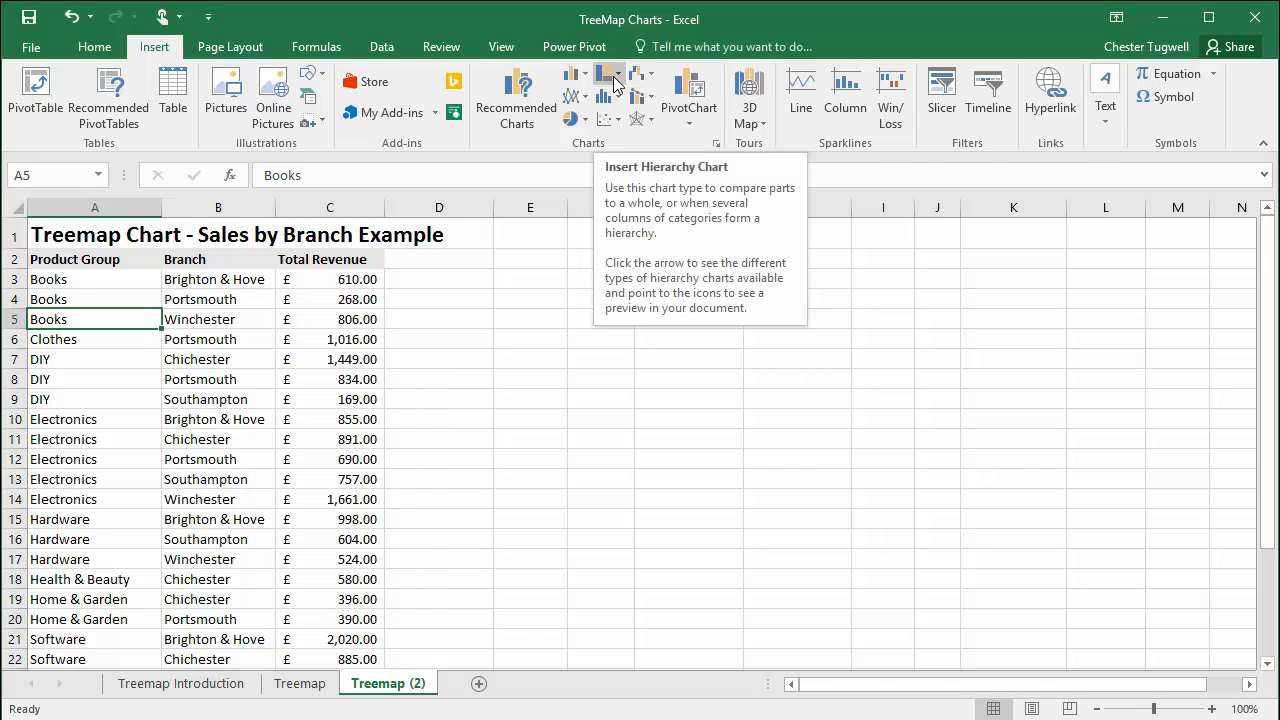
{"action": "left_click", "coordinate": [613, 77]}
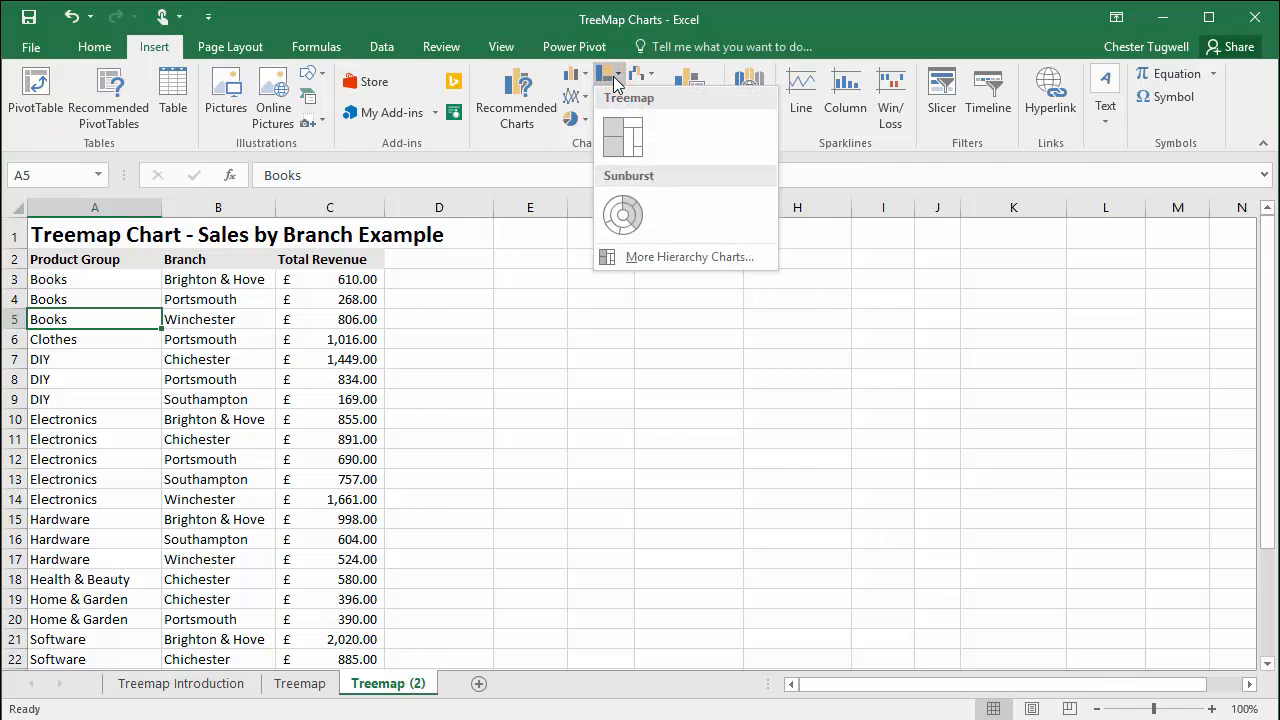
{"action": "left_click", "coordinate": [622, 137]}
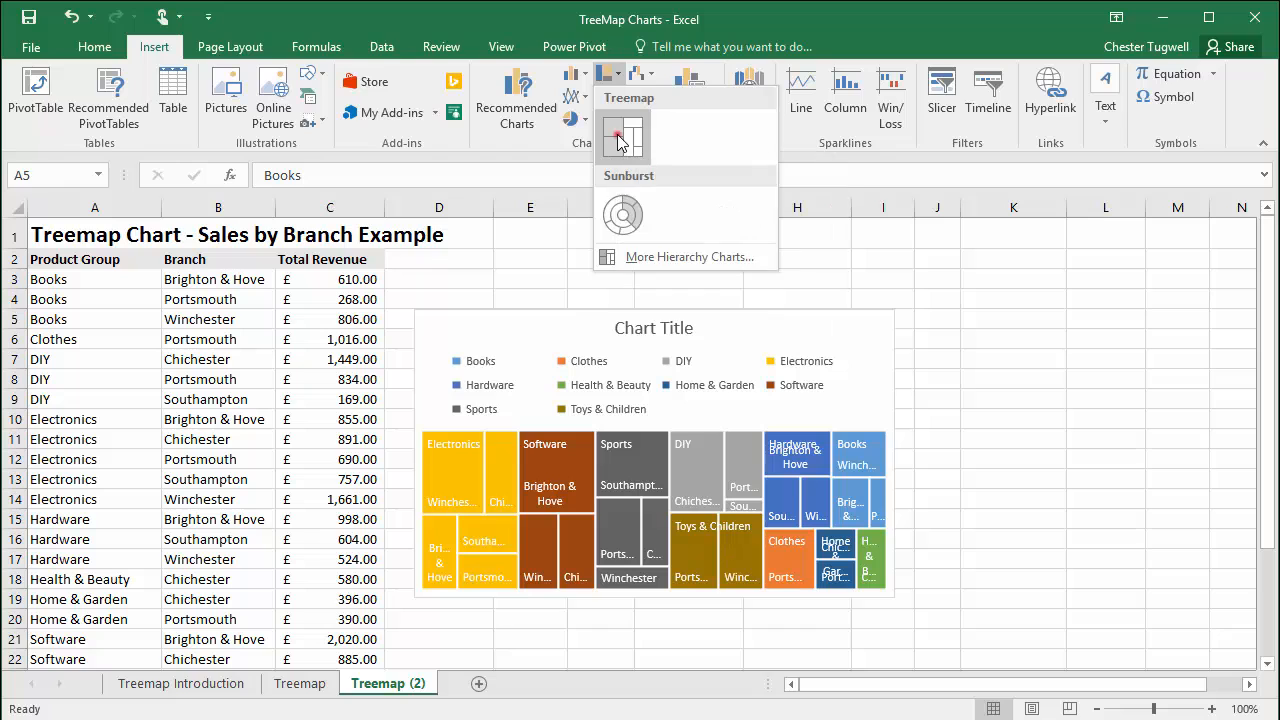
{"action": "left_click", "coordinate": [622, 137]}
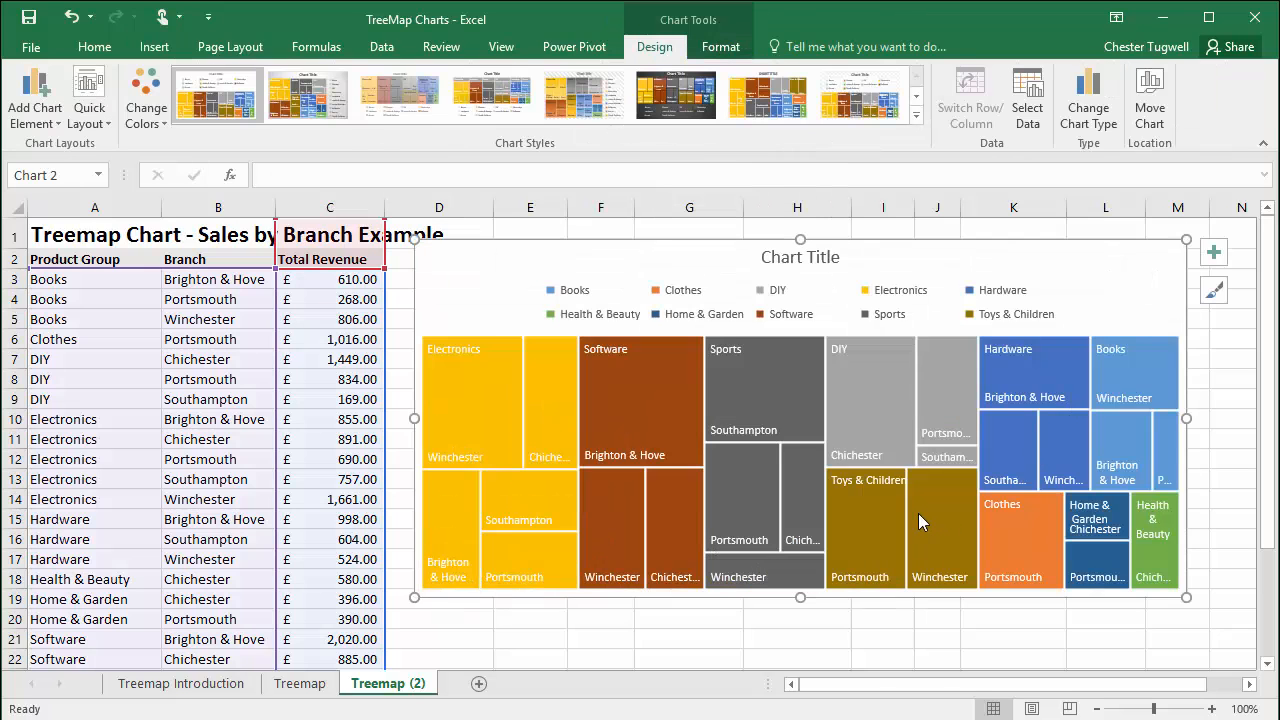
{"action": "mouse_move", "coordinate": [505, 440]}
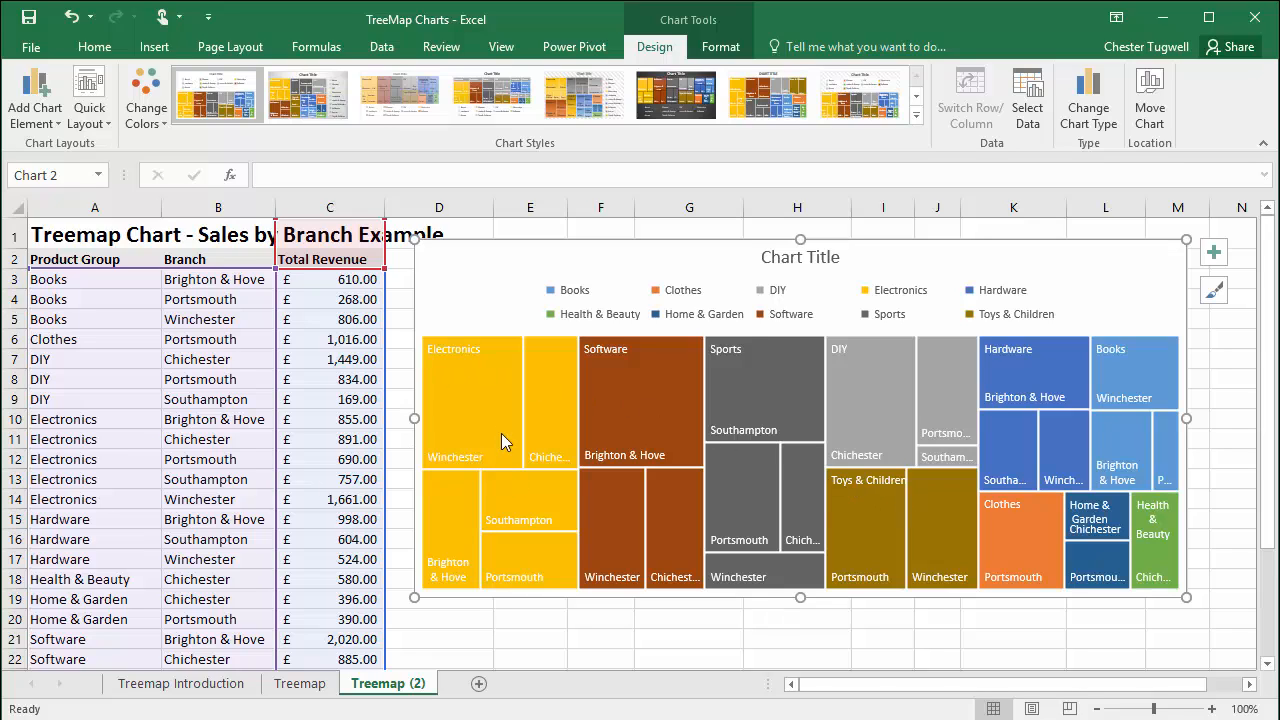
{"action": "mouse_move", "coordinate": [467, 362]}
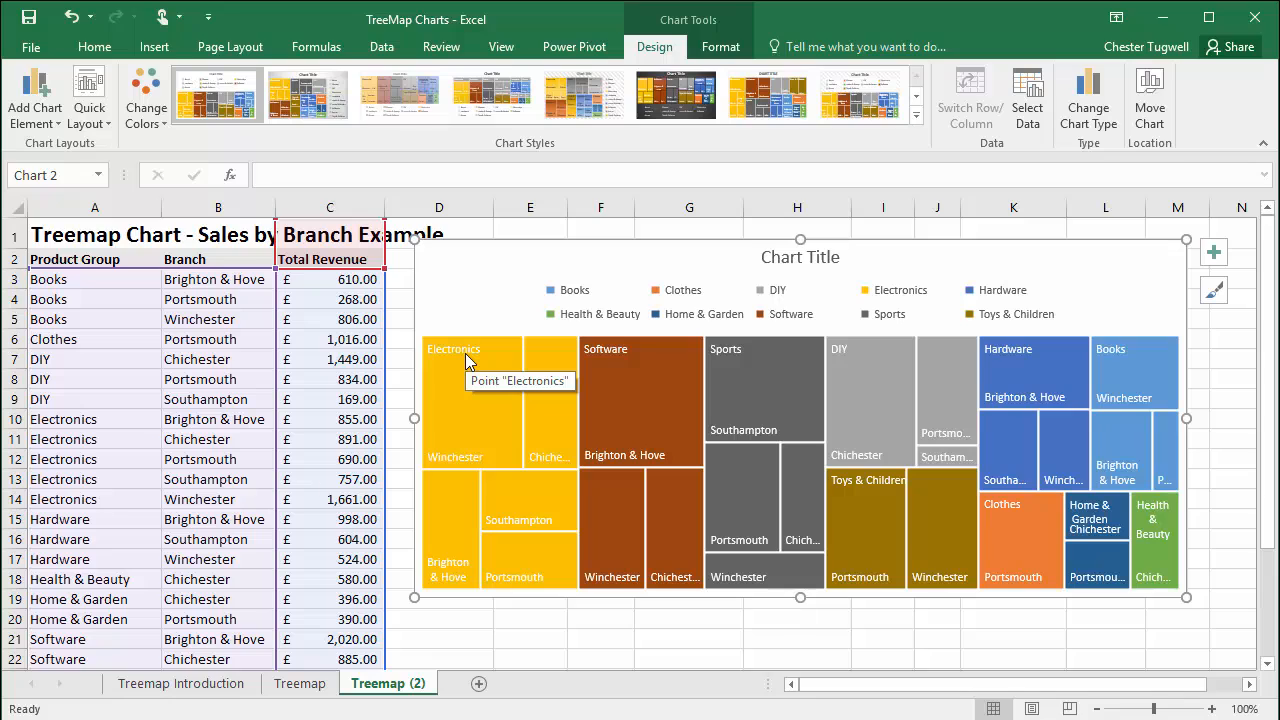
{"action": "mouse_move", "coordinate": [505, 580]}
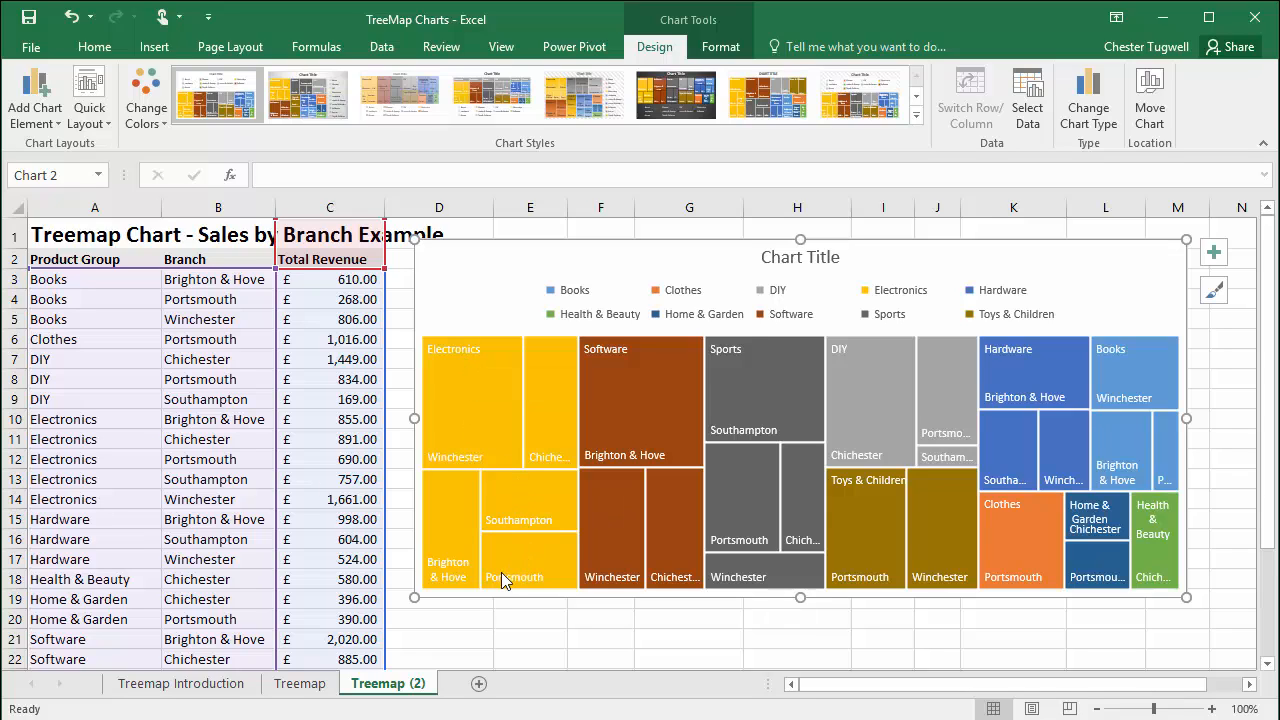
{"action": "mouse_move", "coordinate": [638, 448]}
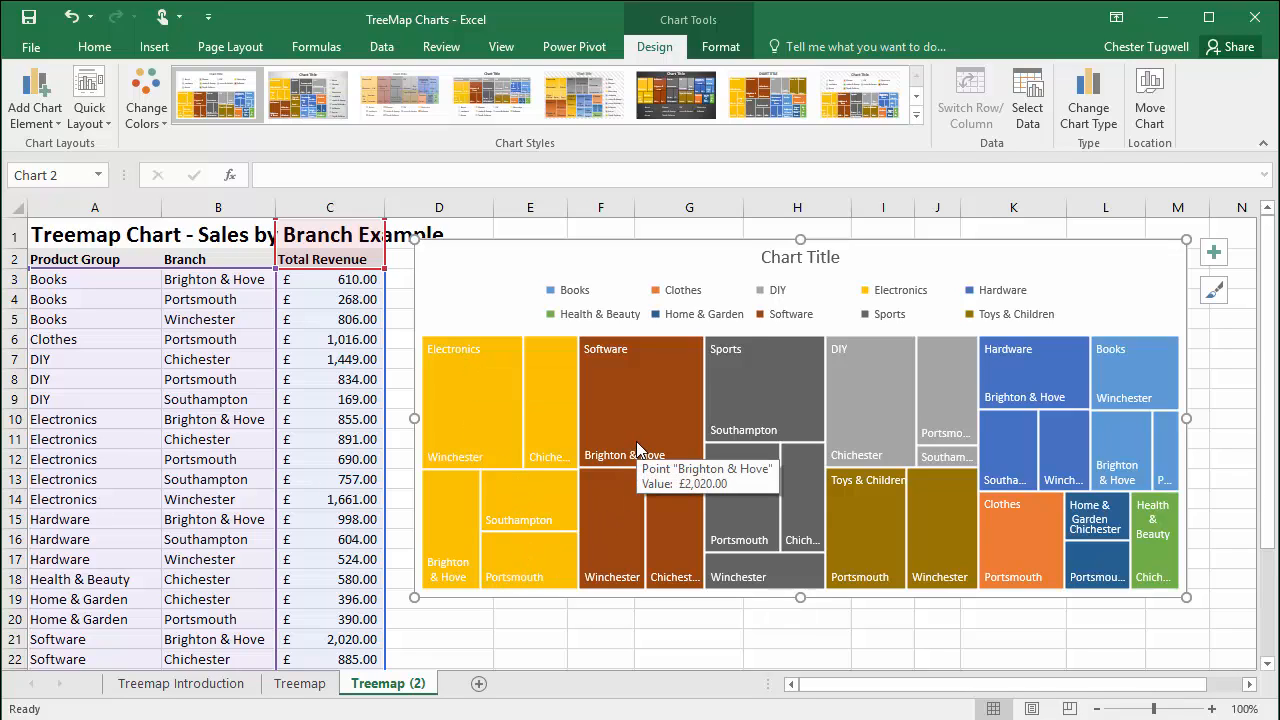